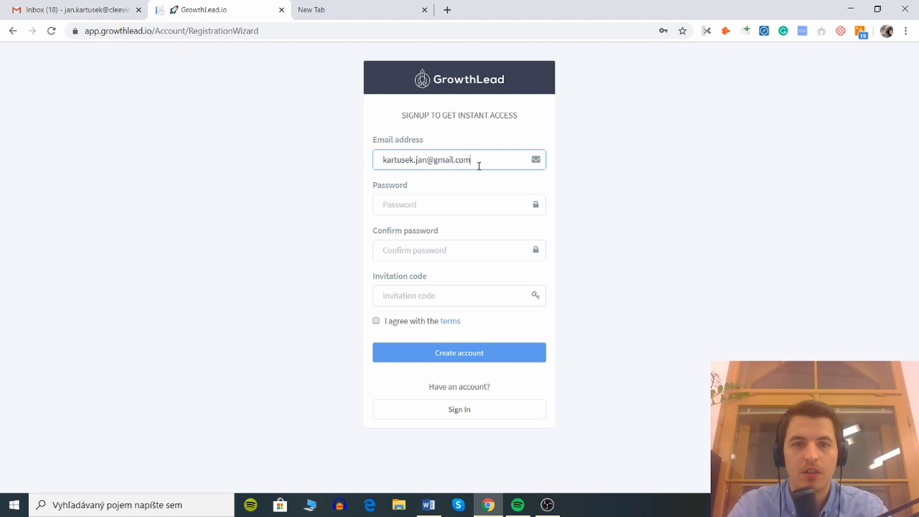
# Submit the sign-up form to create the GrowthLead account and reach Profile Settings.
pyautogui.click(458, 205)
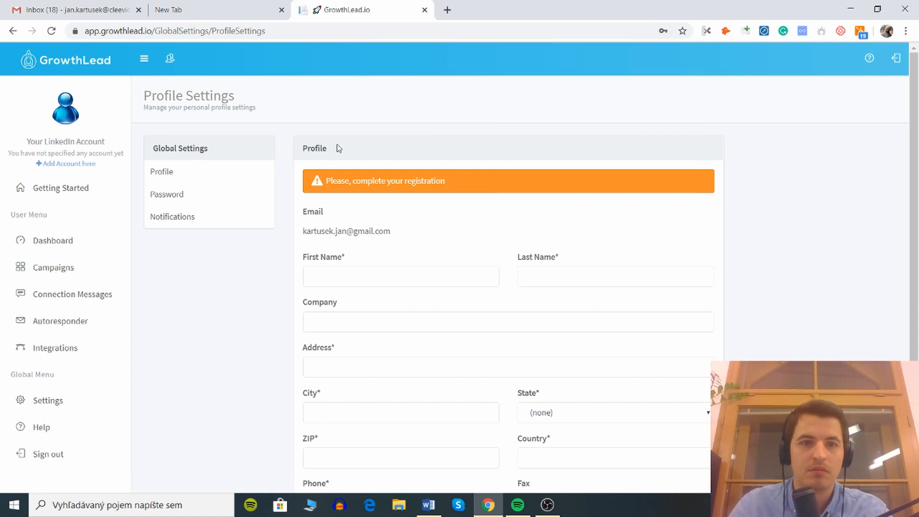
pyautogui.moveTo(327, 171)
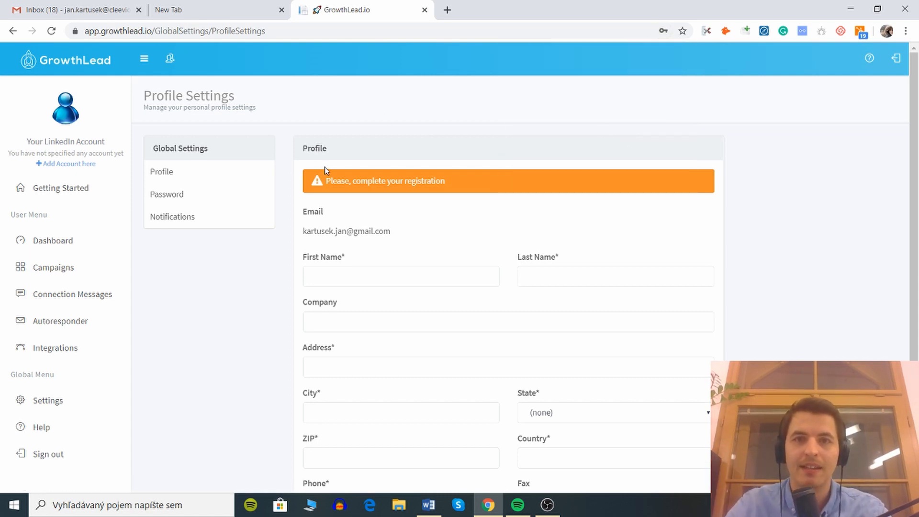
pyautogui.moveTo(380, 262)
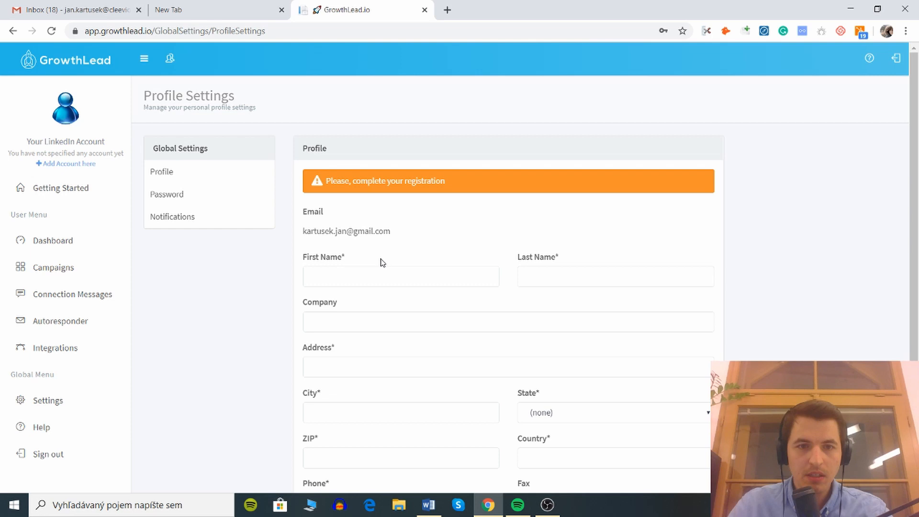
pyautogui.scroll(-3)
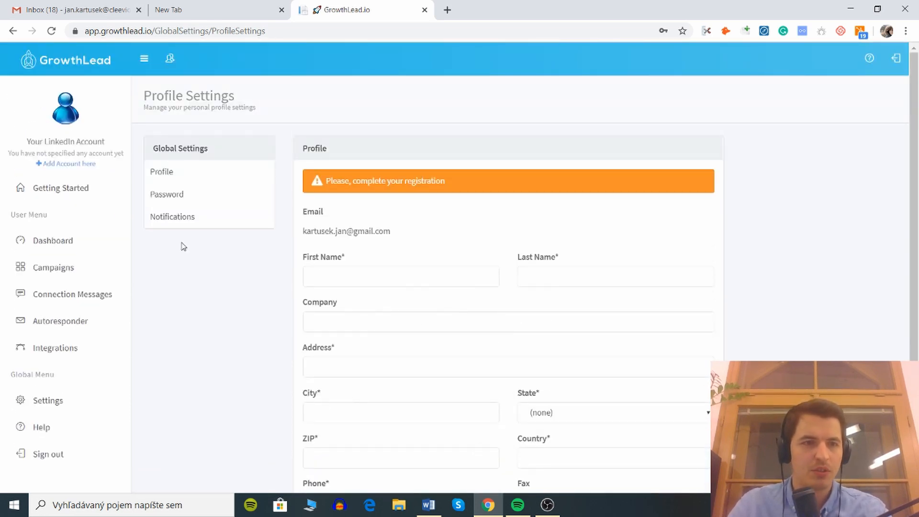
pyautogui.moveTo(65, 163)
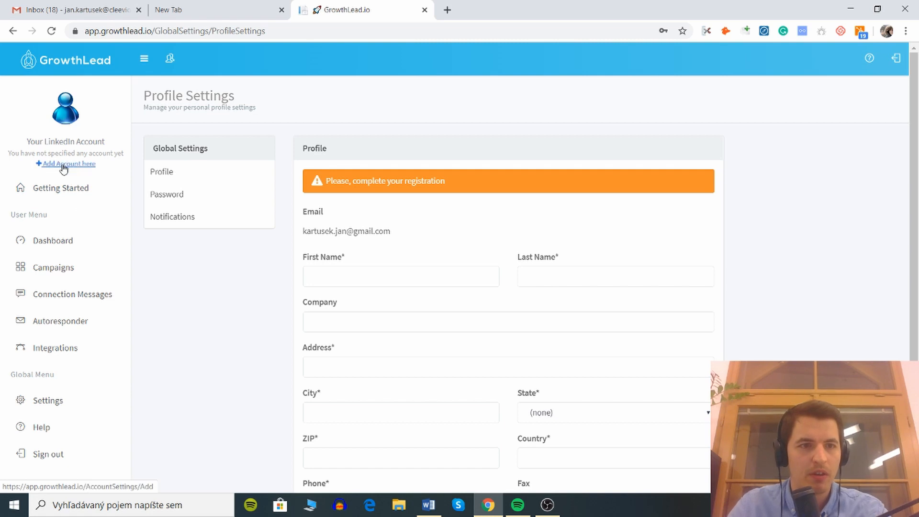
# Add a LinkedIn account with credentials and Czech Republic location, then save it.
pyautogui.click(66, 164)
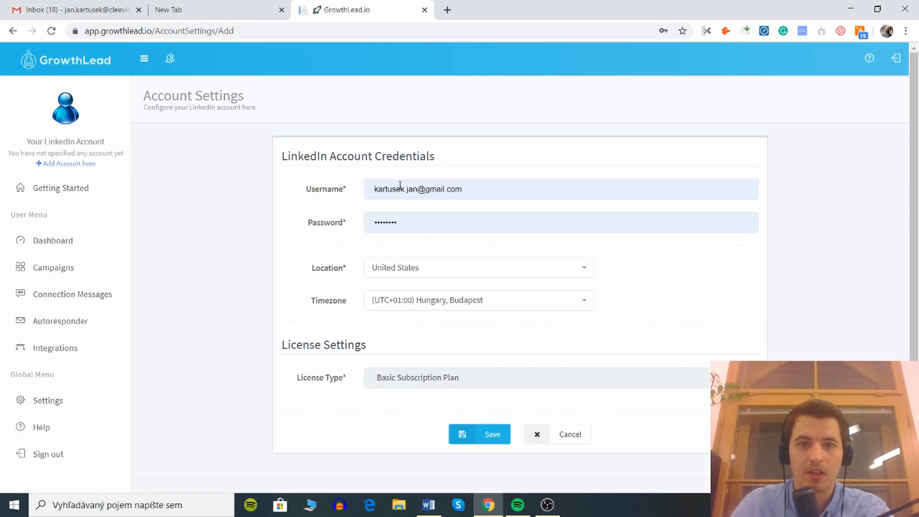
pyautogui.click(474, 267)
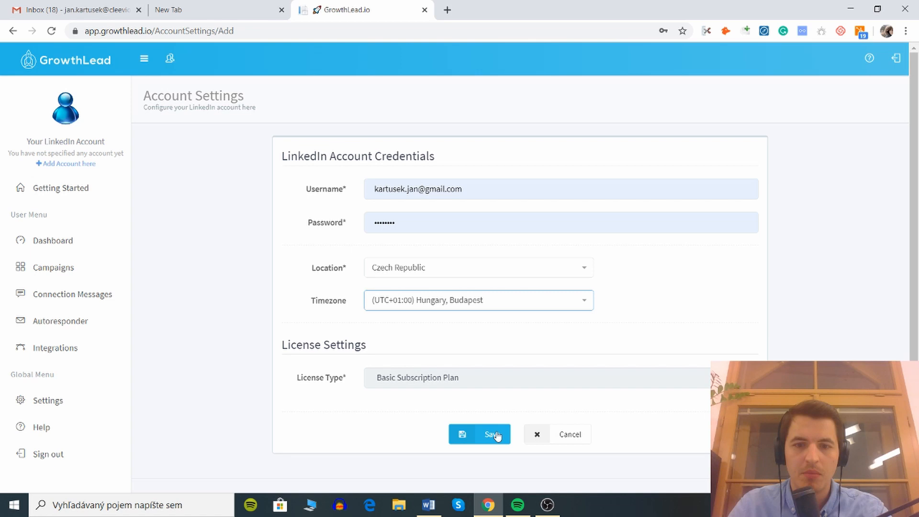
pyautogui.click(479, 434)
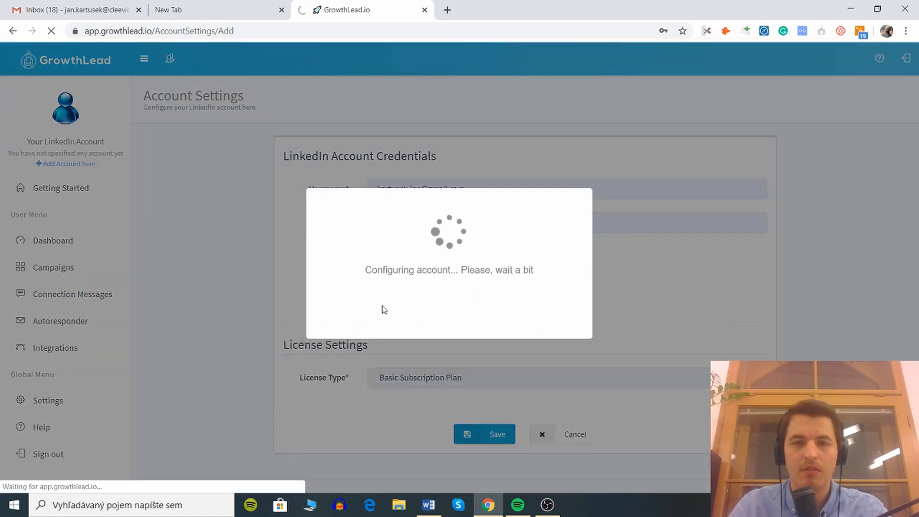
pyautogui.moveTo(264, 290)
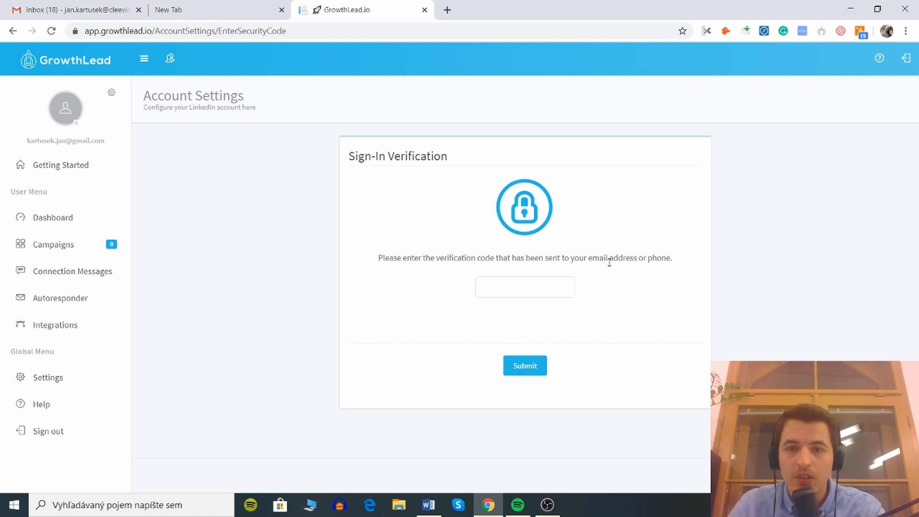
# Submit the emailed LinkedIn PIN in Sign-In Verification and confirm the account is configured.
pyautogui.click(504, 9)
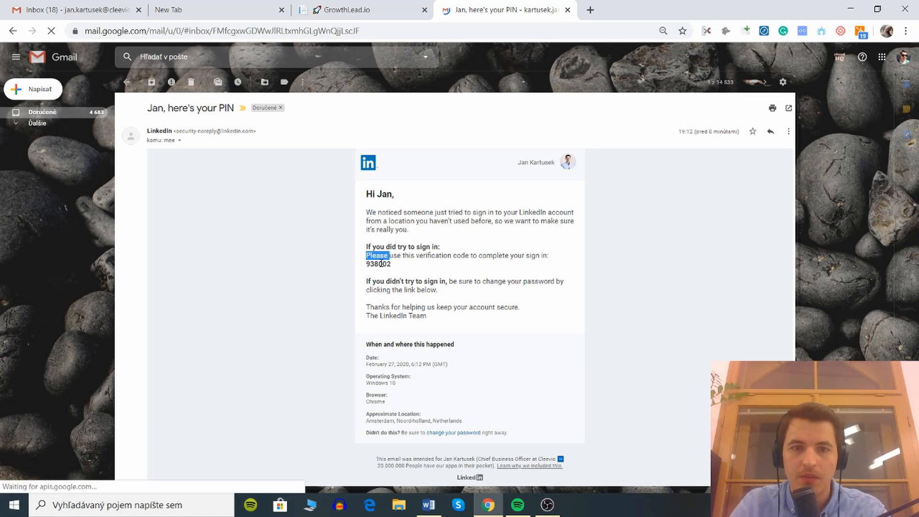
pyautogui.click(360, 10)
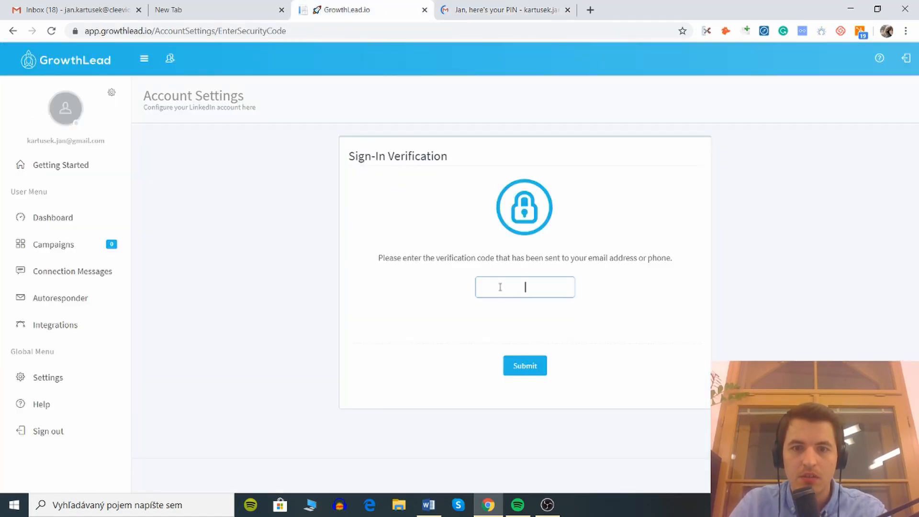
pyautogui.click(524, 365)
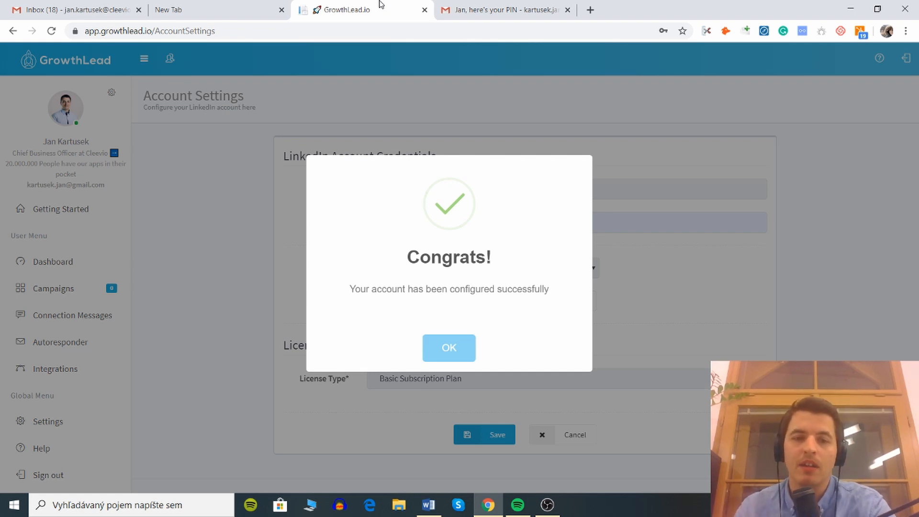
pyautogui.click(448, 347)
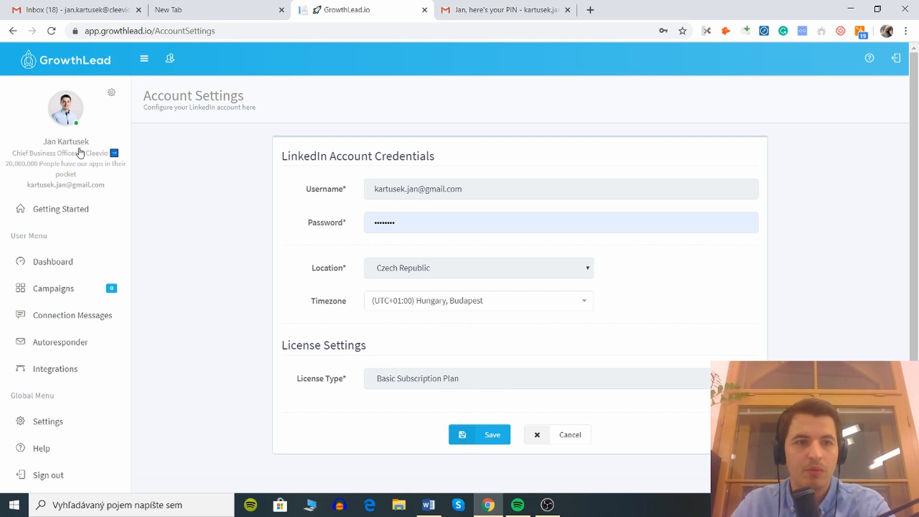
pyautogui.moveTo(63, 231)
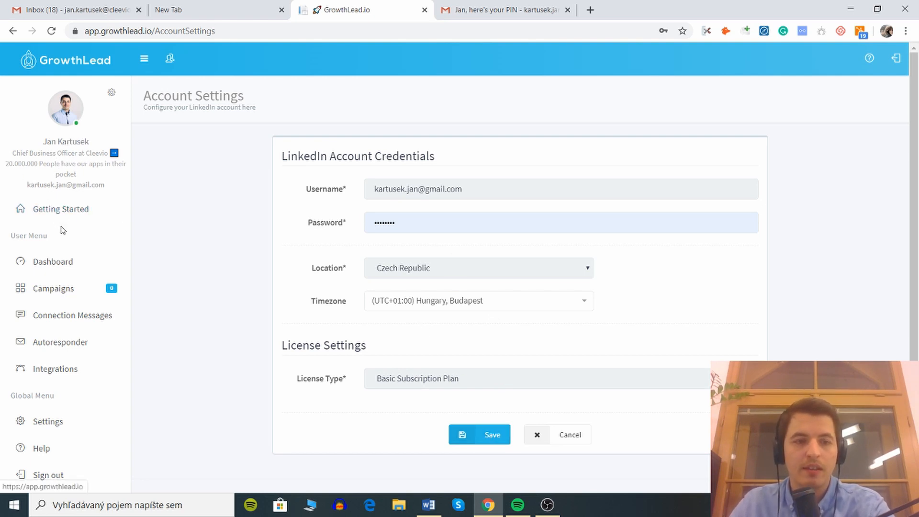
# Go to the GrowthLead dashboard with zero stats and expand the Campaigns menu.
pyautogui.click(61, 209)
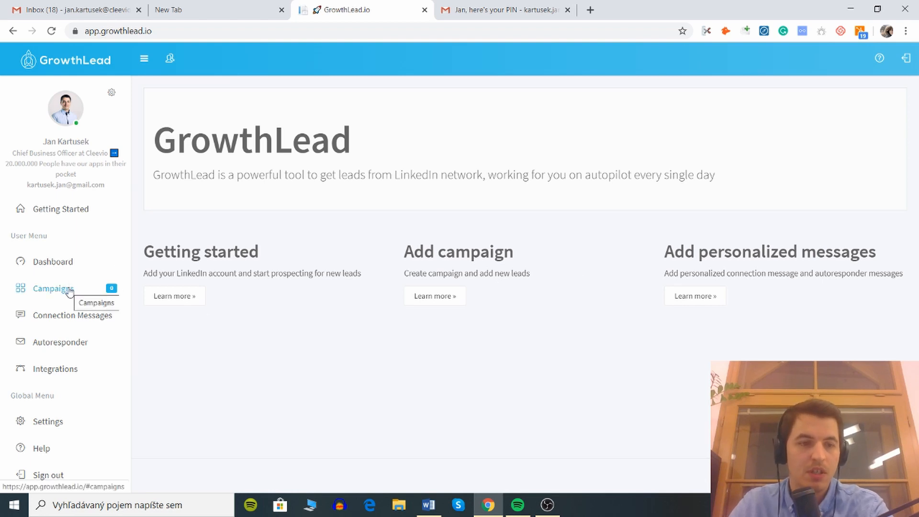
pyautogui.click(52, 261)
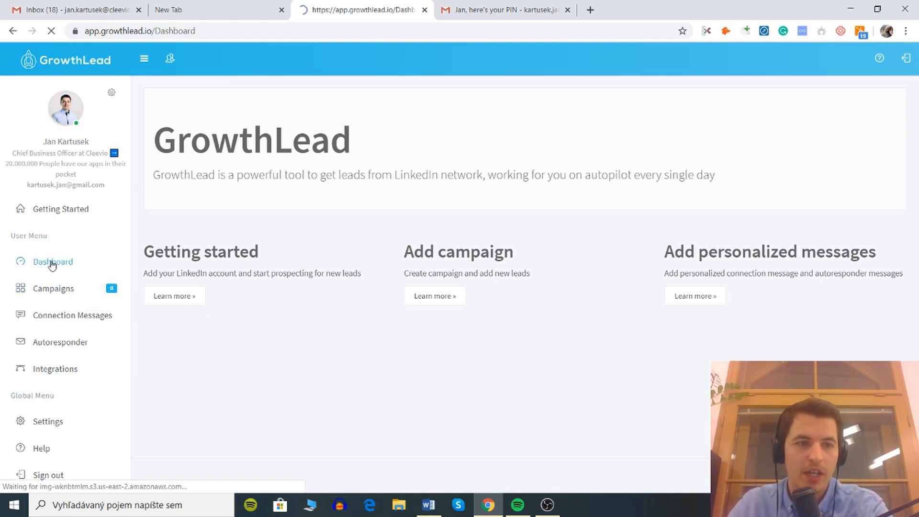
pyautogui.click(52, 261)
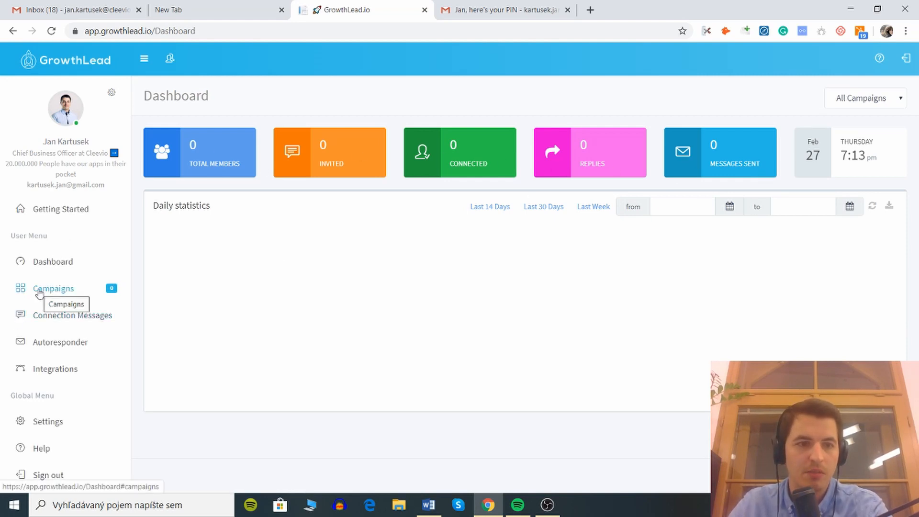
pyautogui.click(54, 288)
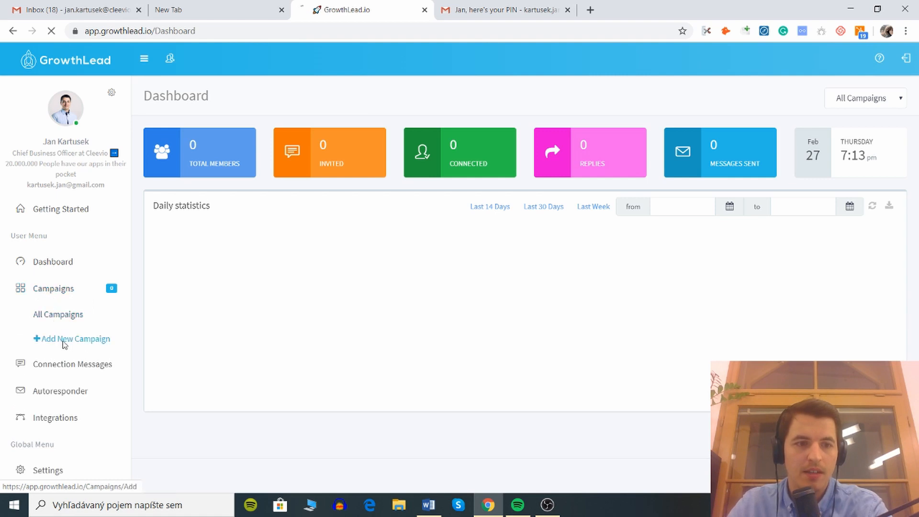
# Name the new campaign 'CTO's - scaleups' with a 'connecting with these guys' description.
pyautogui.click(75, 339)
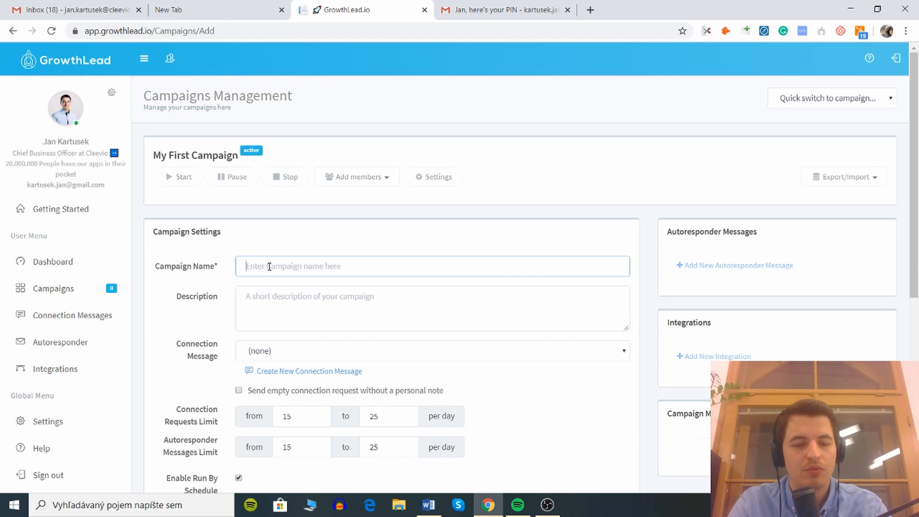
pyautogui.write('CTOs')
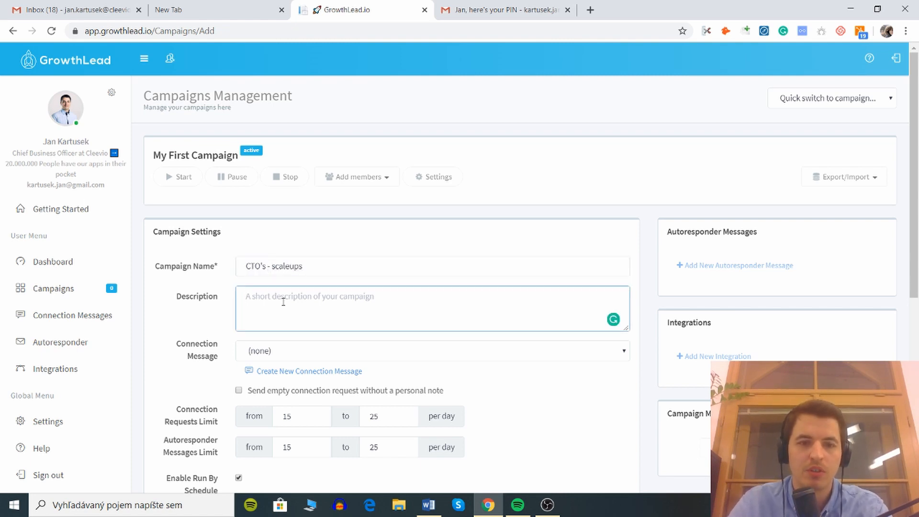
pyautogui.write('connec')
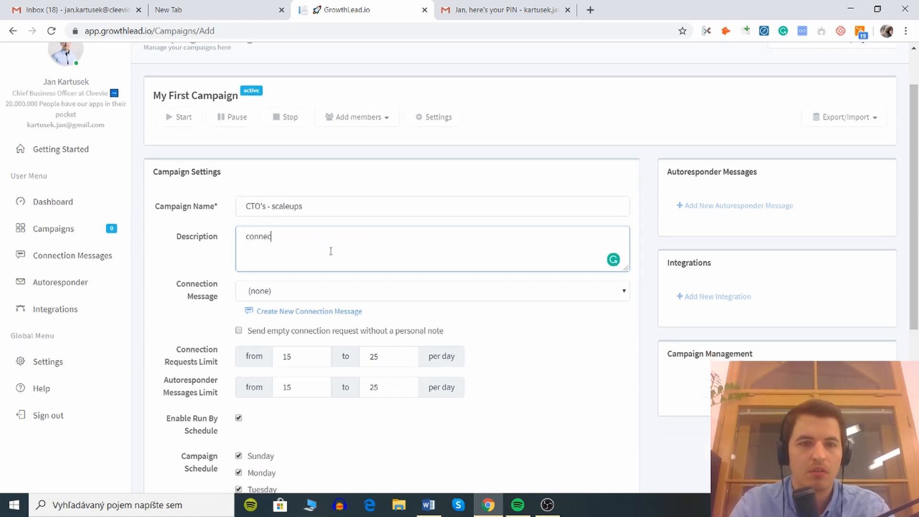
pyautogui.write('connecting wit hthese')
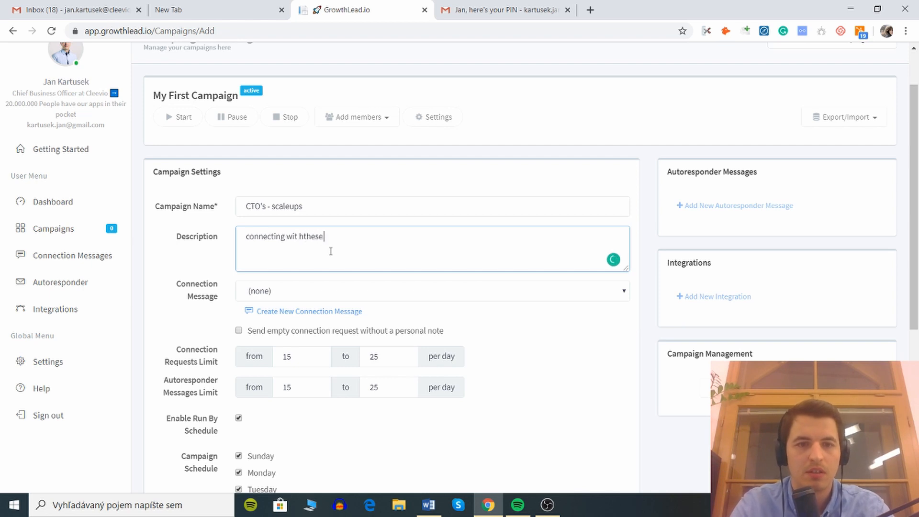
pyautogui.write('guys')
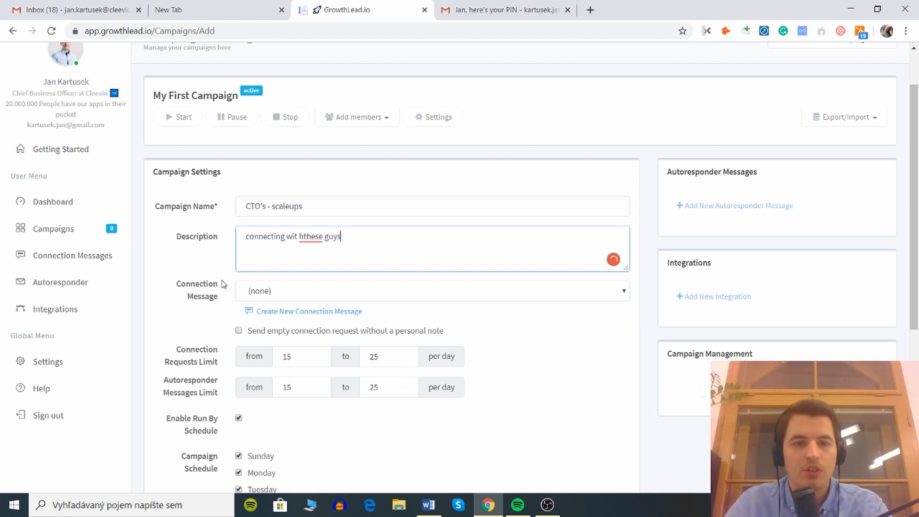
pyautogui.click(432, 291)
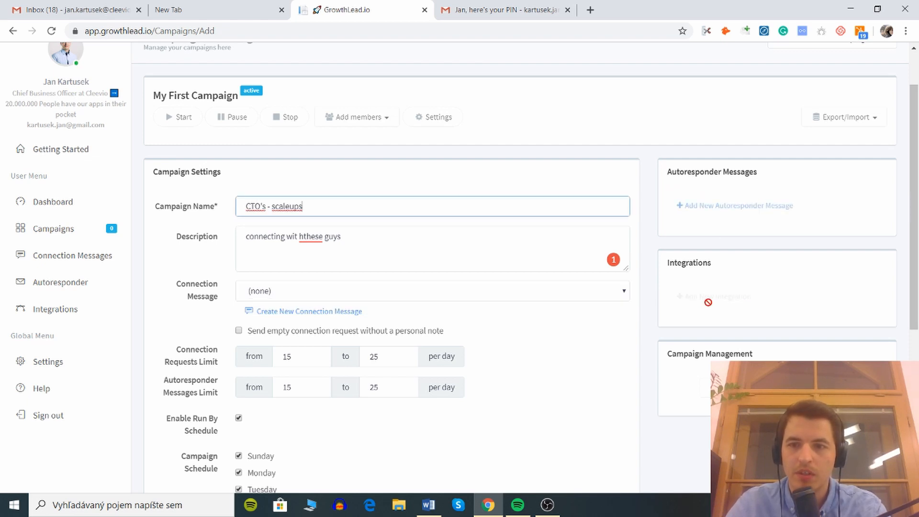
pyautogui.scroll(-3)
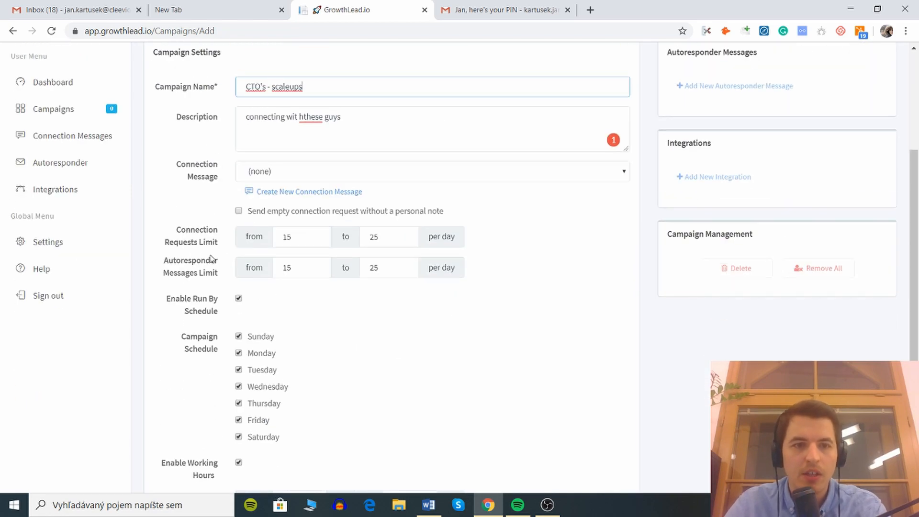
pyautogui.moveTo(431, 248)
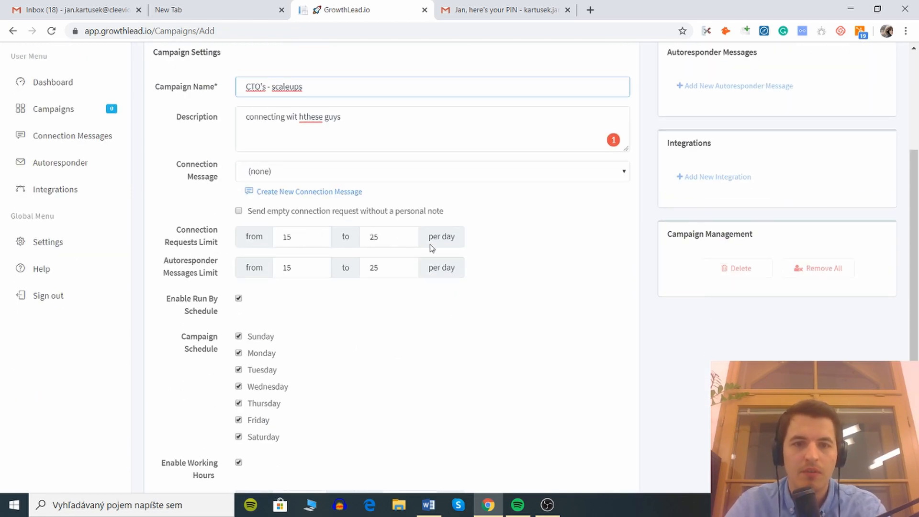
pyautogui.moveTo(376, 219)
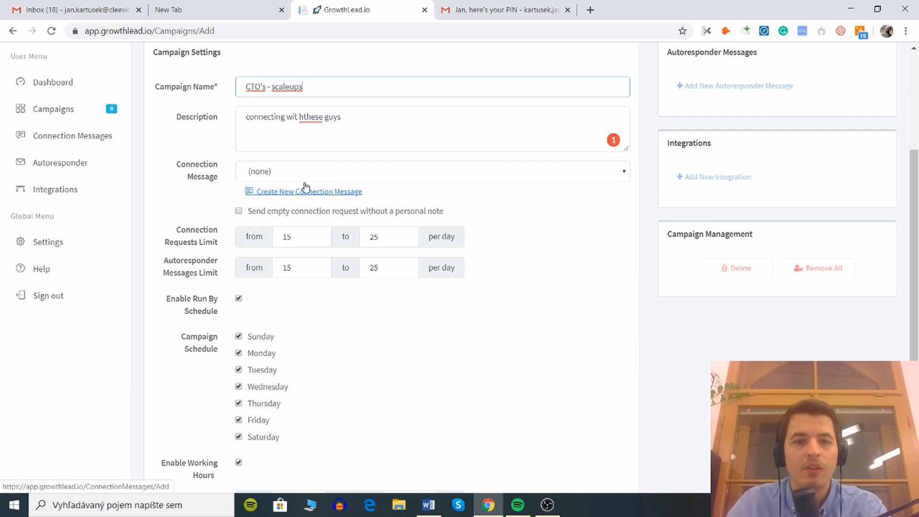
pyautogui.click(432, 170)
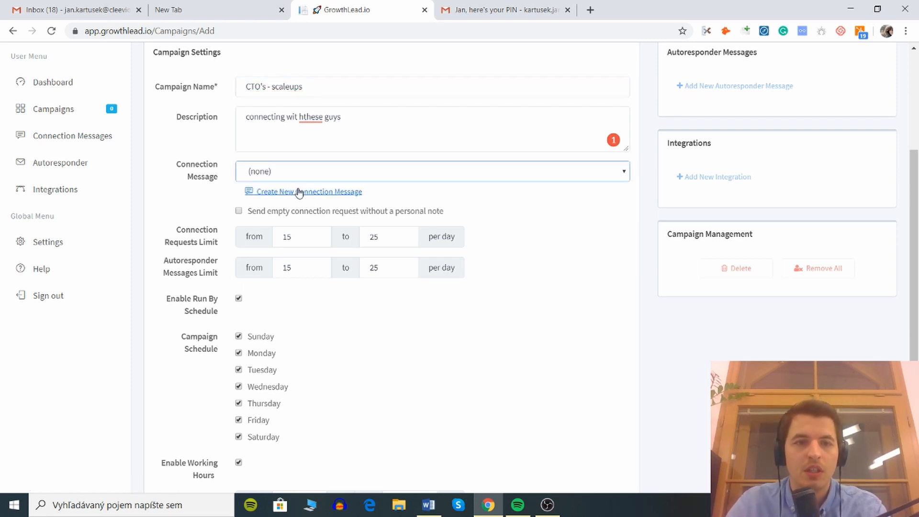
# Start a connection message named CTO greeting 'Hi {First Name},' with the pasted body.
pyautogui.click(307, 192)
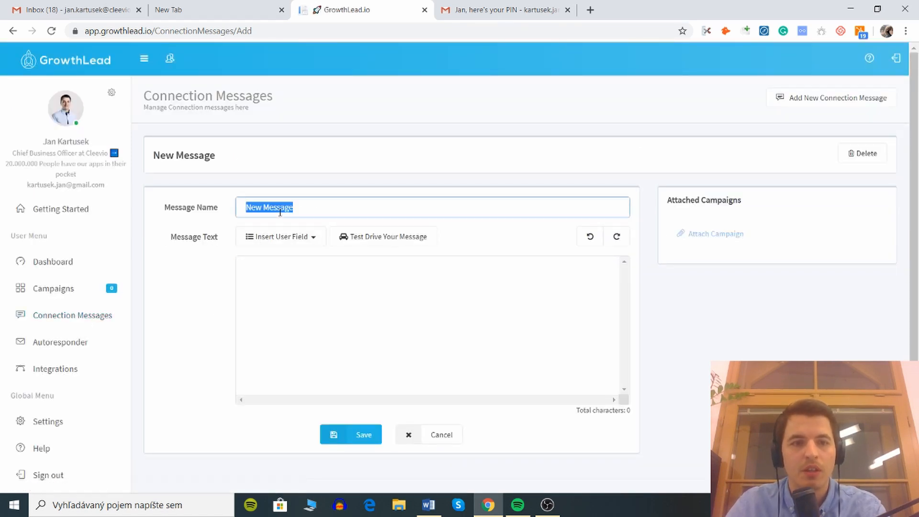
pyautogui.write('CTO')
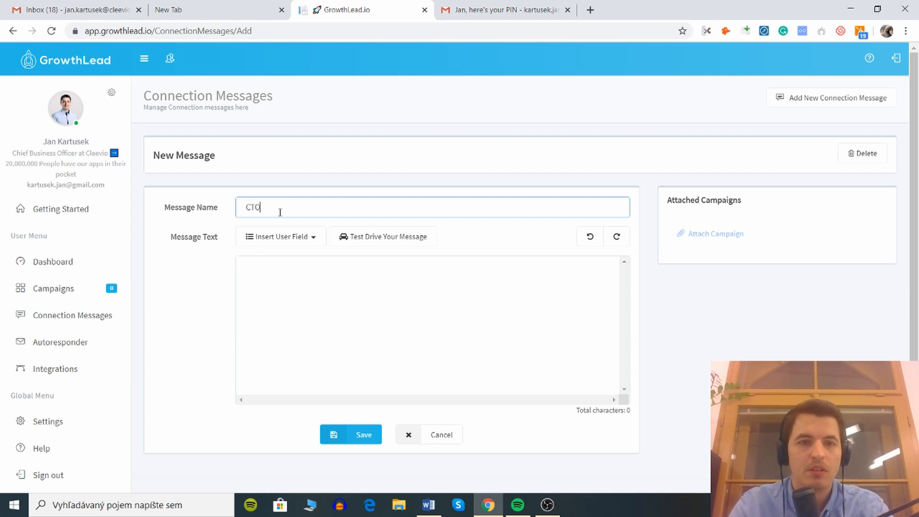
pyautogui.press('ctrl+a')
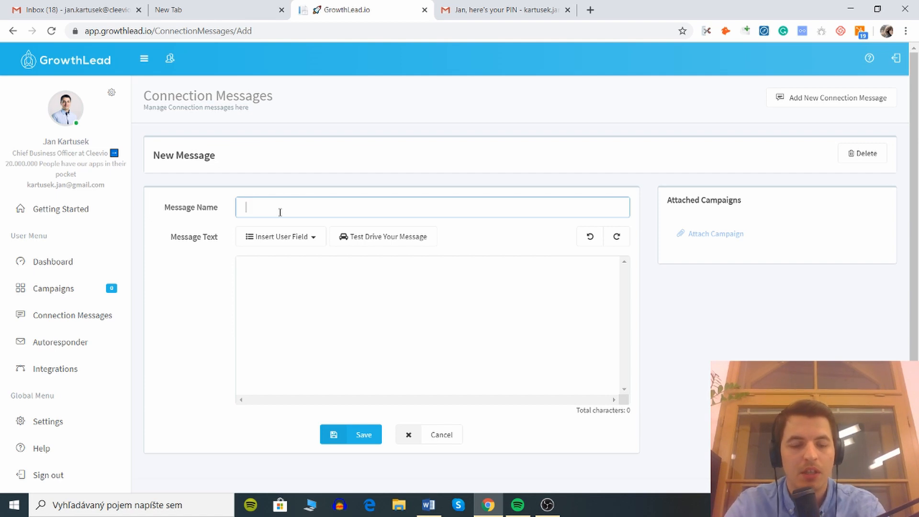
pyautogui.write('CTO')
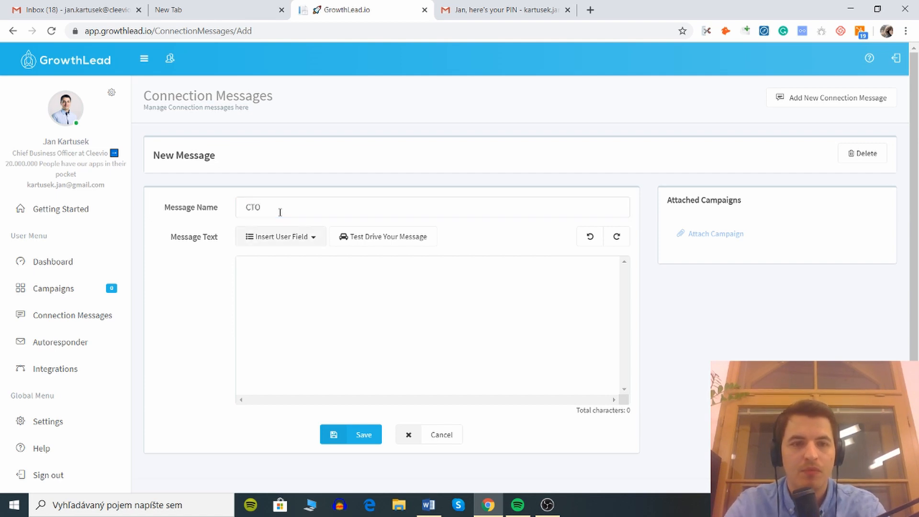
pyautogui.write('H')
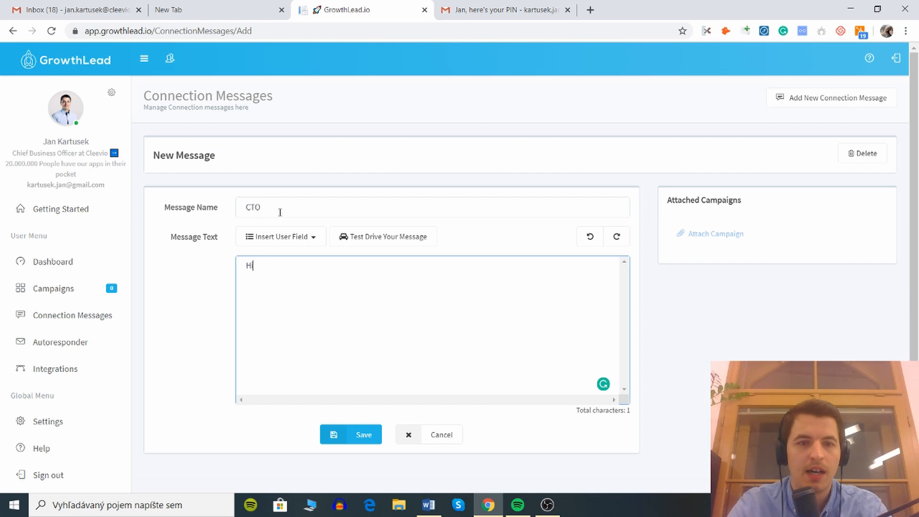
pyautogui.click(280, 236)
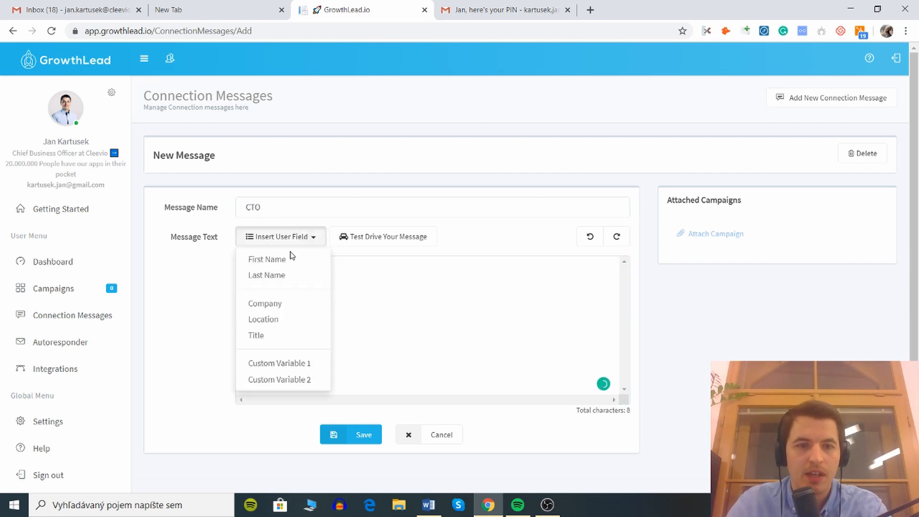
pyautogui.moveTo(271, 265)
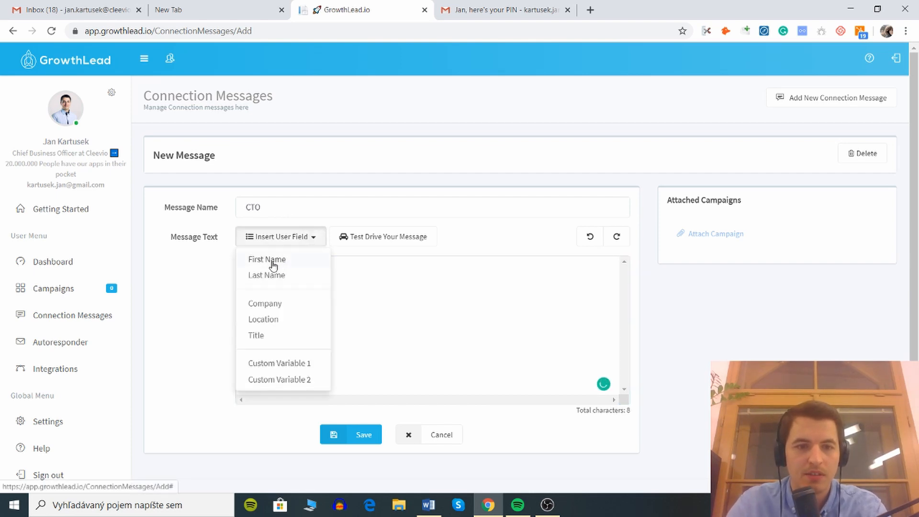
pyautogui.click(267, 259)
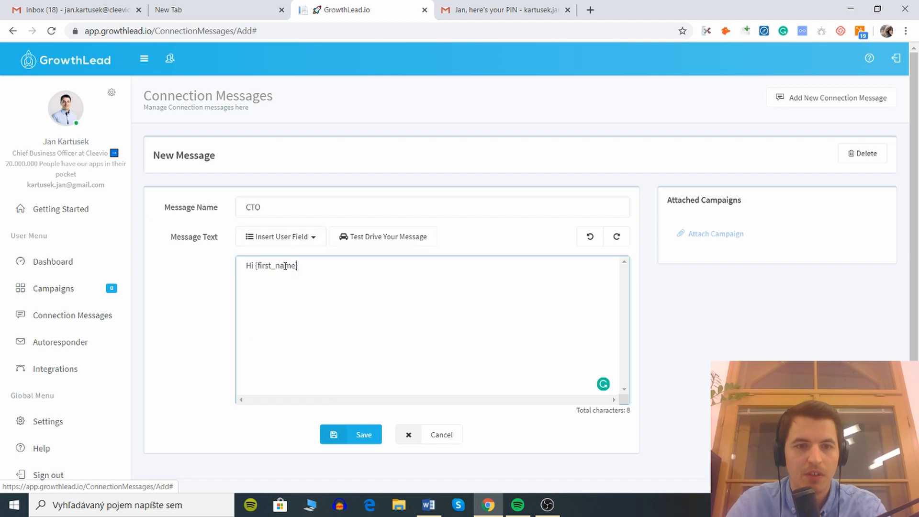
pyautogui.write('},')
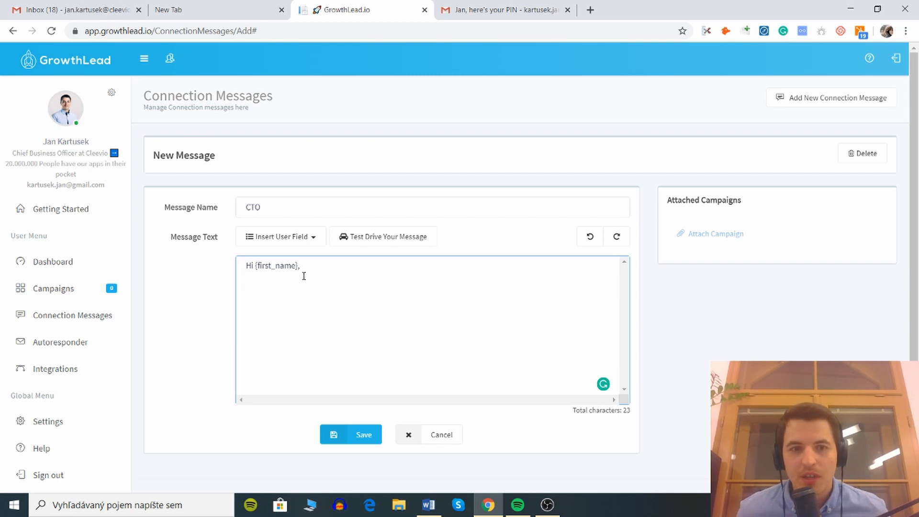
pyautogui.press('enter')
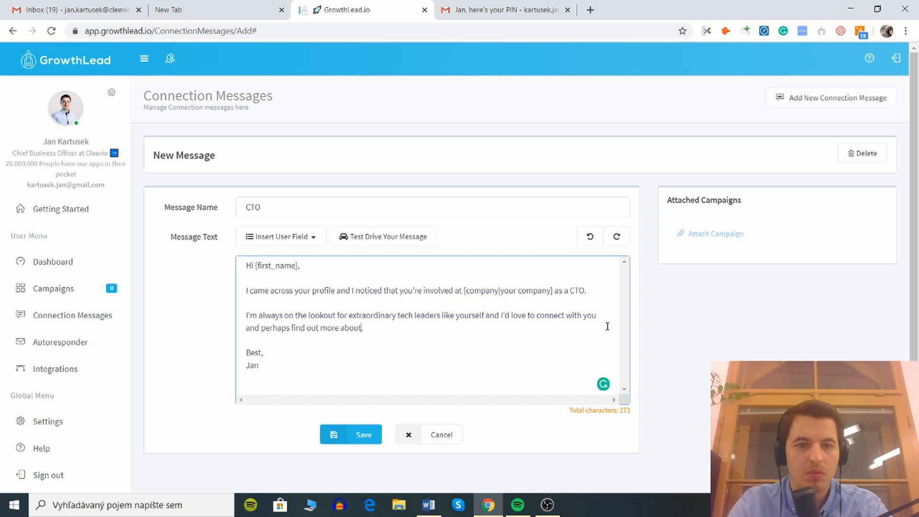
# Finish the body mentioning digital initiatives, skip the custom variable, and save the CTO message.
pyautogui.write('your digital int')
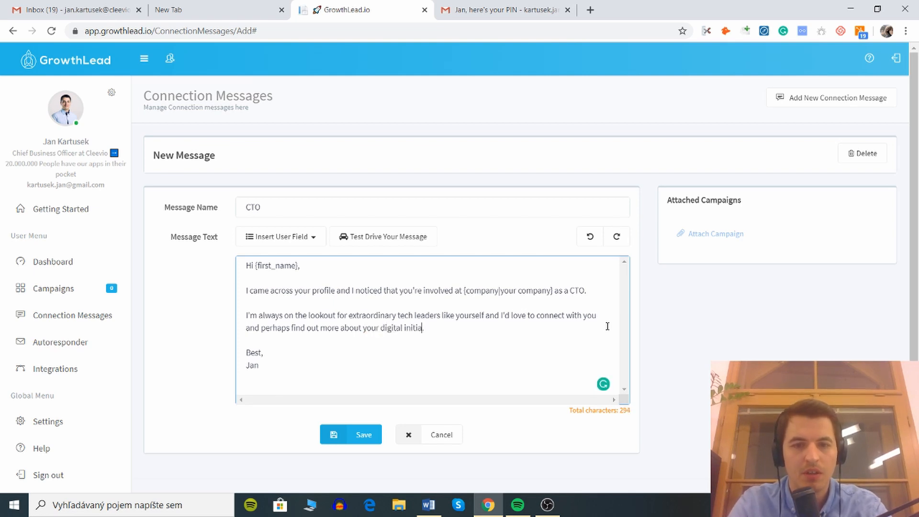
pyautogui.write('tives')
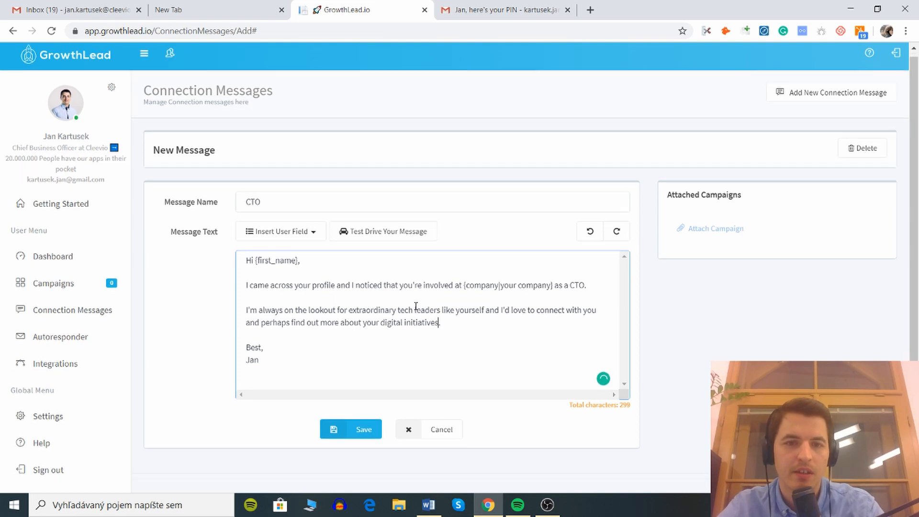
pyautogui.click(280, 230)
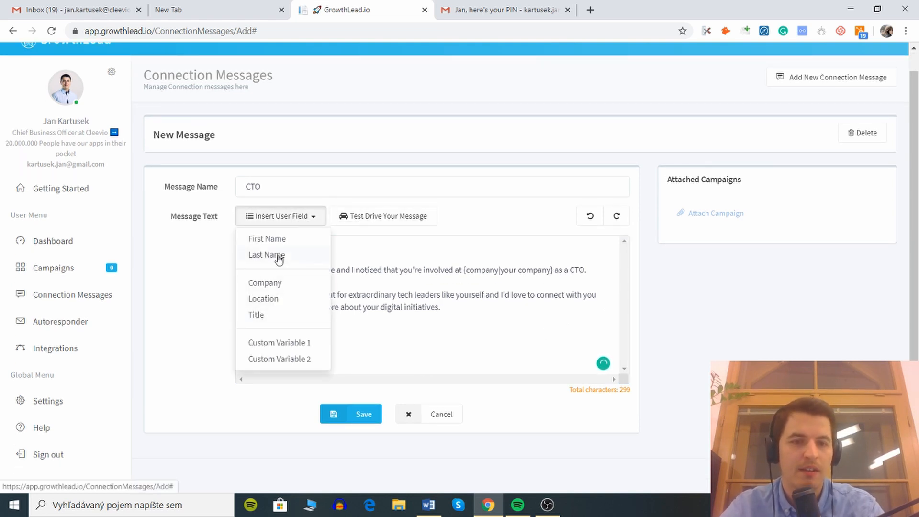
pyautogui.moveTo(293, 342)
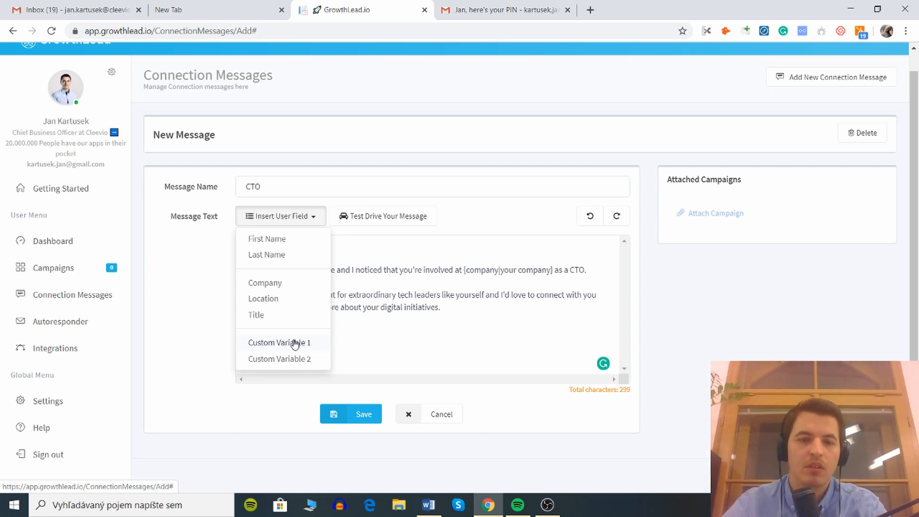
pyautogui.click(279, 342)
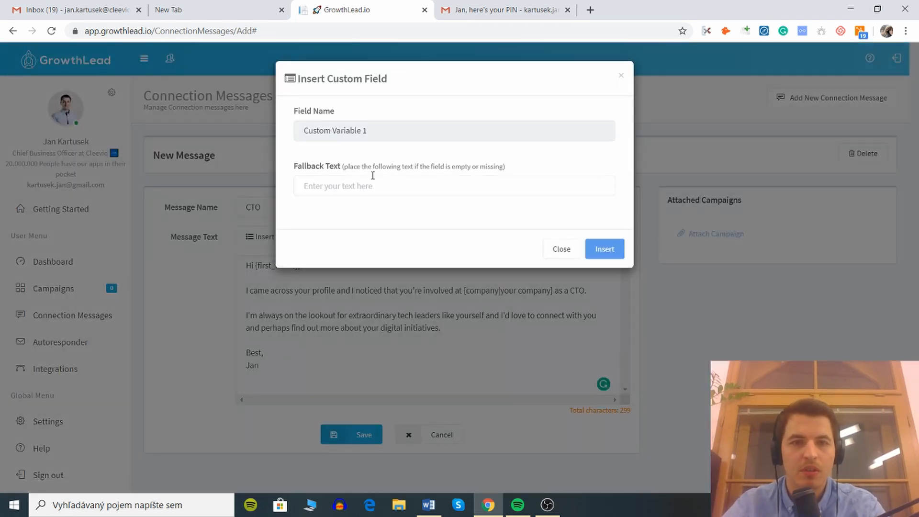
pyautogui.click(559, 249)
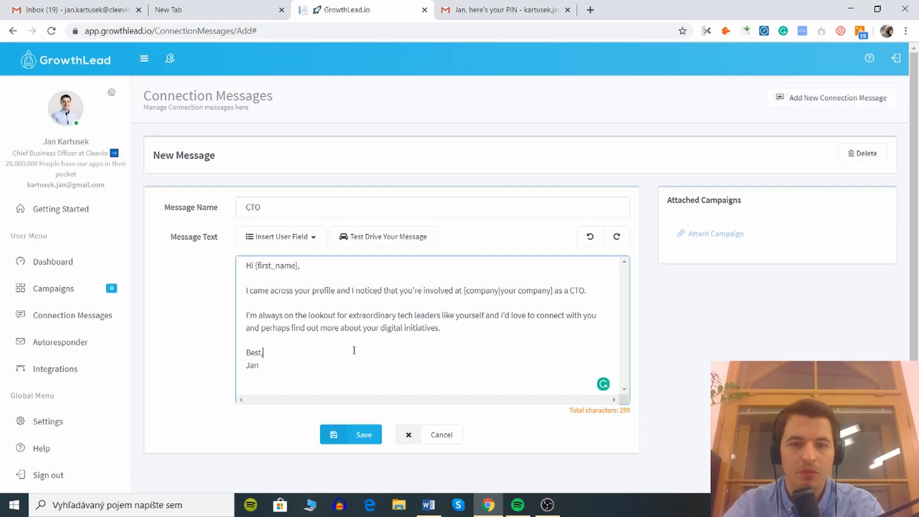
pyautogui.click(350, 435)
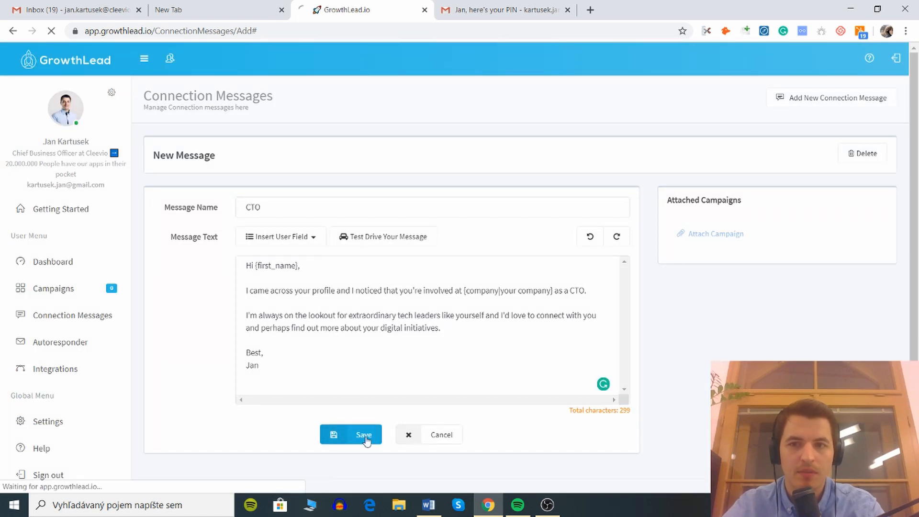
pyautogui.click(351, 435)
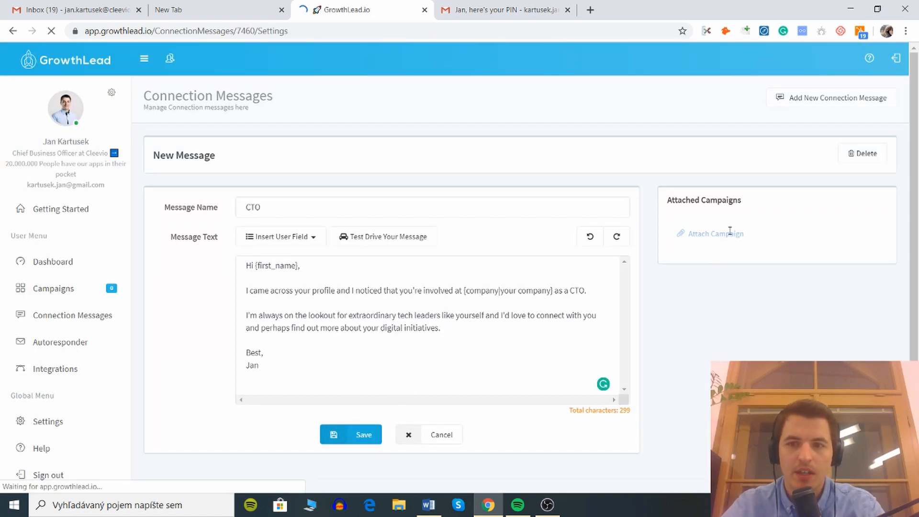
# Set the campaign's Connection Requests Limit to 15–35 per day.
pyautogui.click(350, 434)
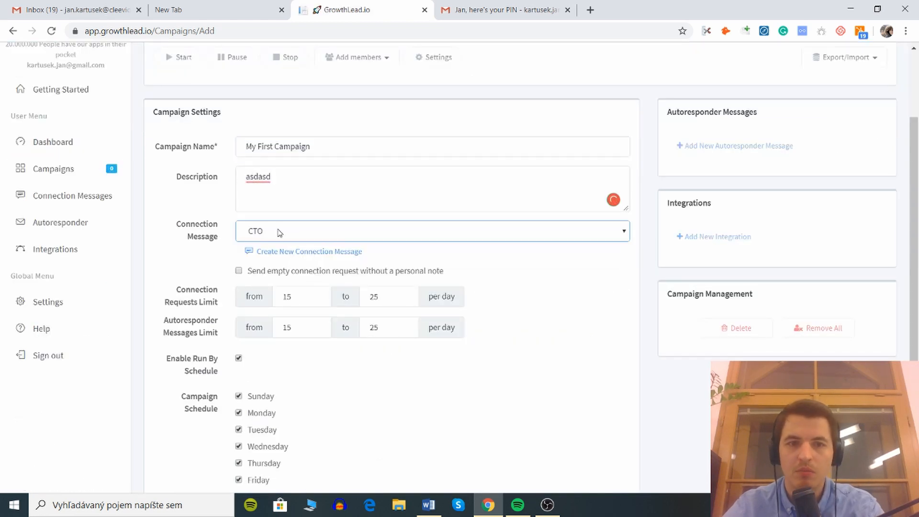
pyautogui.scroll(-3)
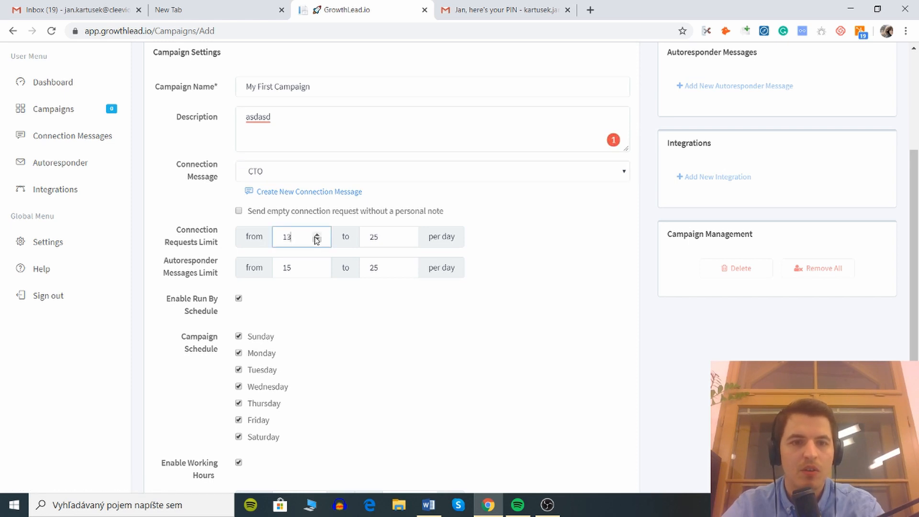
pyautogui.write('15')
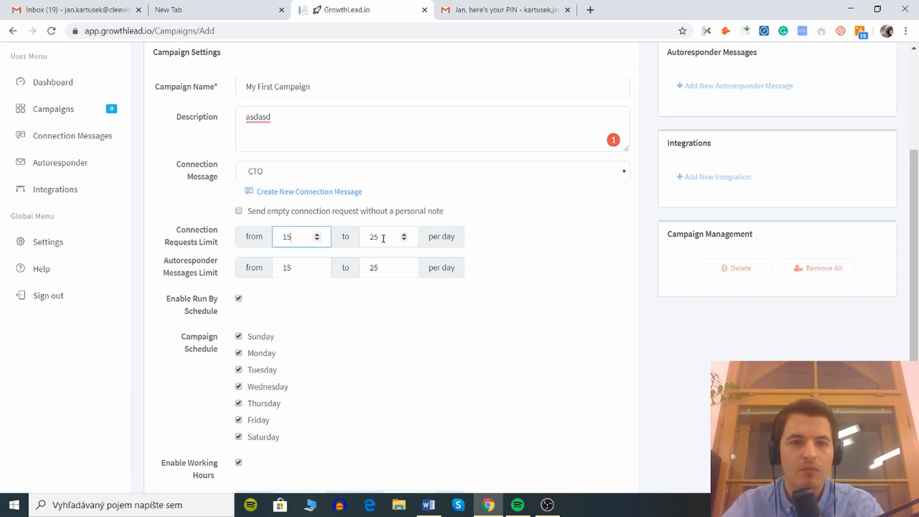
pyautogui.write('250')
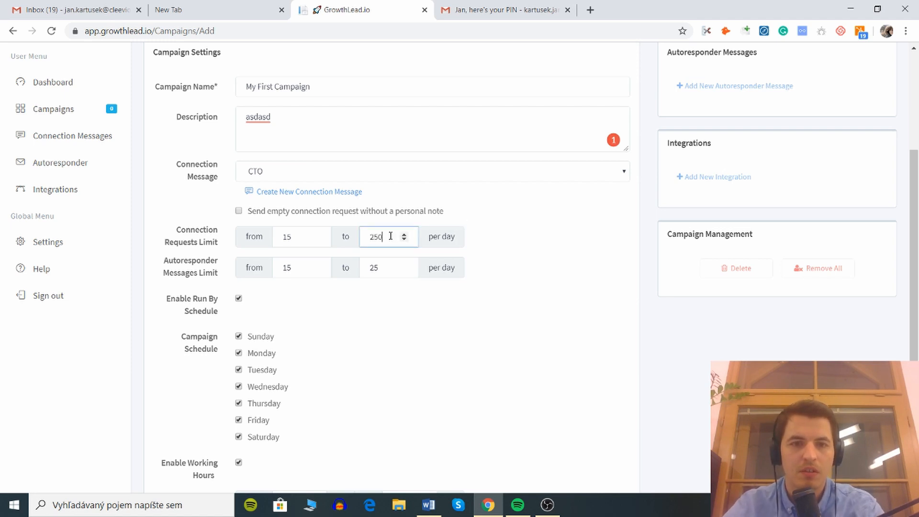
pyautogui.write('35')
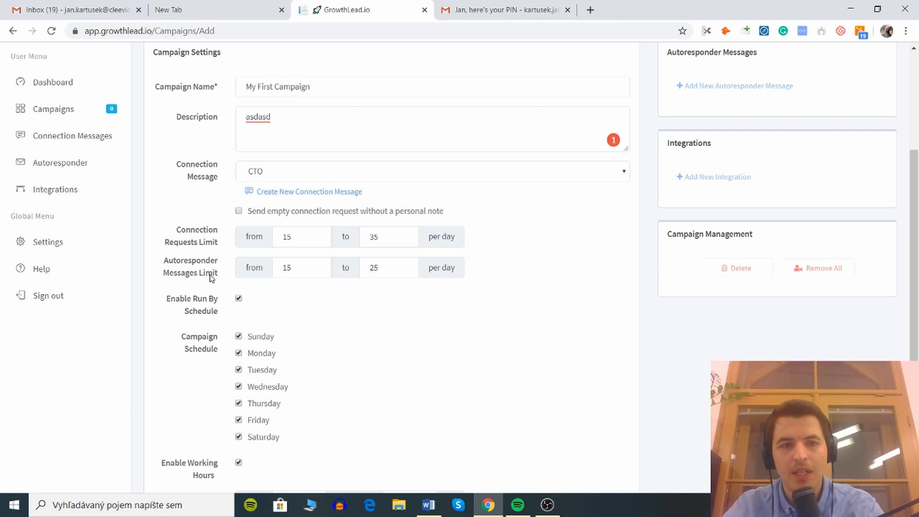
# Schedule Monday to Friday only with working hours 8:00 AM to 7:00 PM.
pyautogui.scroll(-3)
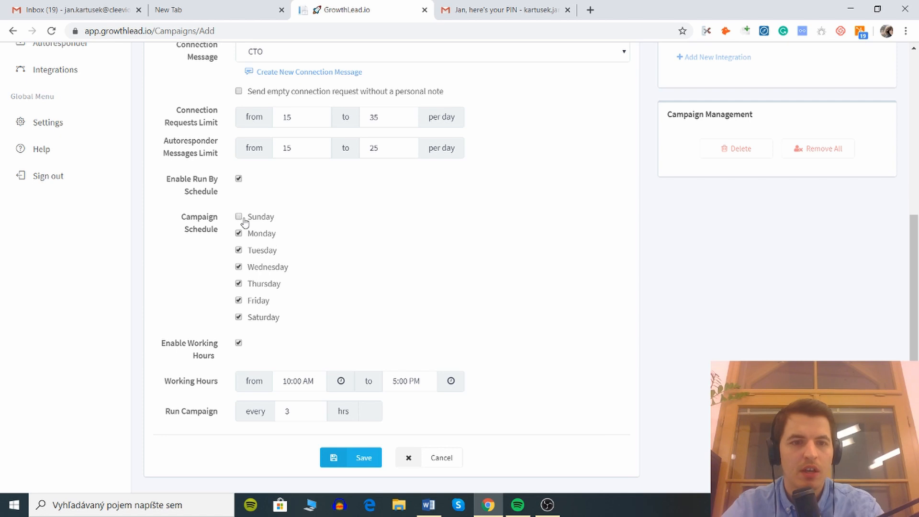
pyautogui.click(239, 317)
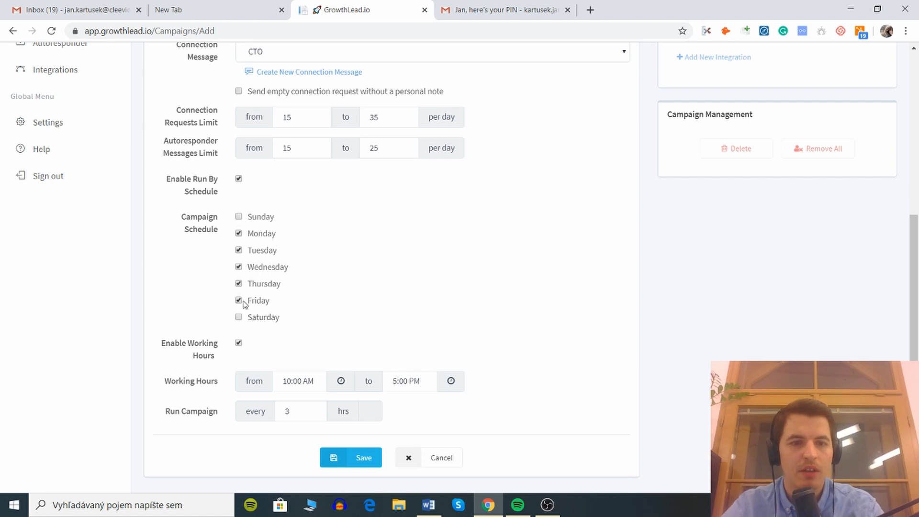
pyautogui.click(239, 299)
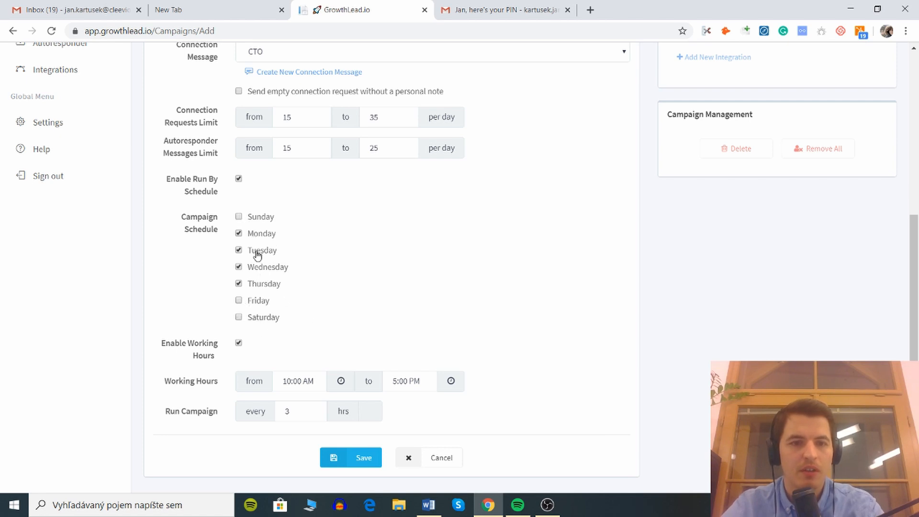
pyautogui.scroll(-3)
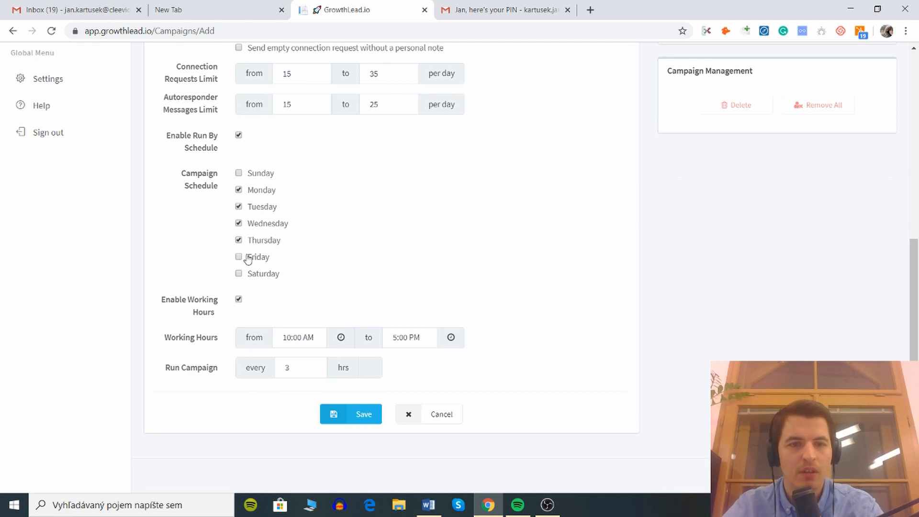
pyautogui.click(239, 256)
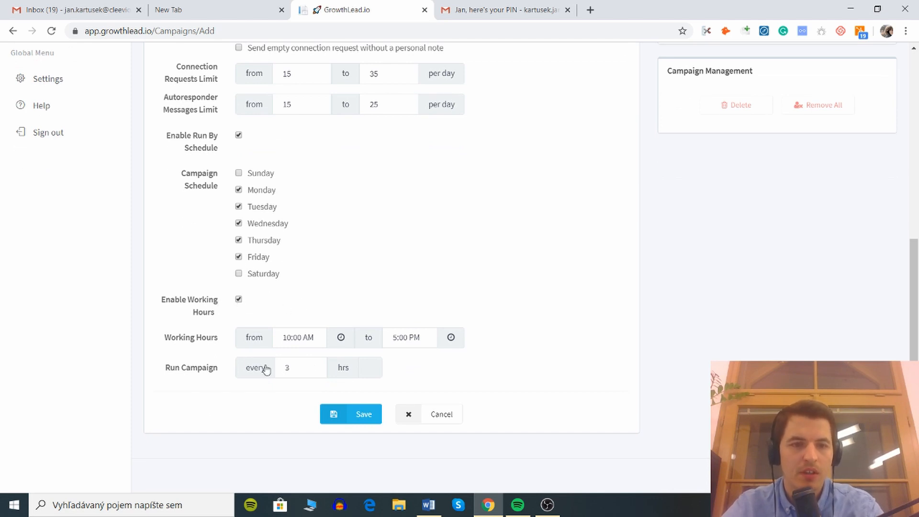
pyautogui.click(298, 337)
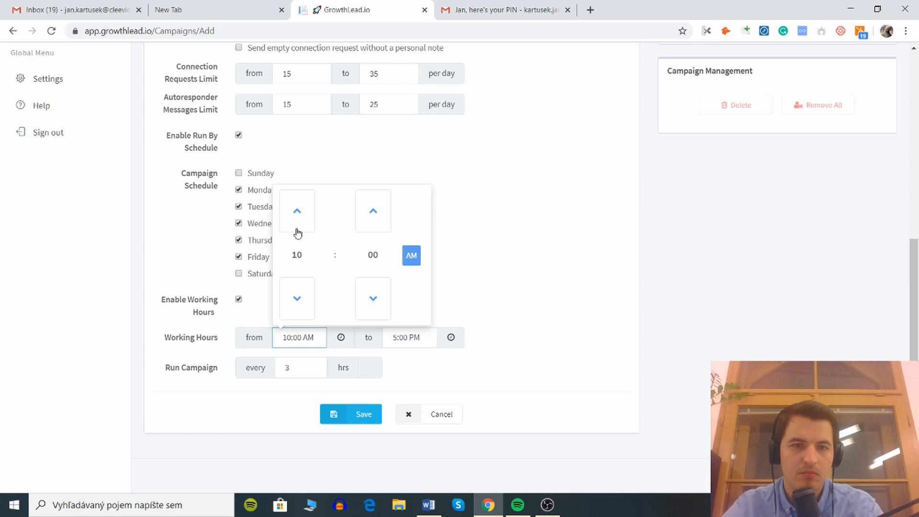
pyautogui.click(297, 299)
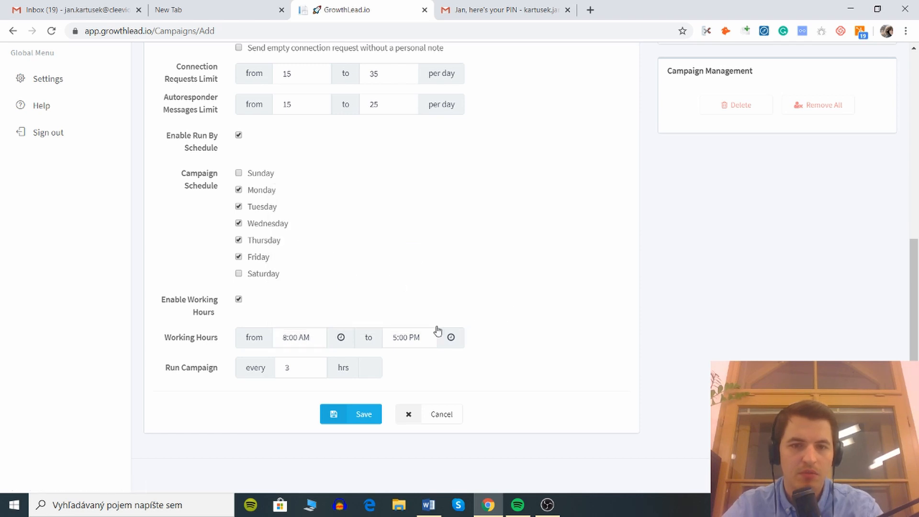
pyautogui.click(406, 337)
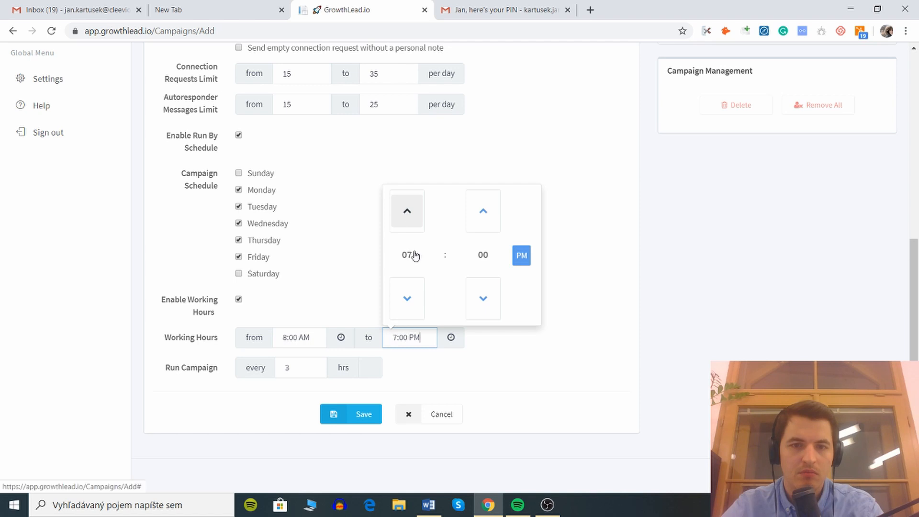
pyautogui.click(332, 383)
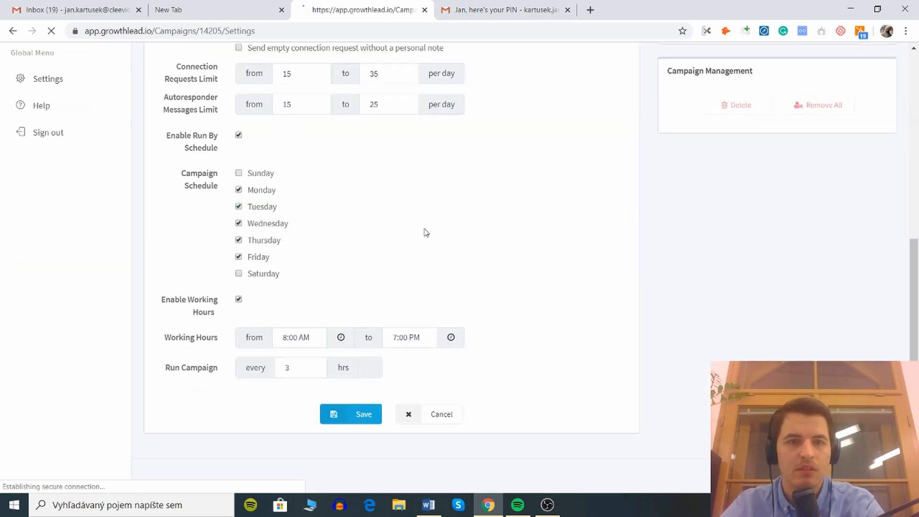
# Save the campaign settings, dismiss the autoresponder dialog, and go to the members Data View.
pyautogui.click(350, 413)
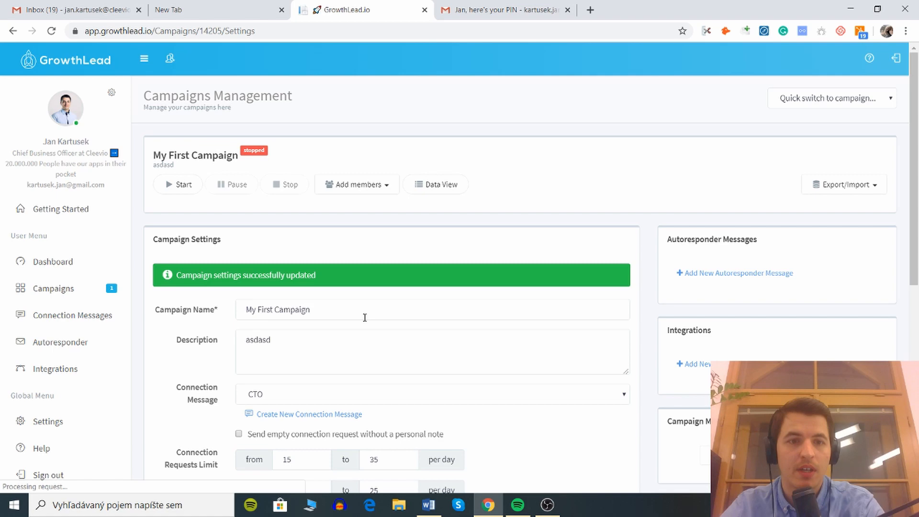
pyautogui.scroll(-3)
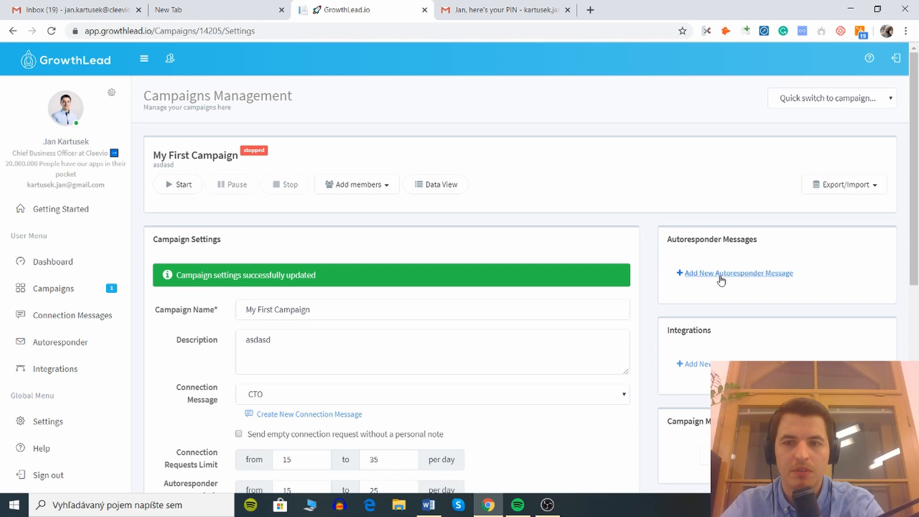
pyautogui.click(734, 272)
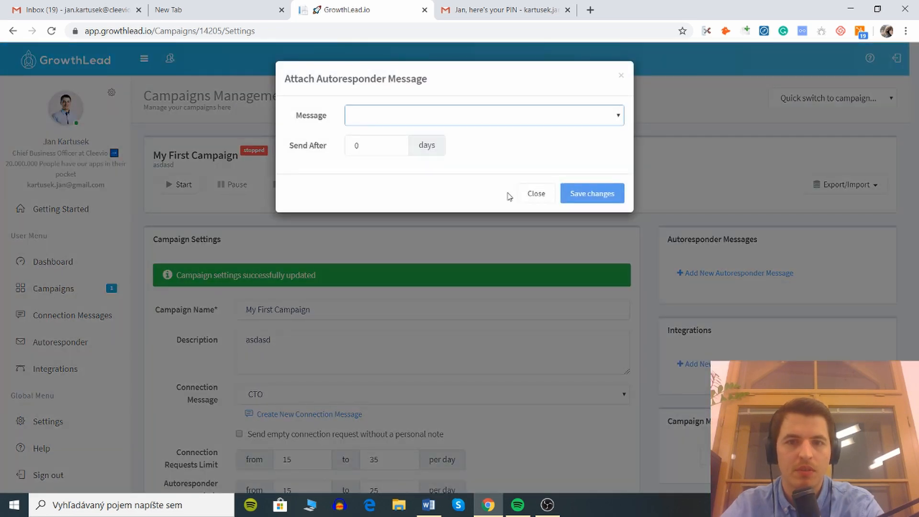
pyautogui.click(534, 194)
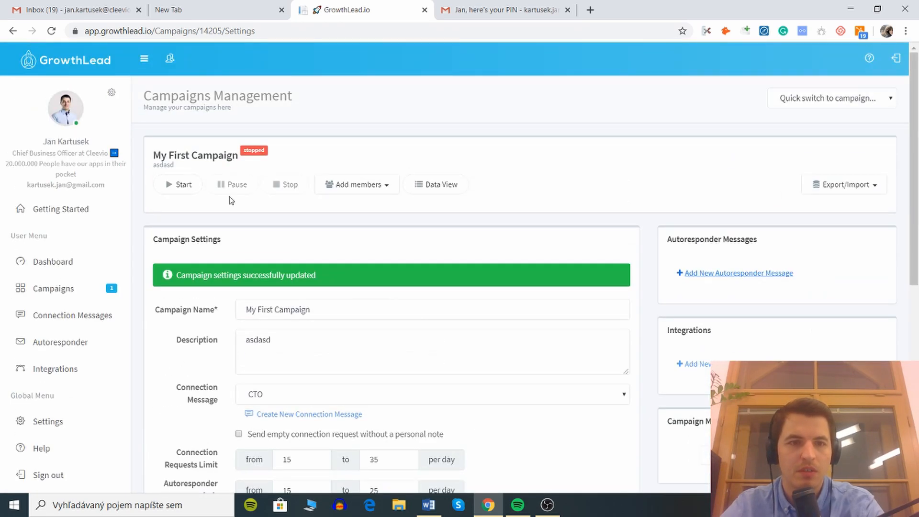
pyautogui.click(356, 184)
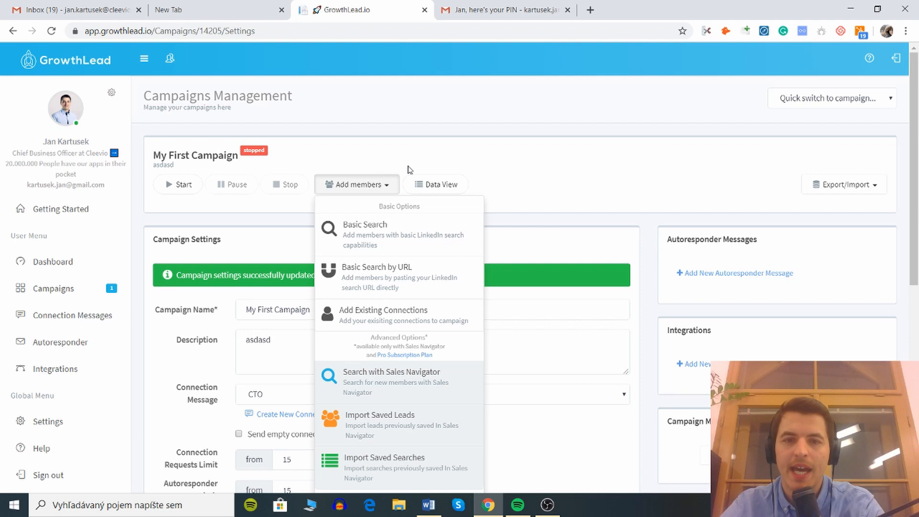
pyautogui.click(437, 184)
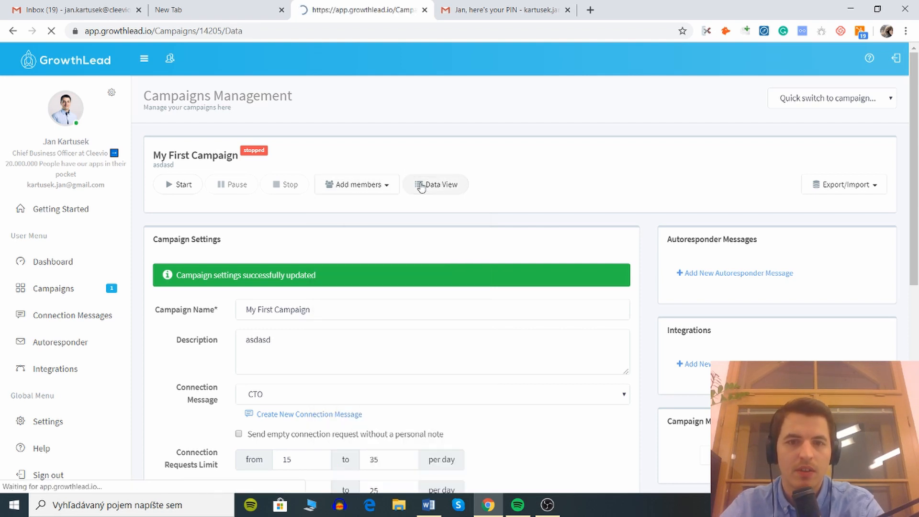
# Choose Basic Search from Add members for My First Campaign.
pyautogui.click(436, 184)
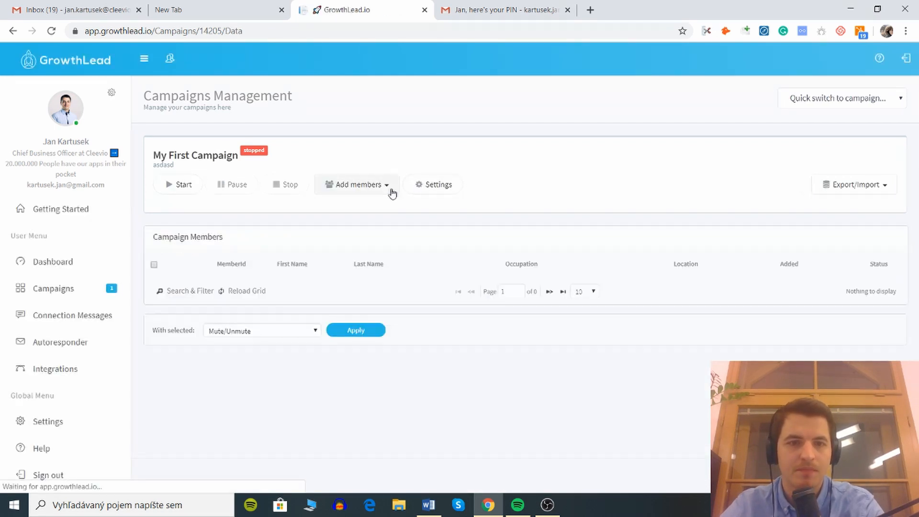
pyautogui.click(357, 184)
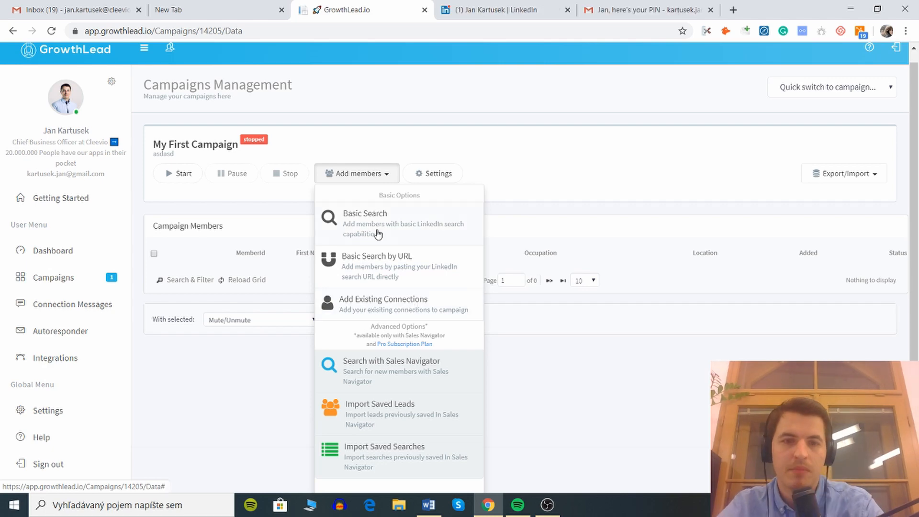
pyautogui.click(365, 212)
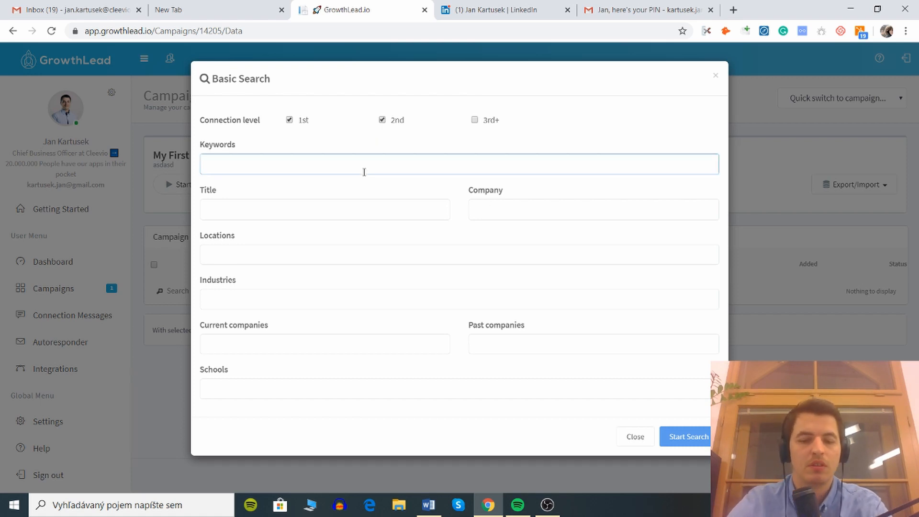
# Enter the title query "Chief Technical Officer" OR "CTO" and add Germany as a location.
pyautogui.click(325, 209)
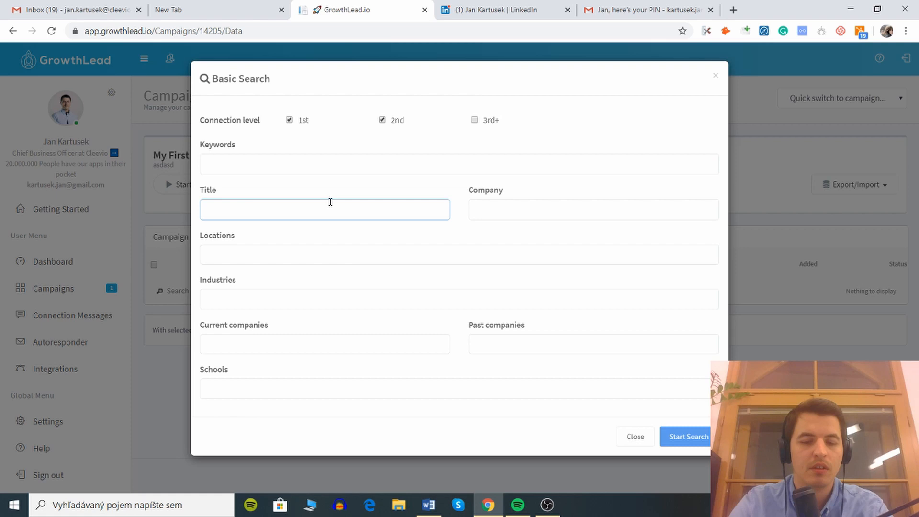
pyautogui.write('"Chief Technical Officer"OR"')
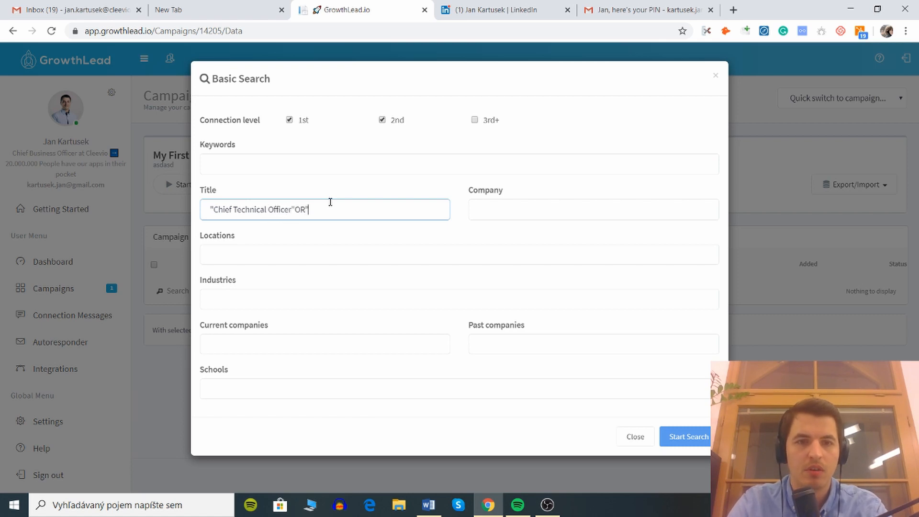
pyautogui.write('CTO"')
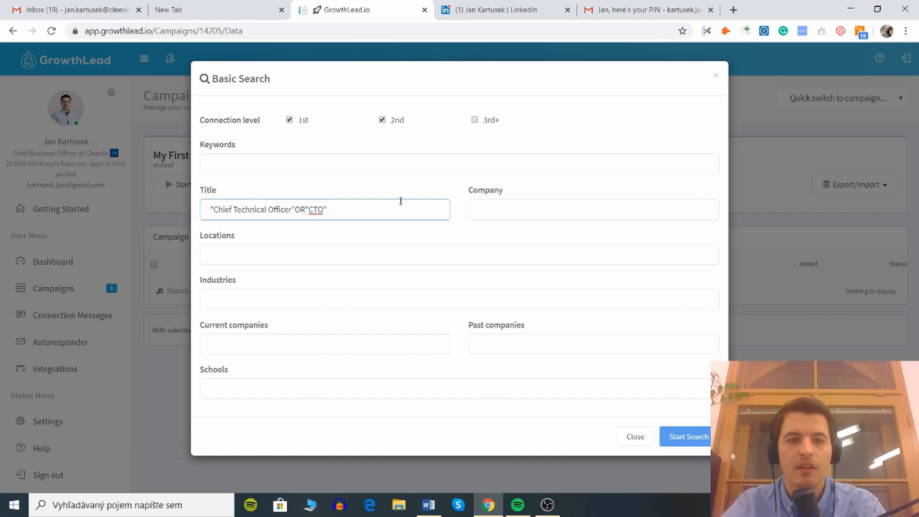
pyautogui.click(458, 254)
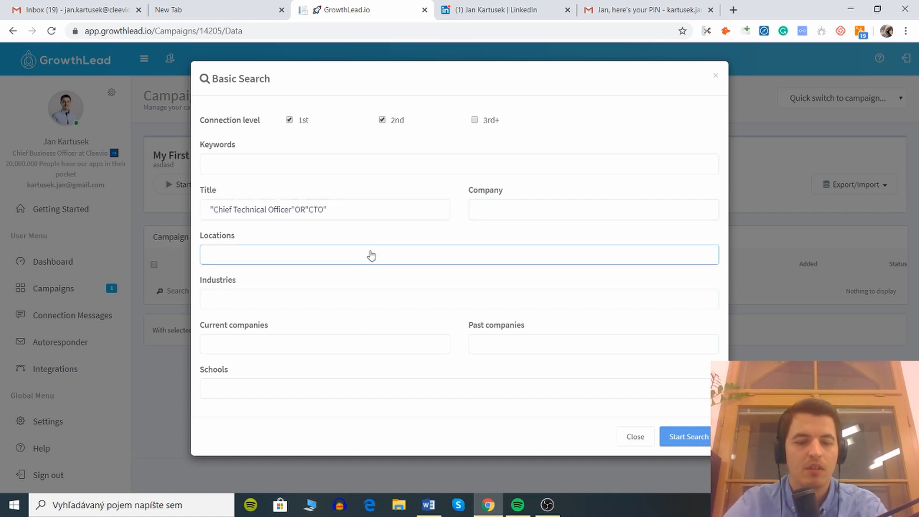
pyautogui.write('Europe')
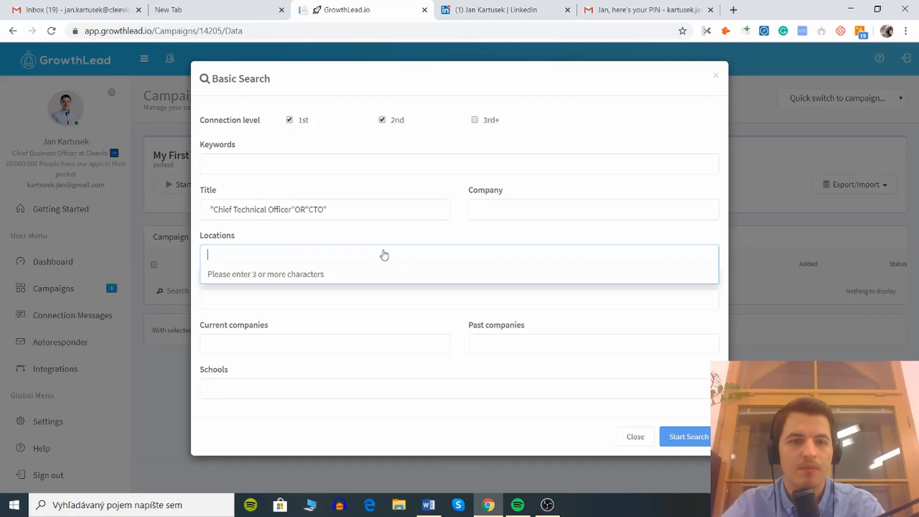
pyautogui.write('Geram')
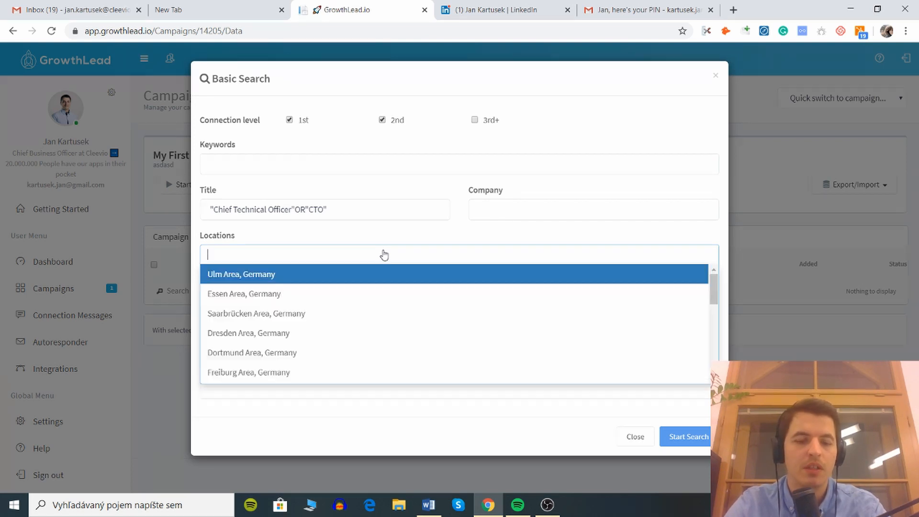
pyautogui.write('Germany')
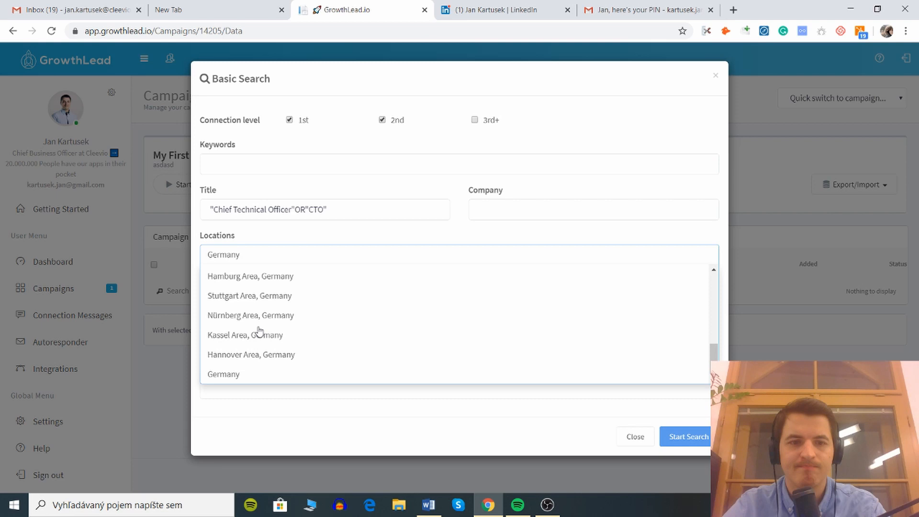
pyautogui.click(223, 255)
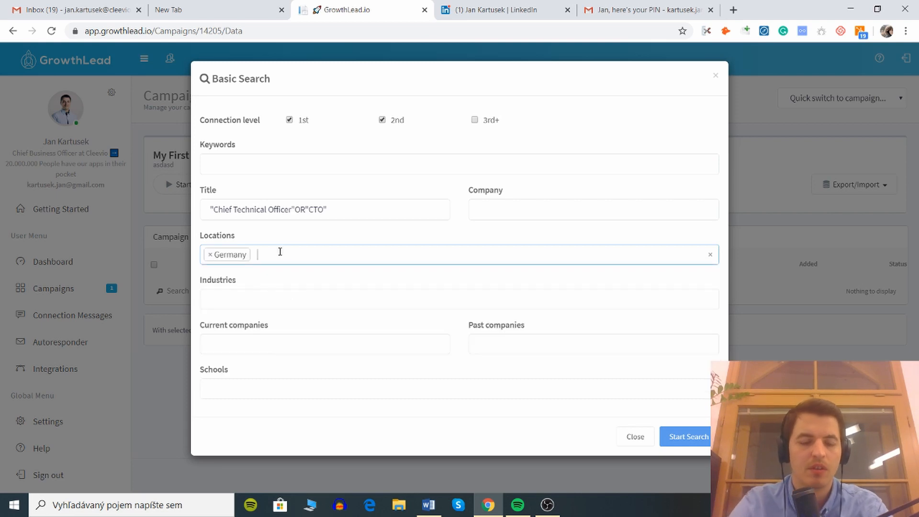
# Add United Kingdom and United States locations and start the member search.
pyautogui.write('UK')
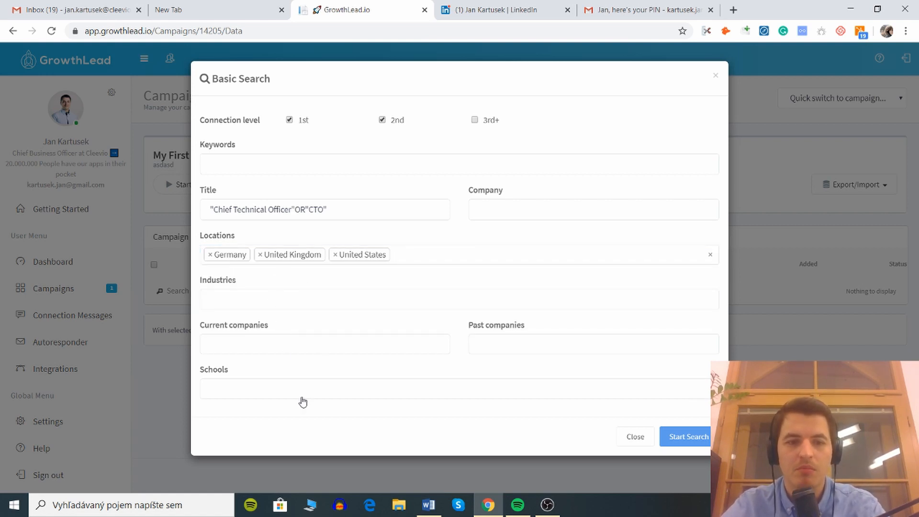
pyautogui.click(592, 343)
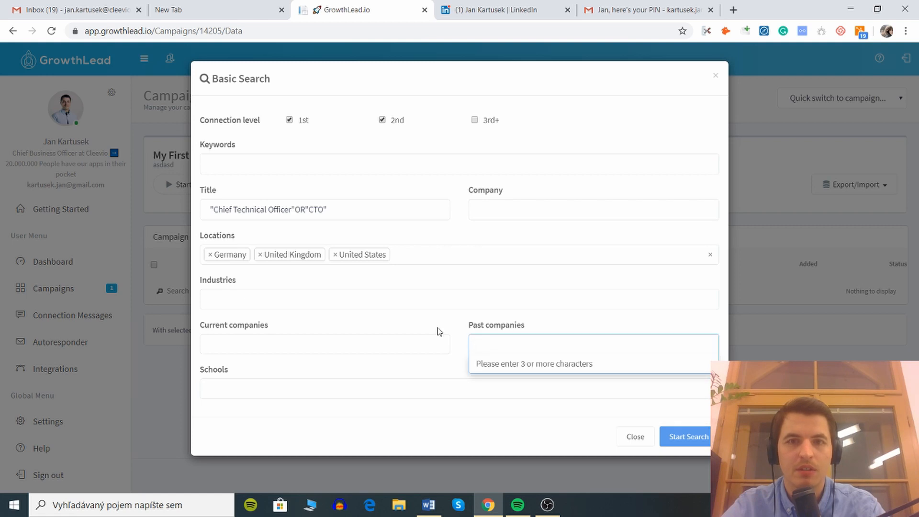
pyautogui.click(685, 436)
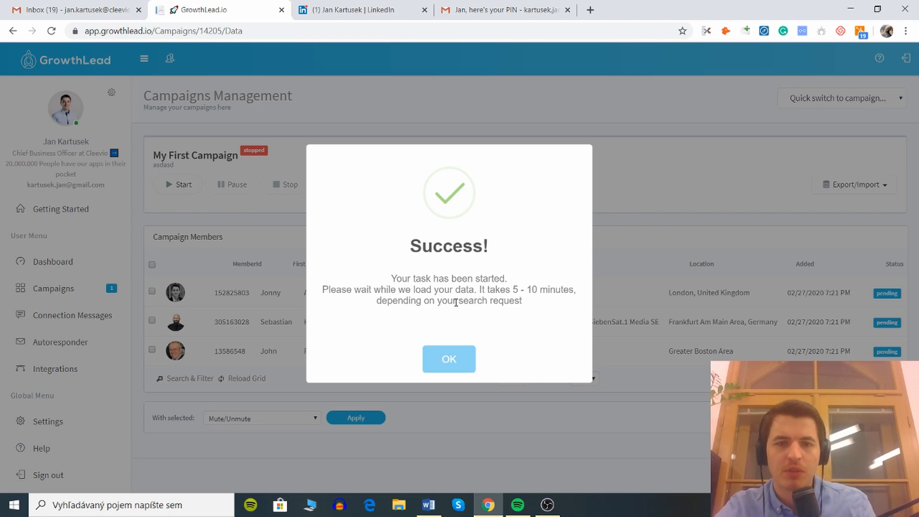
pyautogui.click(448, 359)
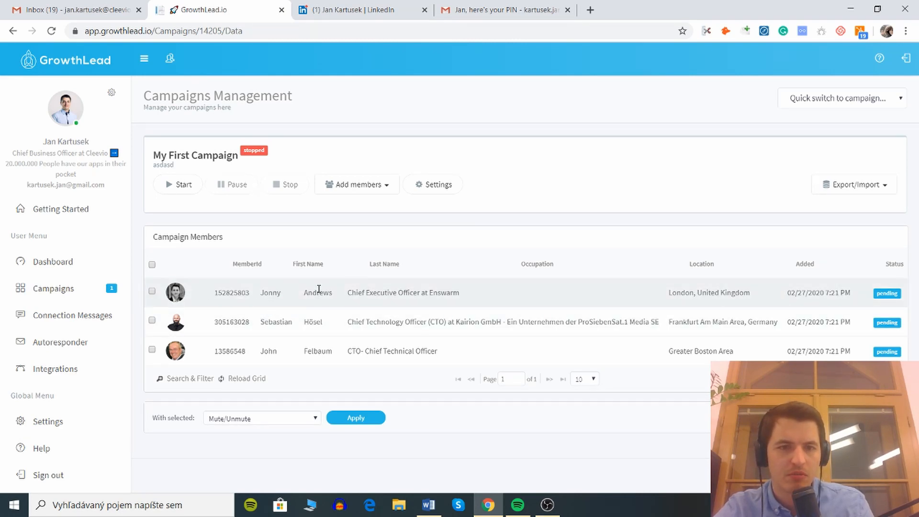
pyautogui.click(270, 293)
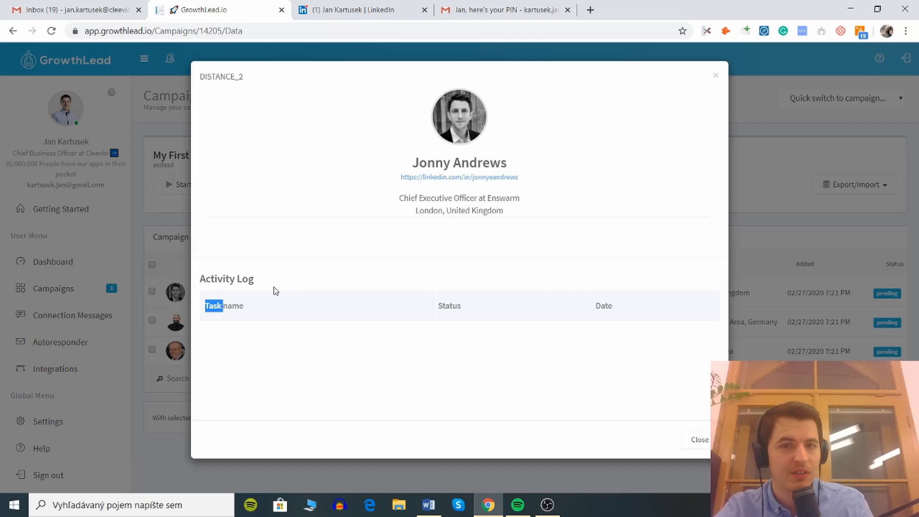
pyautogui.click(458, 177)
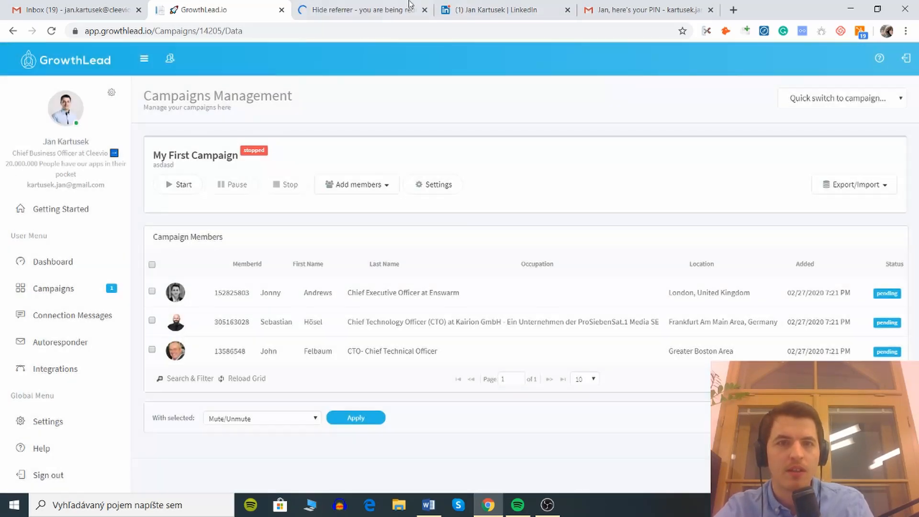
pyautogui.click(361, 10)
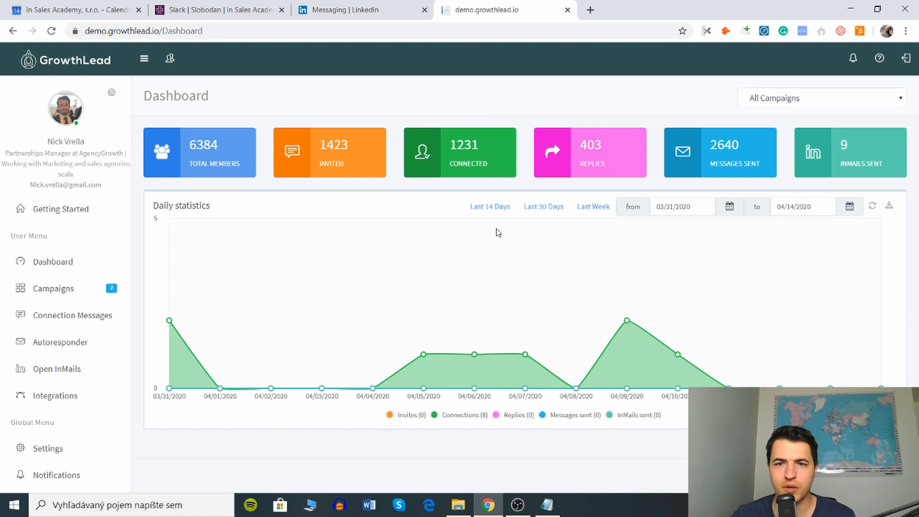
pyautogui.moveTo(216, 293)
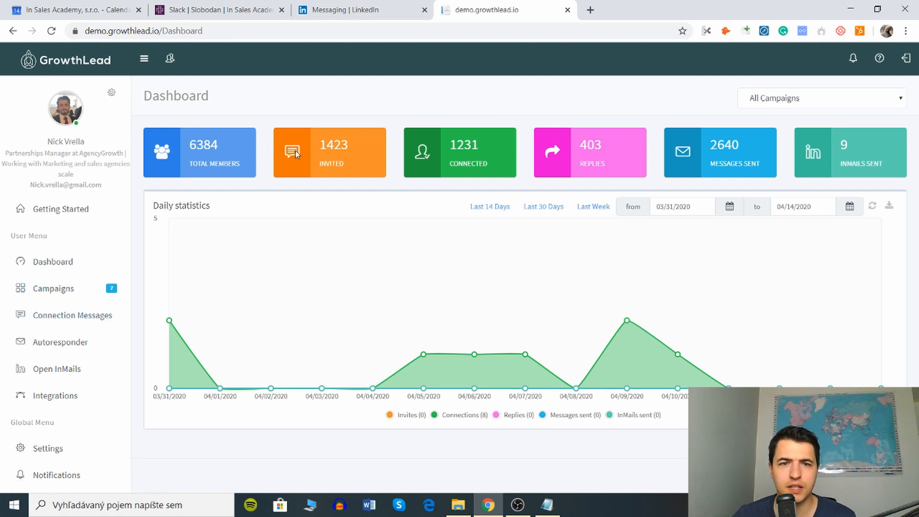
# Show All Campaigns in the sidebar and open Business development's member Data View.
pyautogui.click(53, 288)
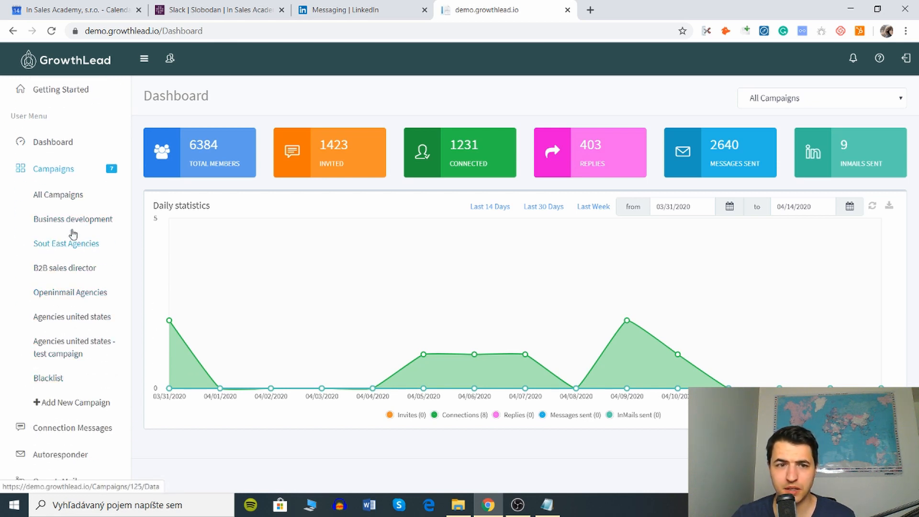
pyautogui.click(58, 195)
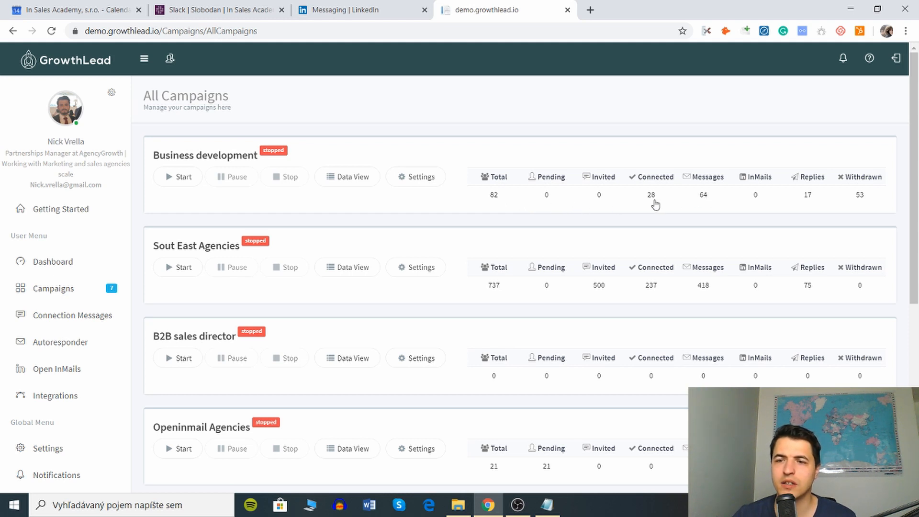
pyautogui.moveTo(863, 203)
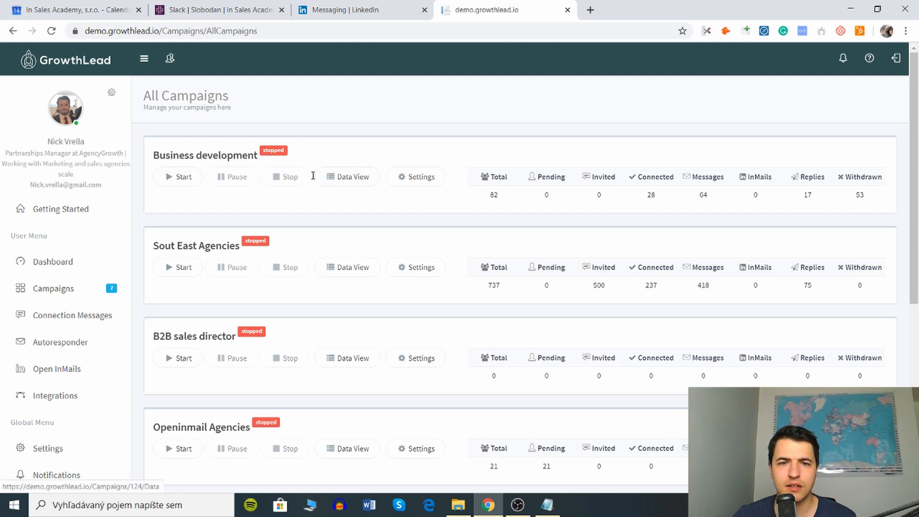
pyautogui.click(346, 176)
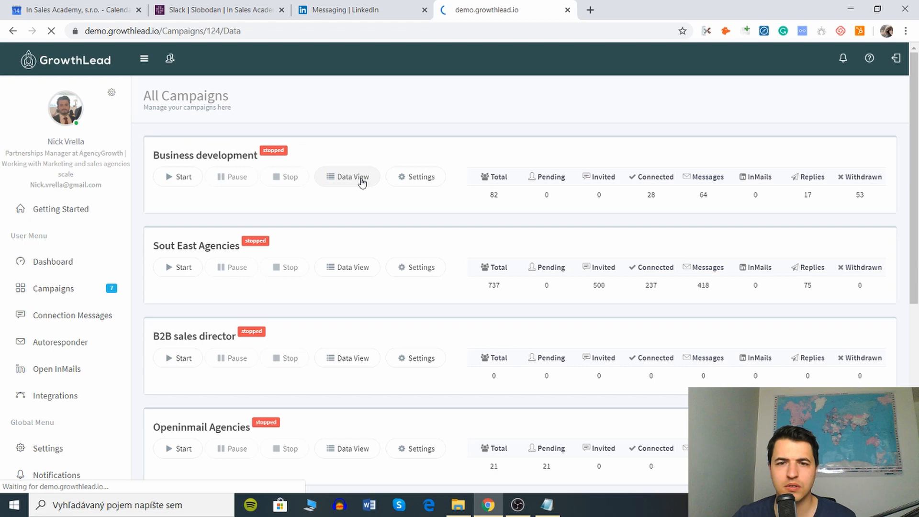
# Open the New Message (2) autoresponder, enter 'Hi {first_name},' and review its Attached Campaigns panel.
pyautogui.click(346, 176)
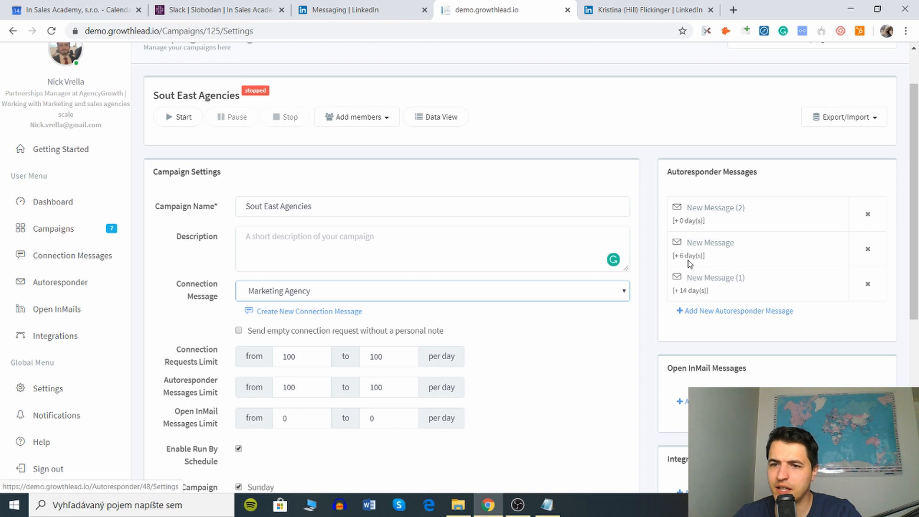
pyautogui.click(714, 208)
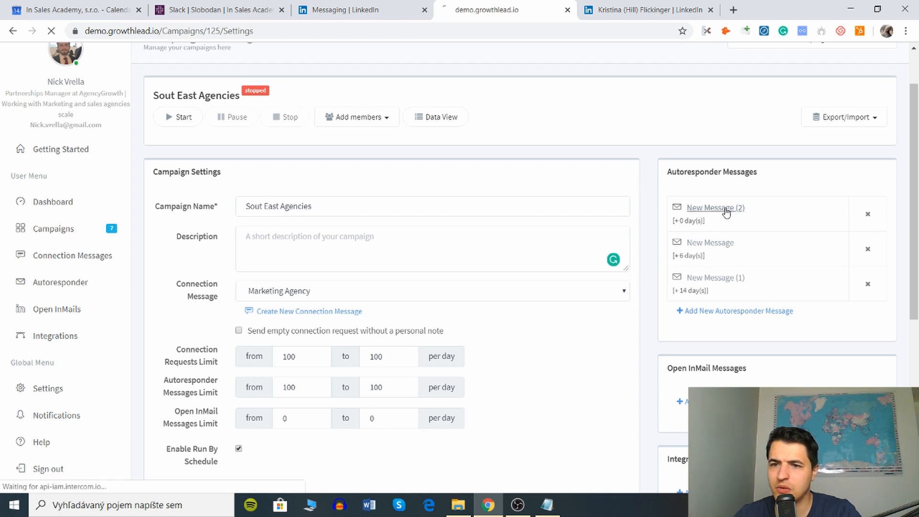
pyautogui.click(714, 208)
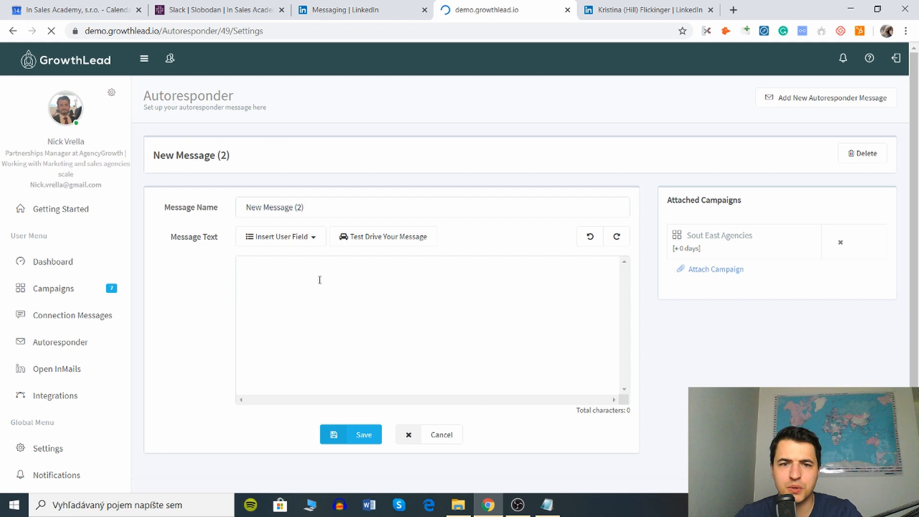
pyautogui.write('Hi {first_name},')
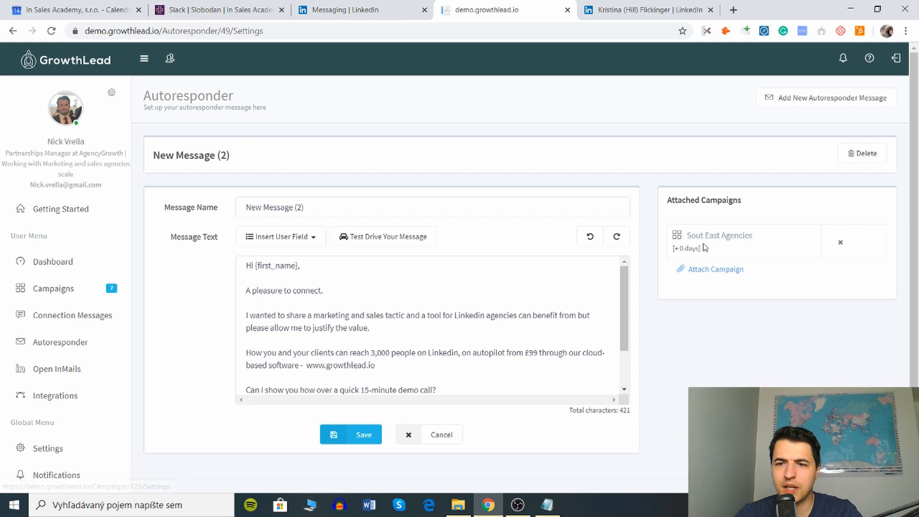
pyautogui.scroll(-3)
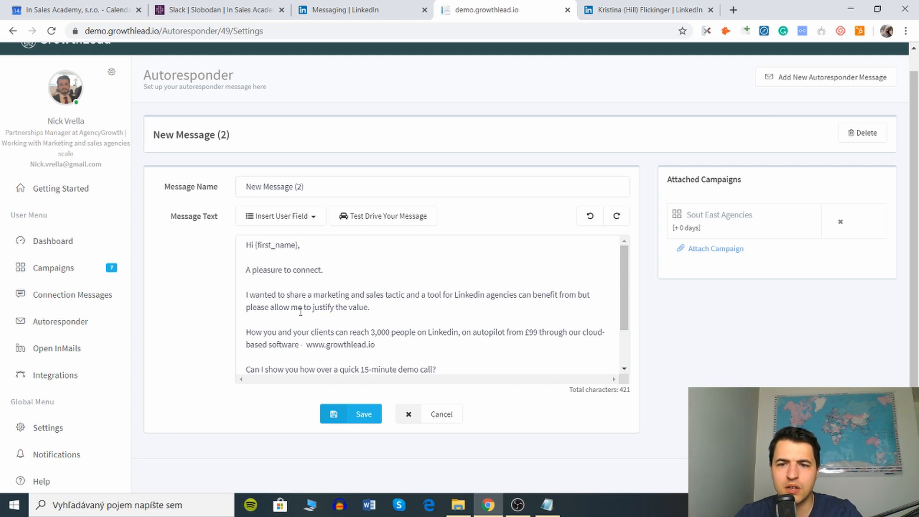
pyautogui.scroll(-3)
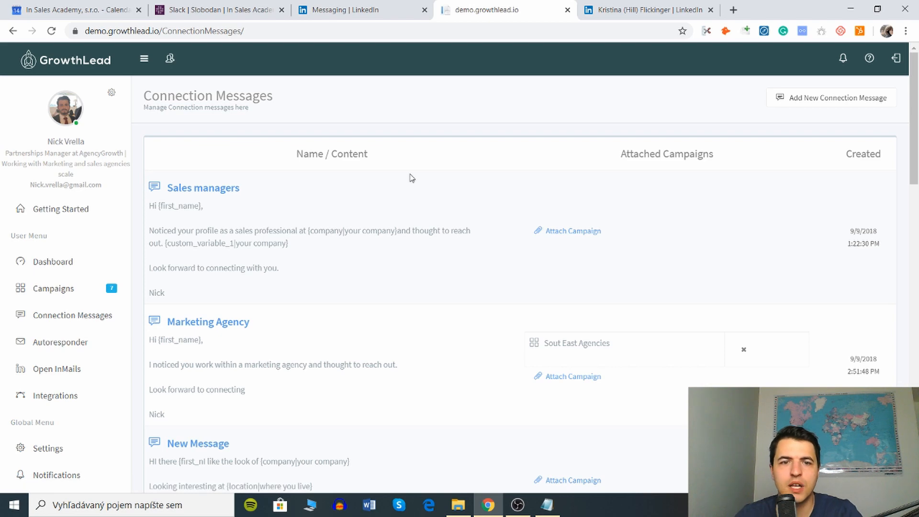
# Scroll through the Connection Messages list of Sales managers, Marketing Agency and New Message templates.
pyautogui.scroll(-3)
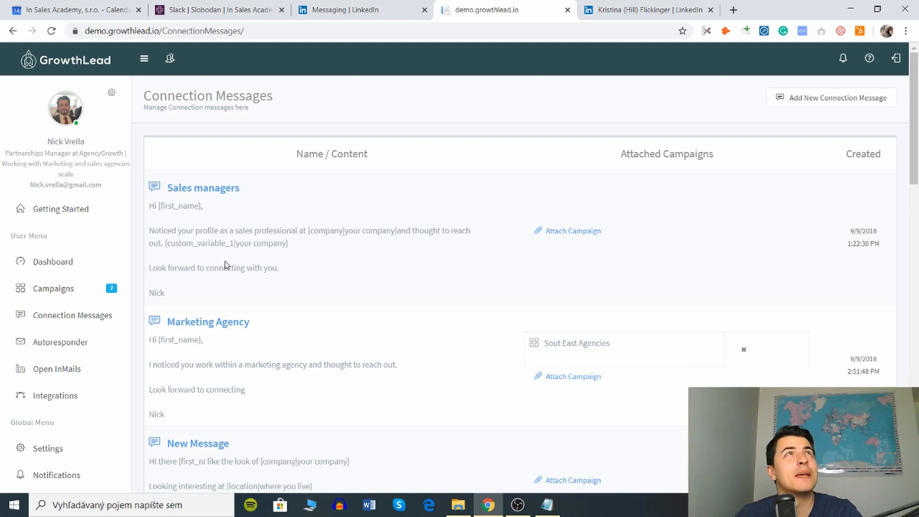
pyautogui.scroll(-3)
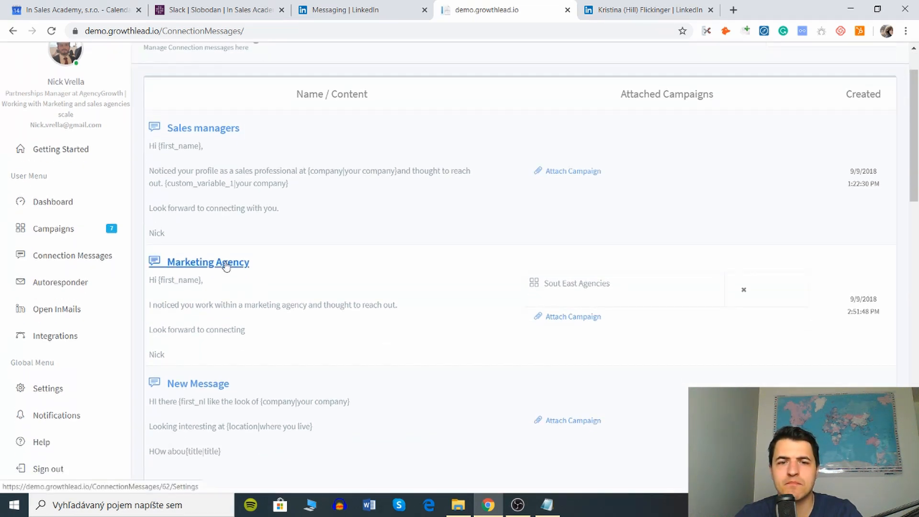
pyautogui.moveTo(170, 255)
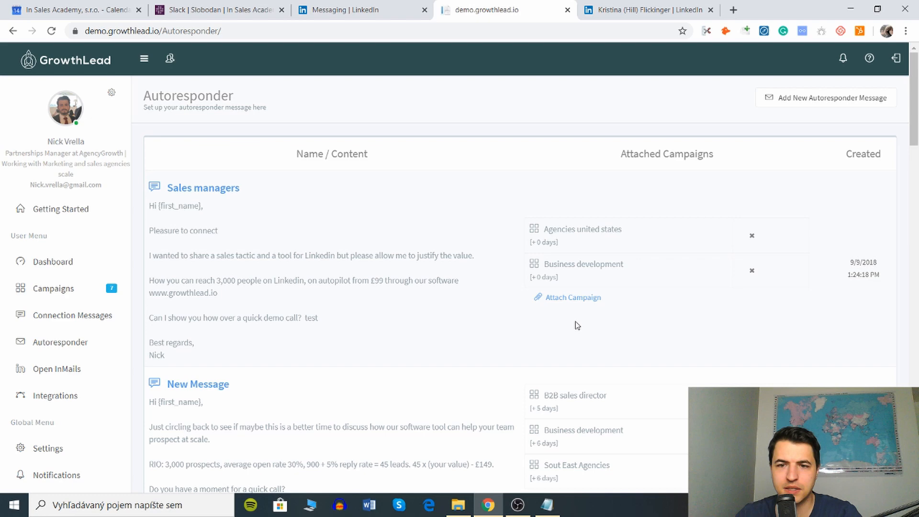
# Scroll through all autoresponder messages with their campaign day delays, then go to Open InMails.
pyautogui.scroll(-3)
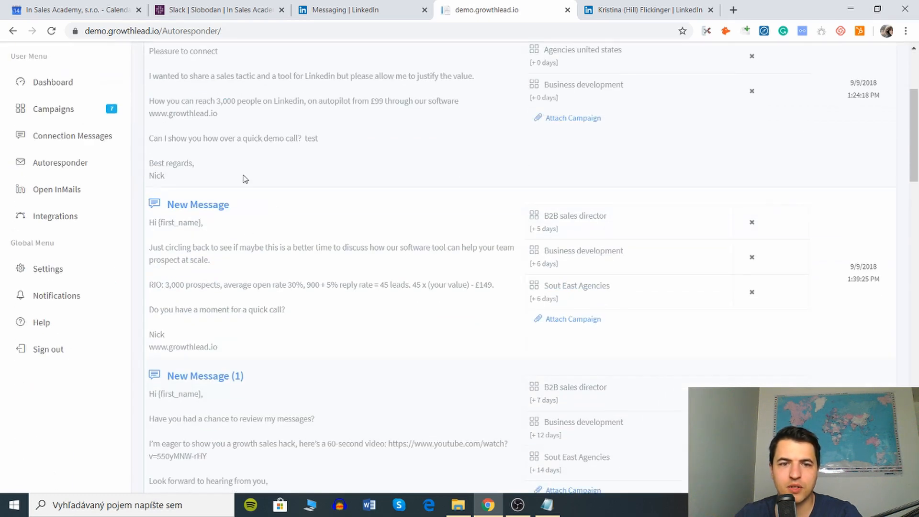
pyautogui.scroll(-3)
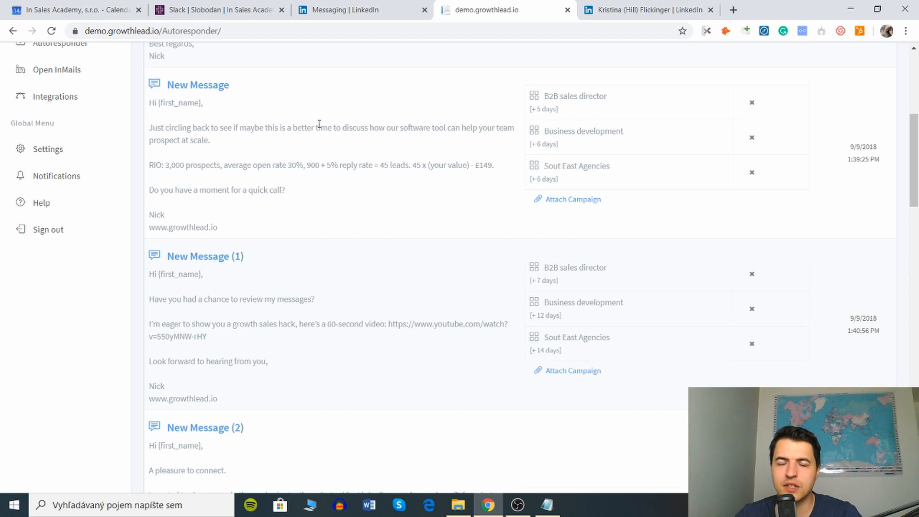
pyautogui.moveTo(246, 233)
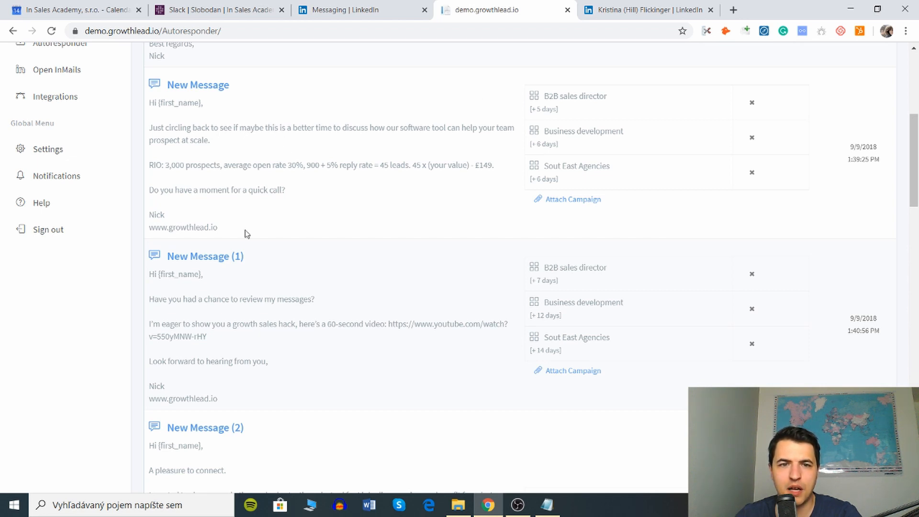
pyautogui.scroll(-3)
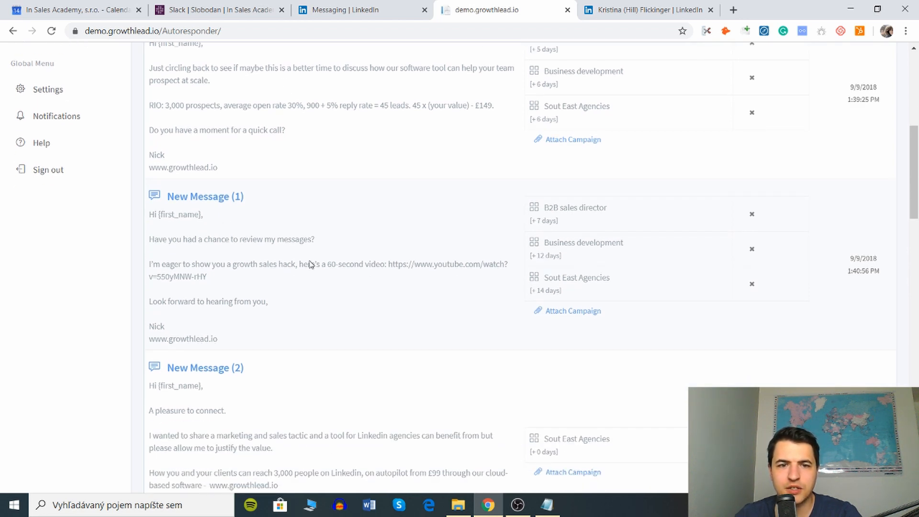
pyautogui.scroll(-3)
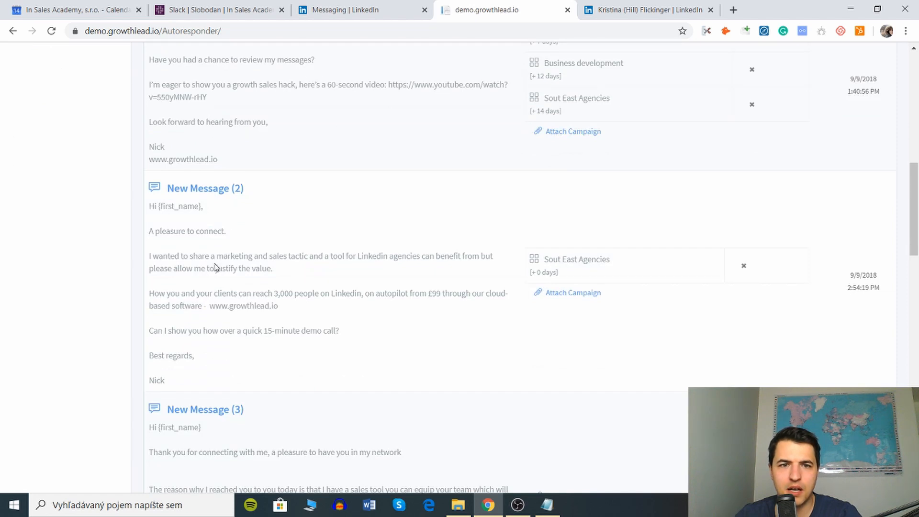
pyautogui.scroll(-3)
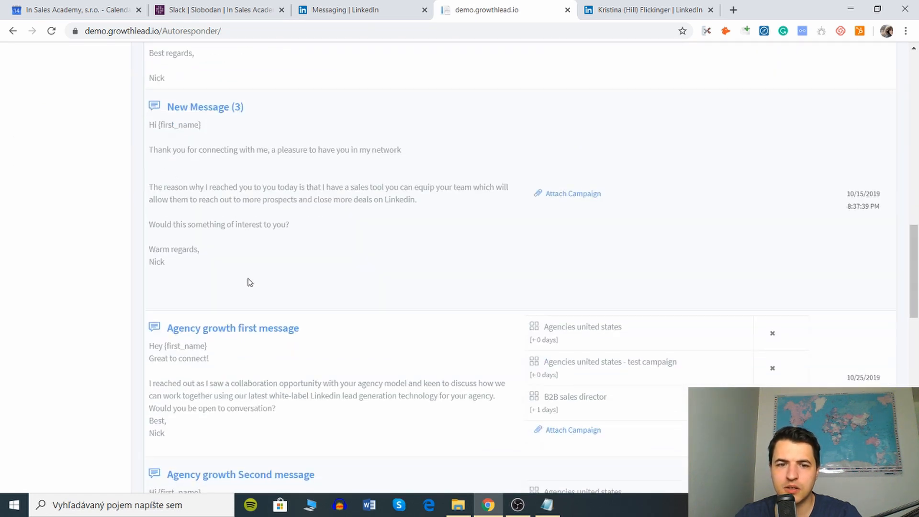
pyautogui.scroll(-3)
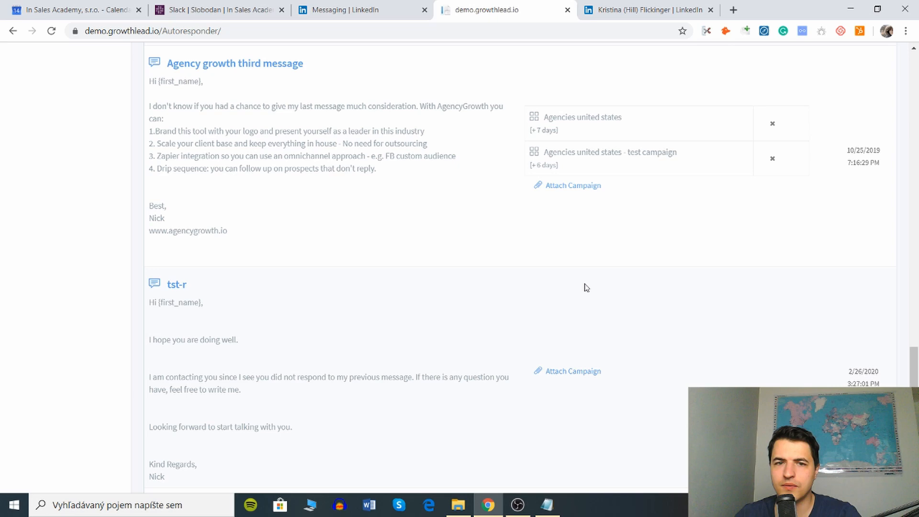
pyautogui.scroll(-3)
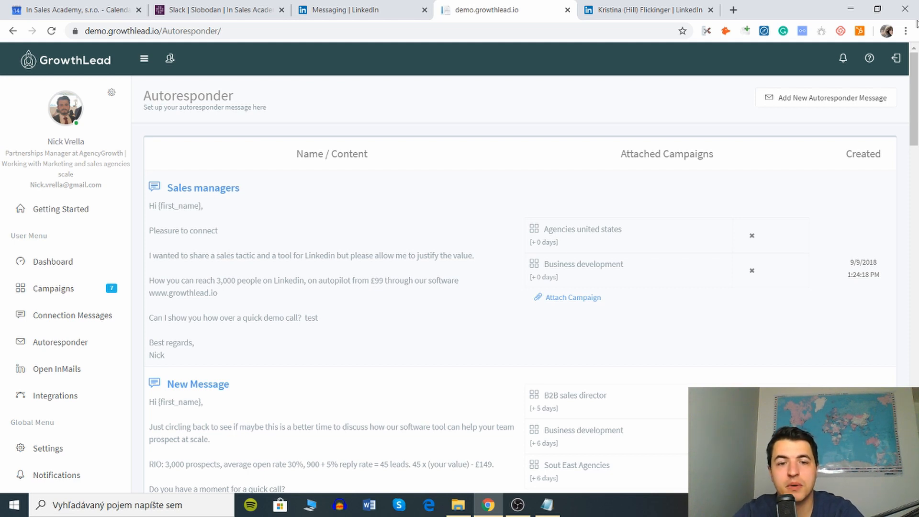
pyautogui.scroll(-3)
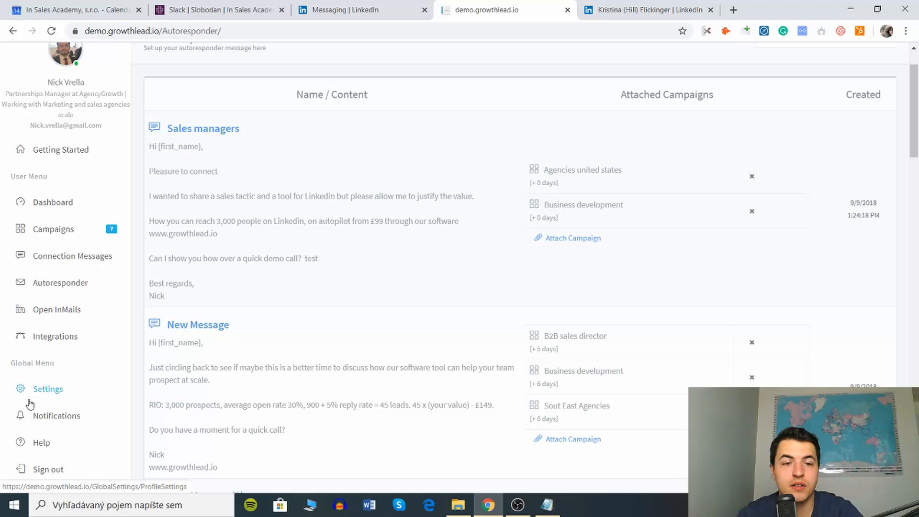
pyautogui.click(57, 309)
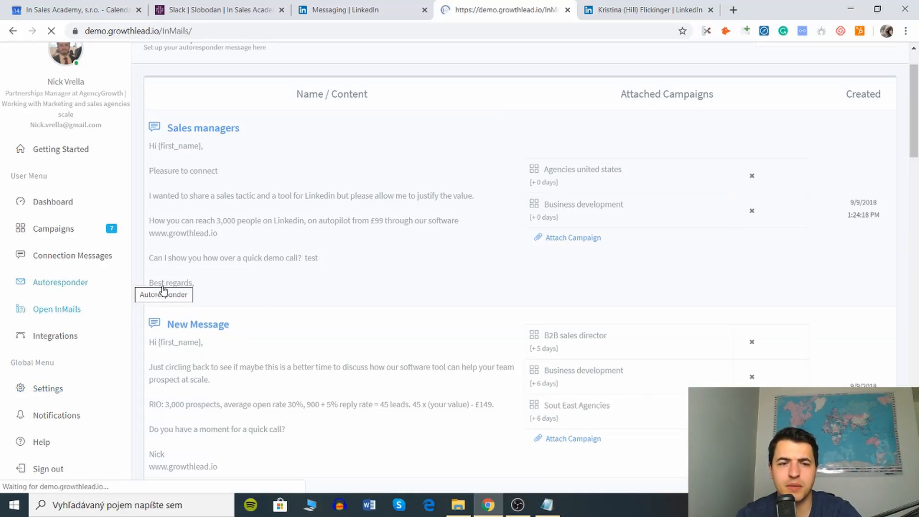
# Load the Open InMails page showing the partnership-opportunity InMail attached to Openinmail Agencies.
pyautogui.click(57, 309)
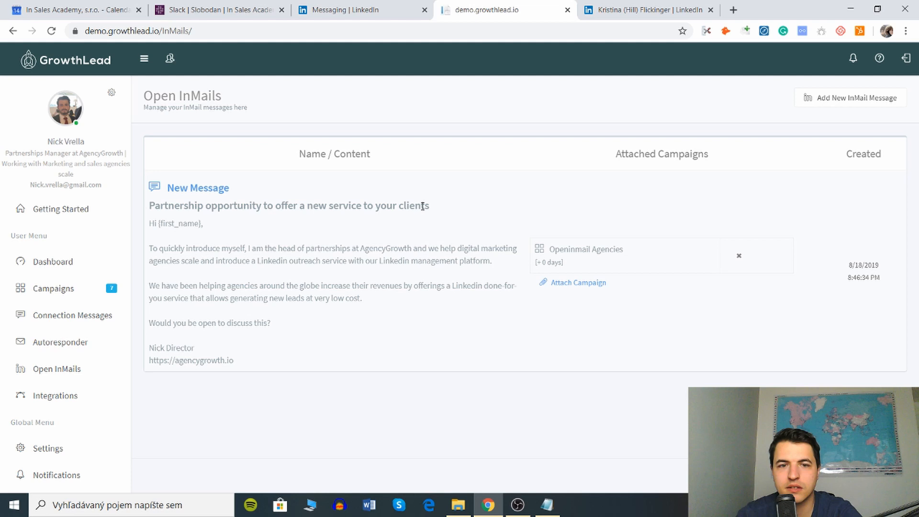
pyautogui.moveTo(271, 234)
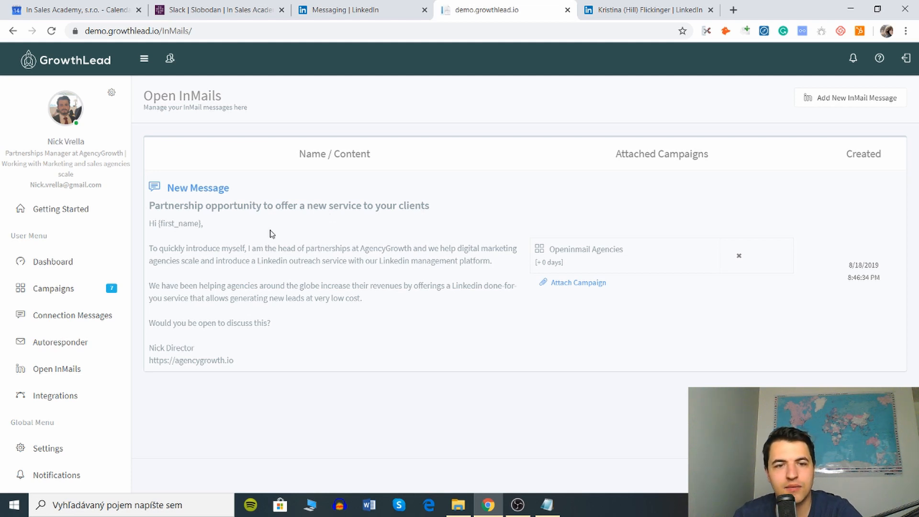
pyautogui.moveTo(205, 270)
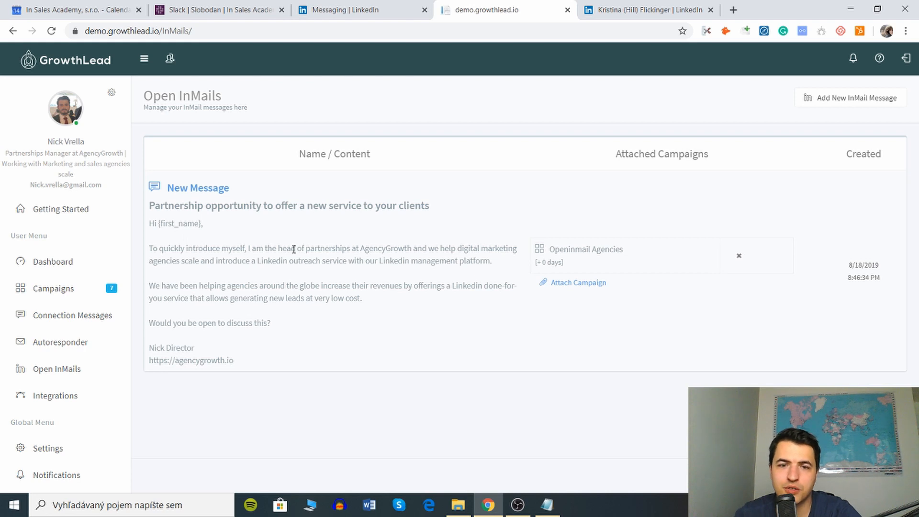
pyautogui.moveTo(274, 296)
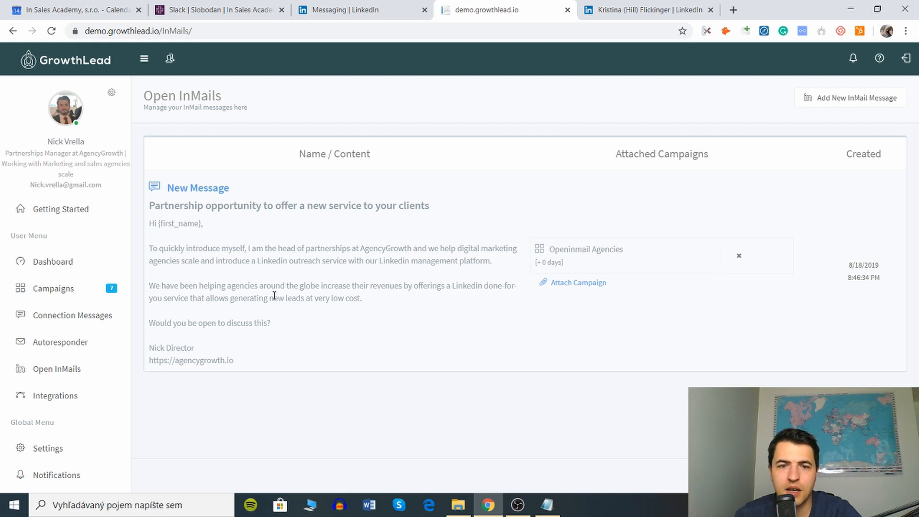
pyautogui.moveTo(322, 291)
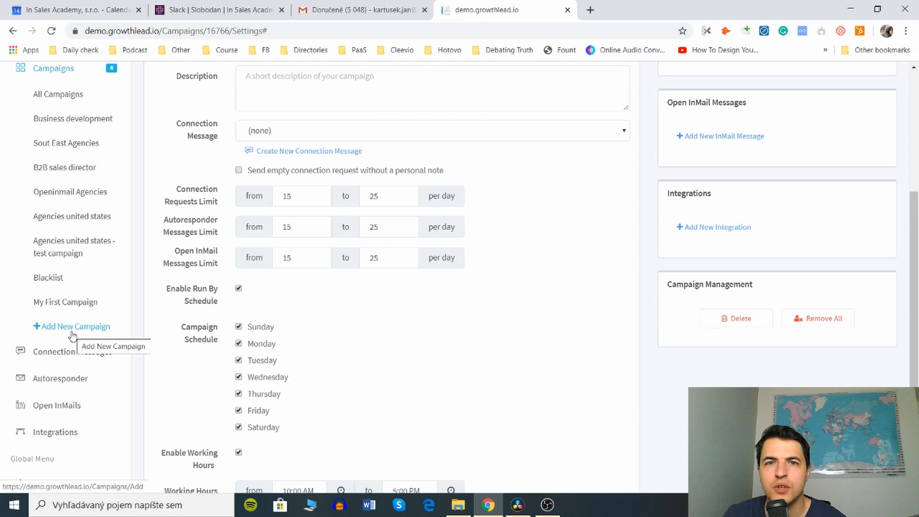
# Add a new campaign 'My Campaign (2)' and save it with its default limits, schedule and working hours.
pyautogui.click(77, 325)
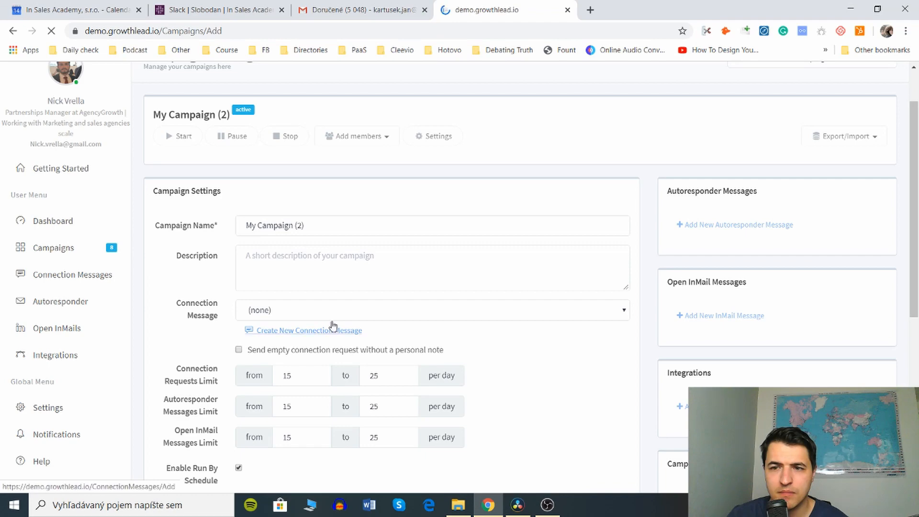
pyautogui.scroll(-3)
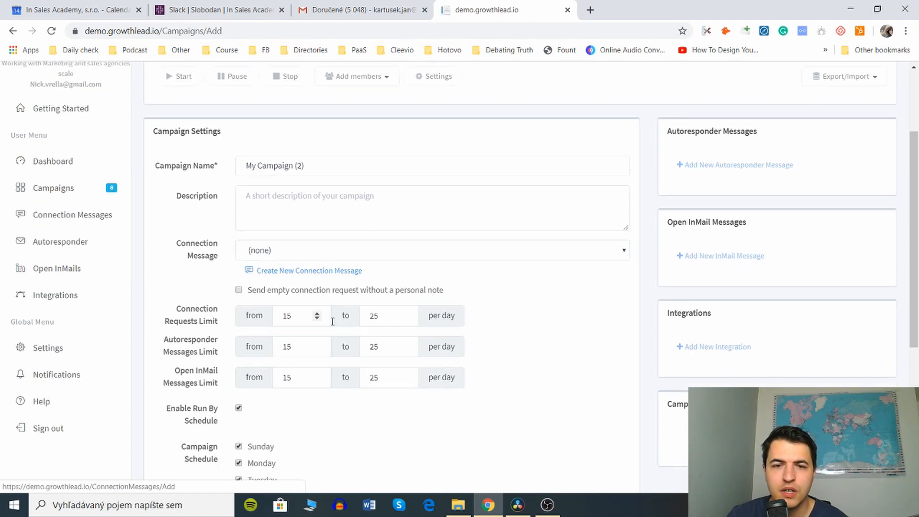
pyautogui.scroll(-3)
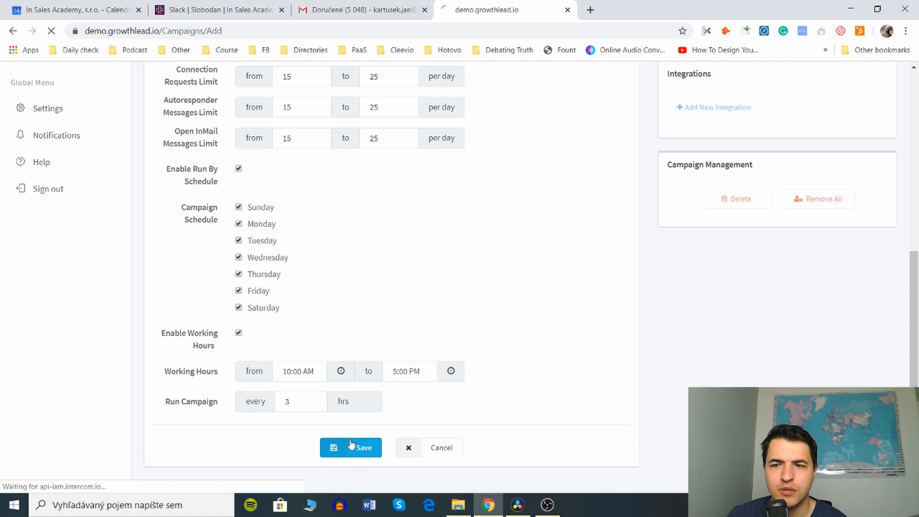
pyautogui.click(350, 447)
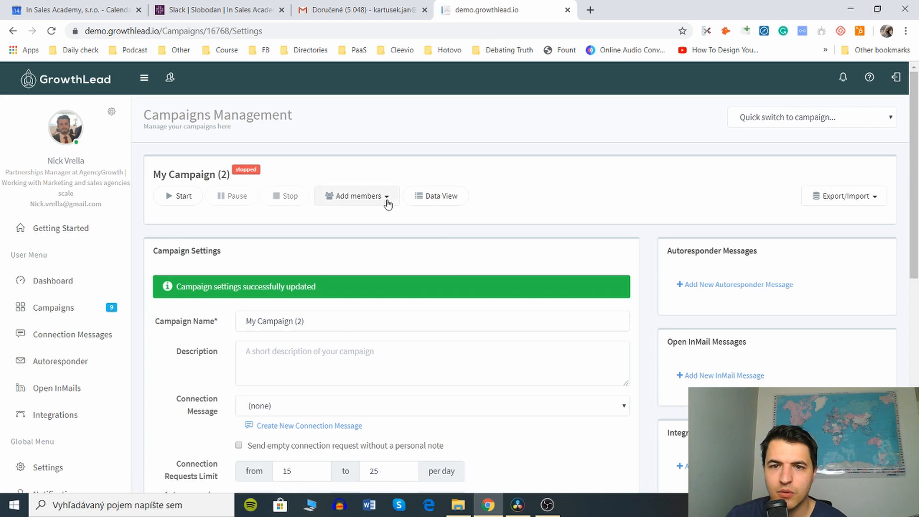
pyautogui.click(356, 195)
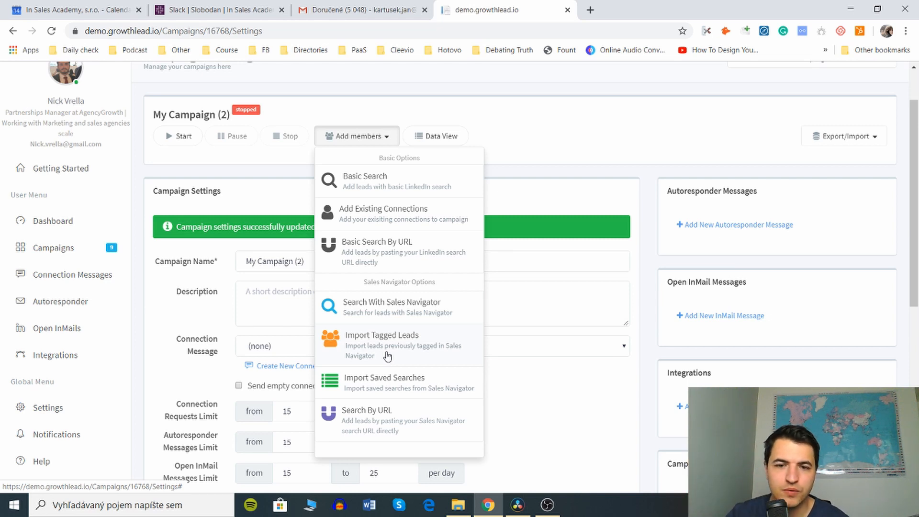
pyautogui.moveTo(420, 398)
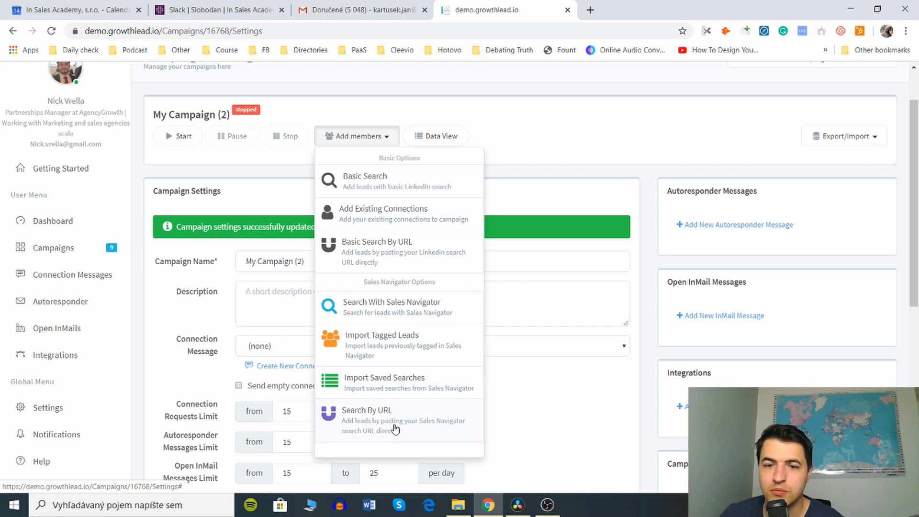
pyautogui.moveTo(420, 326)
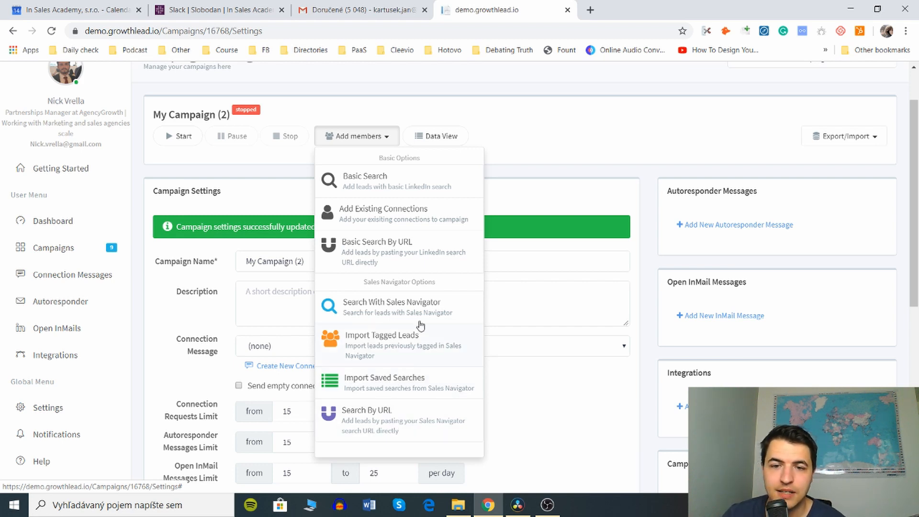
pyautogui.click(391, 301)
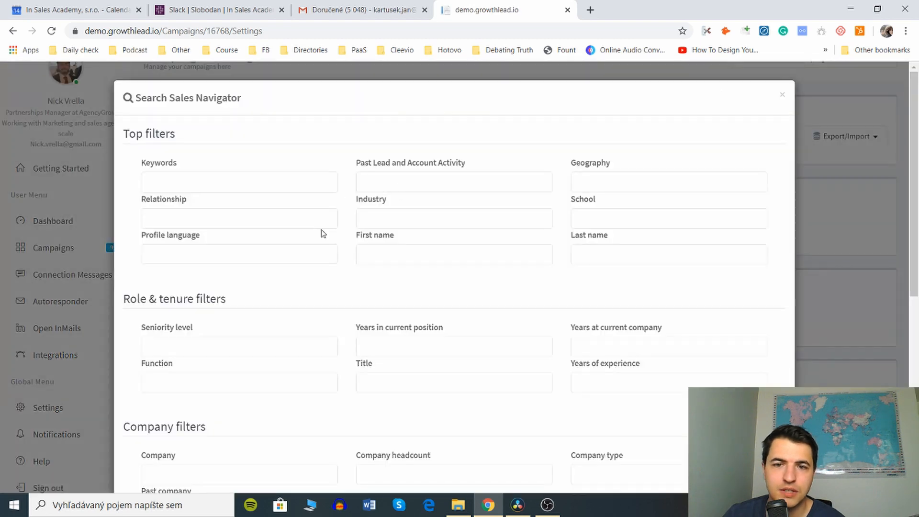
pyautogui.click(453, 181)
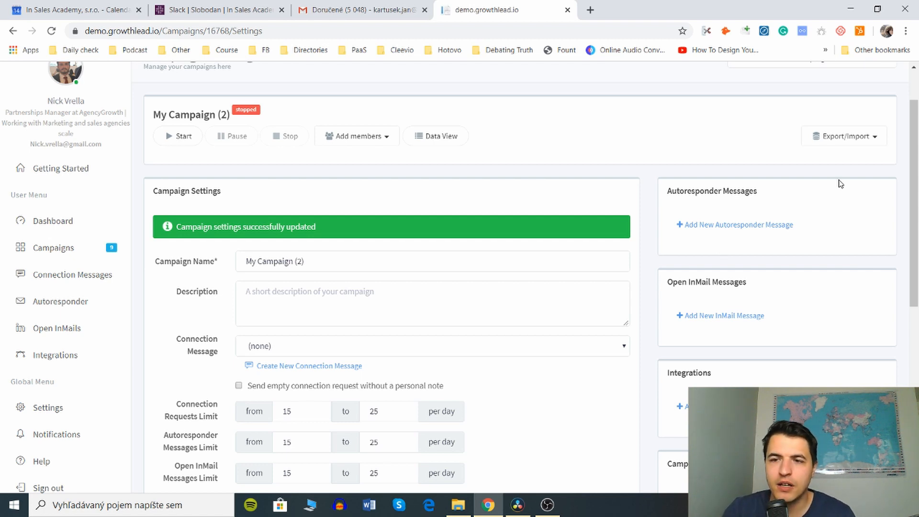
# Open the campaign's import/export options, start a CSV File Import and cancel it without uploading.
pyautogui.click(842, 136)
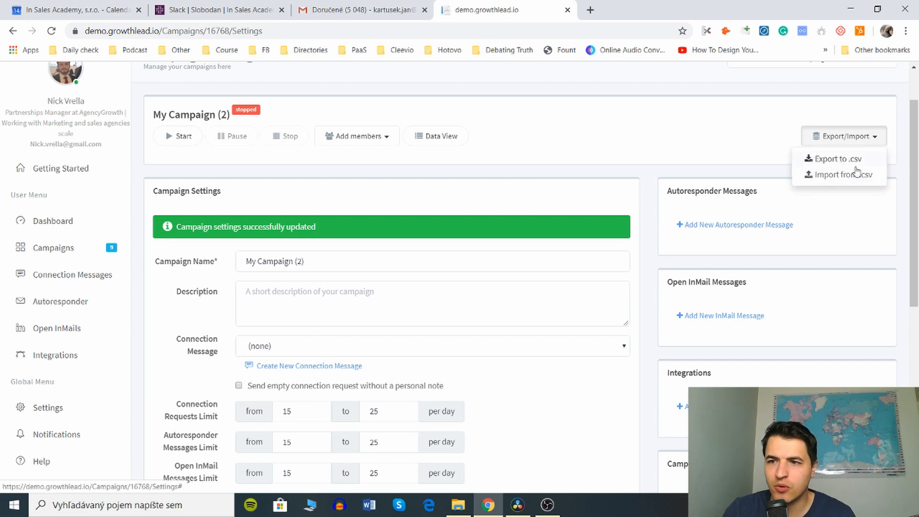
pyautogui.click(843, 174)
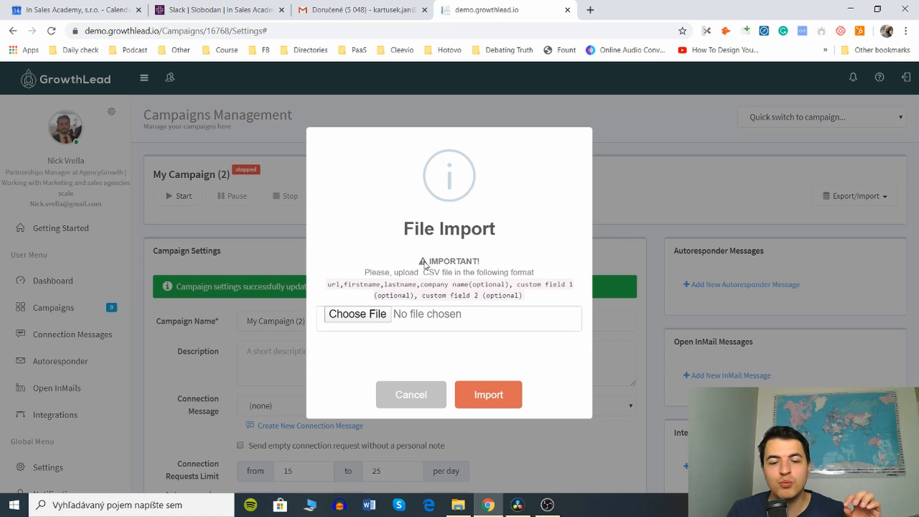
pyautogui.click(410, 393)
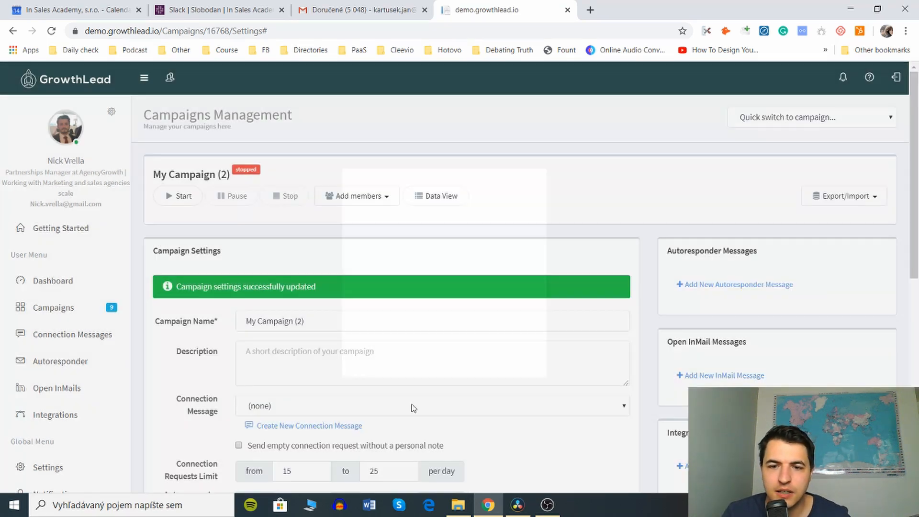
# Scroll through the Campaign Settings, entering 'asdasd', on the way to the Integrations list.
pyautogui.scroll(-3)
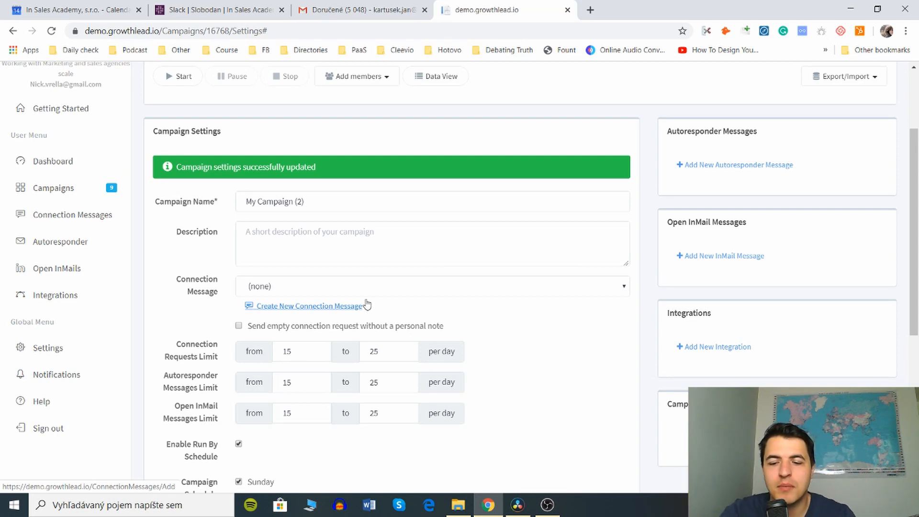
pyautogui.moveTo(292, 280)
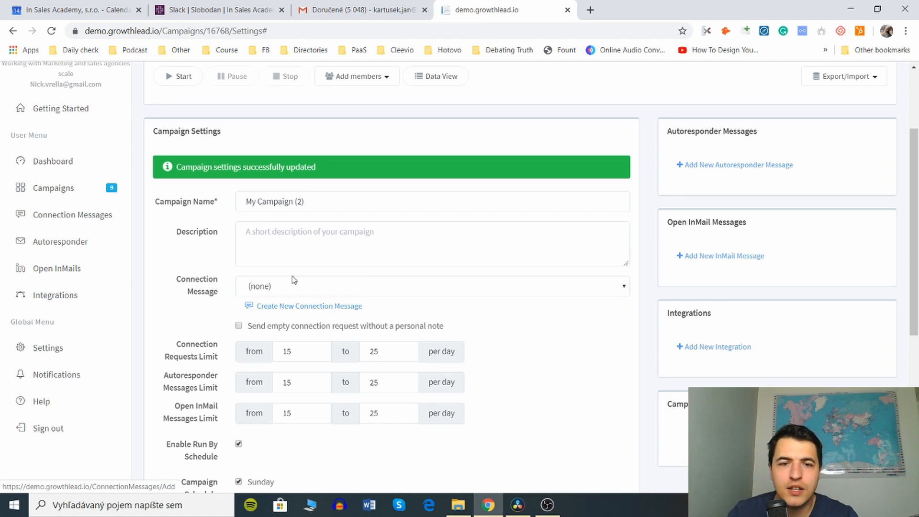
pyautogui.write('asdasd')
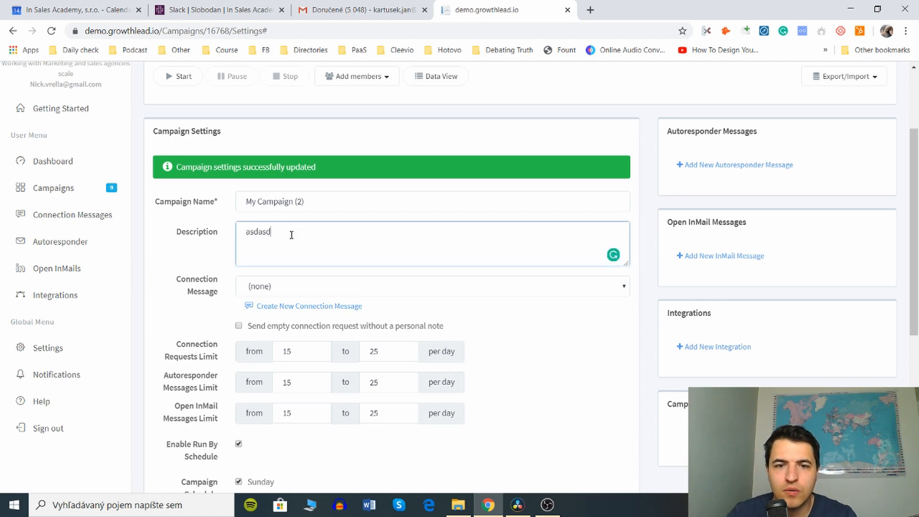
pyautogui.scroll(-3)
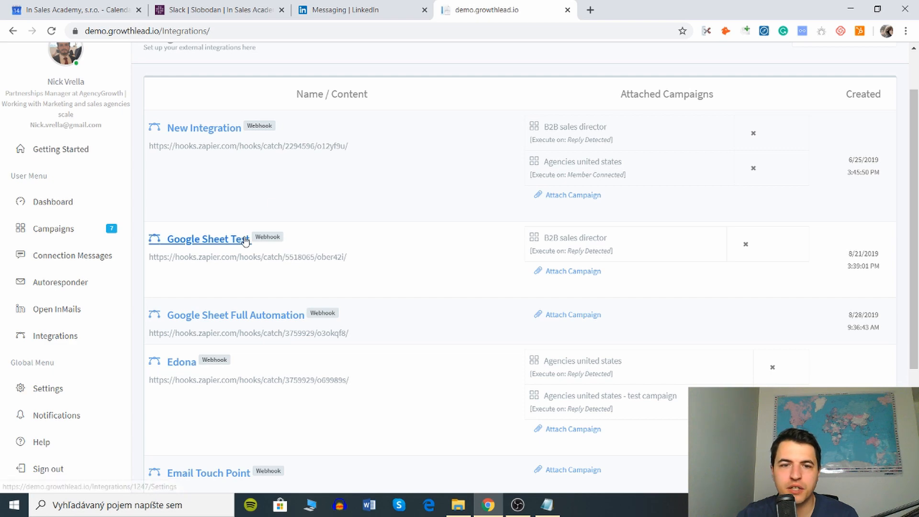
# Open All Campaigns and scroll through each campaign's member, invite, connection and reply totals down to Blacklist.
pyautogui.scroll(-3)
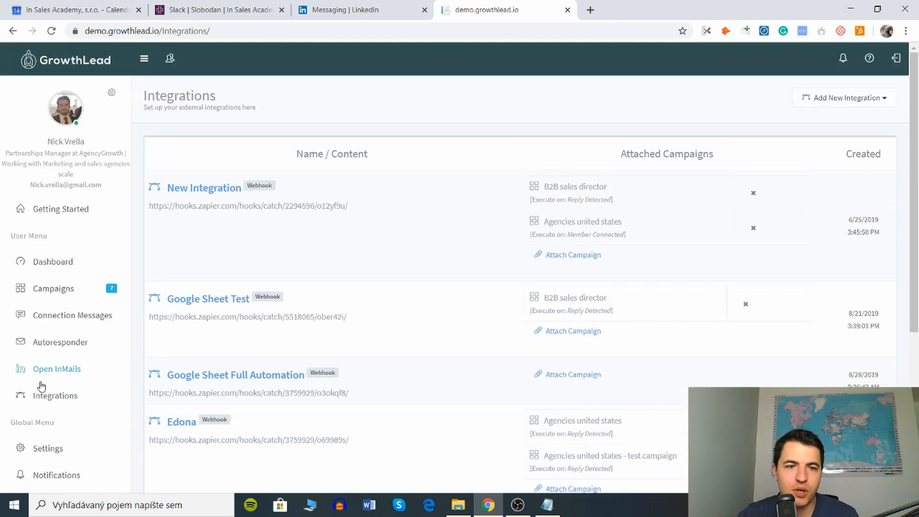
pyautogui.click(52, 288)
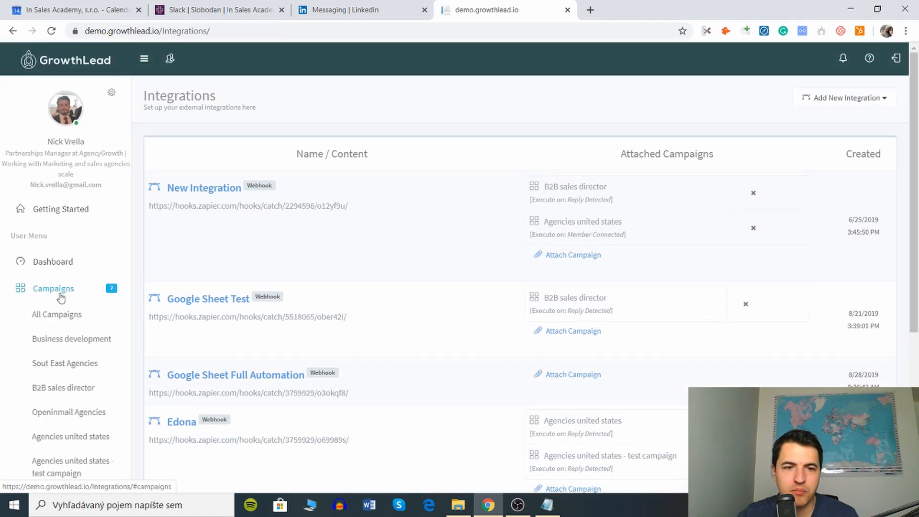
pyautogui.click(52, 288)
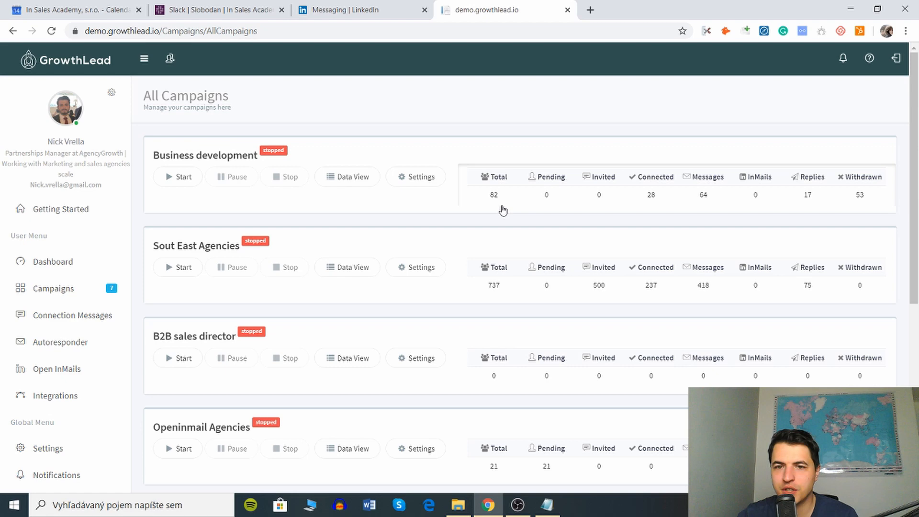
pyautogui.scroll(-3)
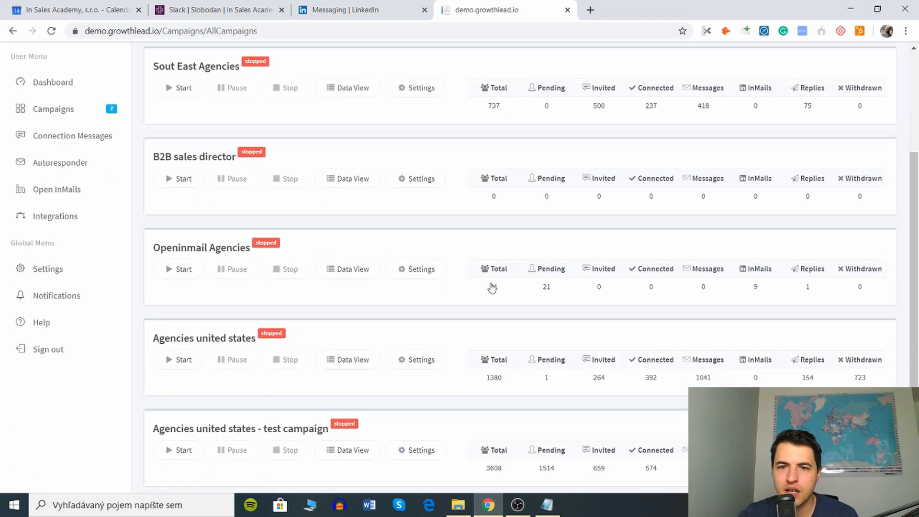
pyautogui.scroll(-3)
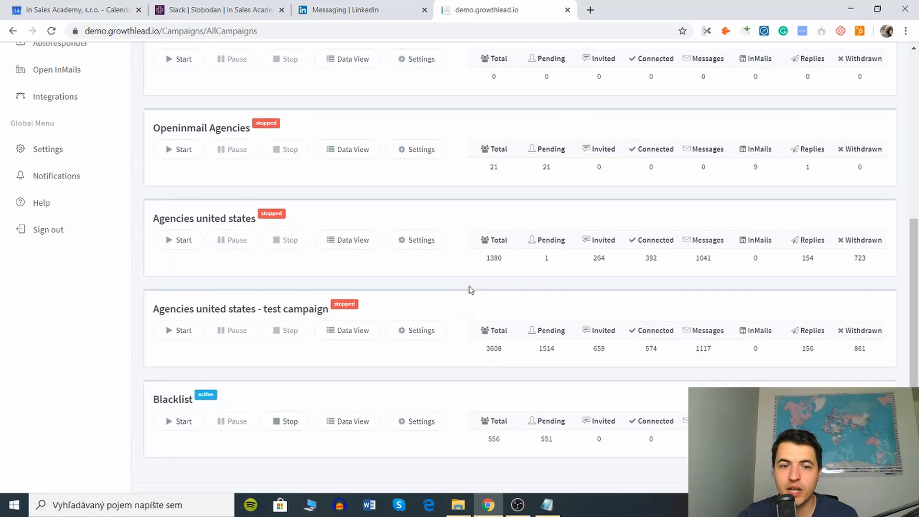
pyautogui.scroll(-3)
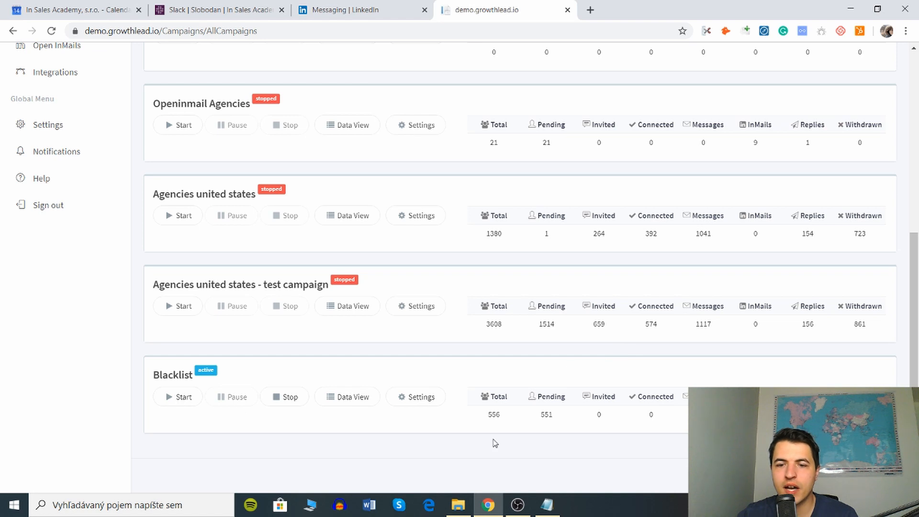
pyautogui.moveTo(431, 371)
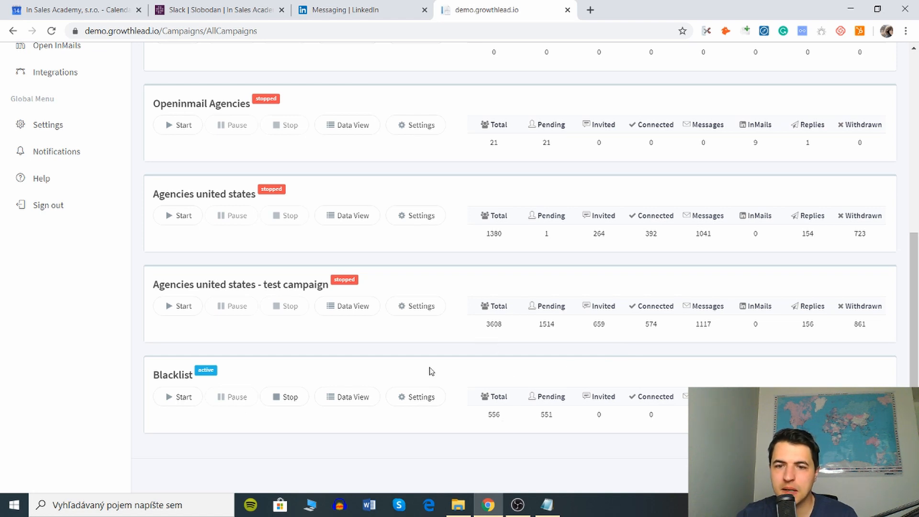
pyautogui.moveTo(511, 334)
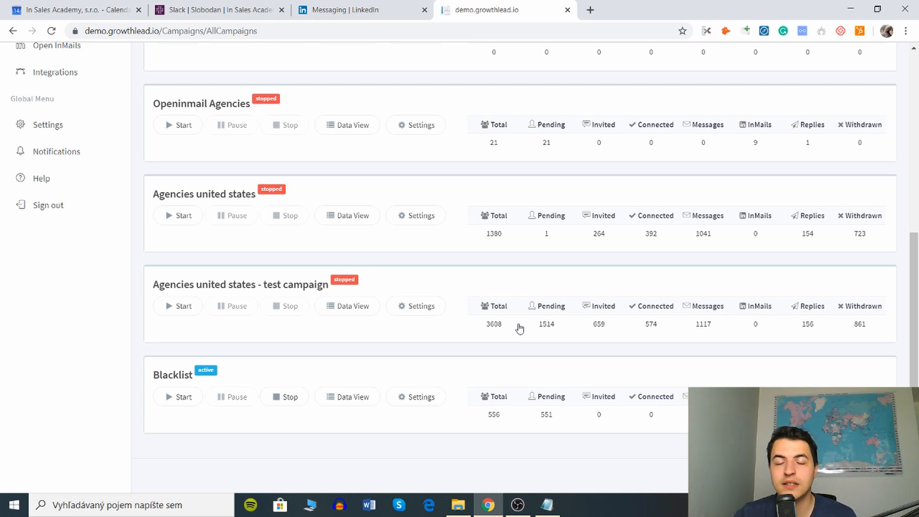
pyautogui.moveTo(129, 304)
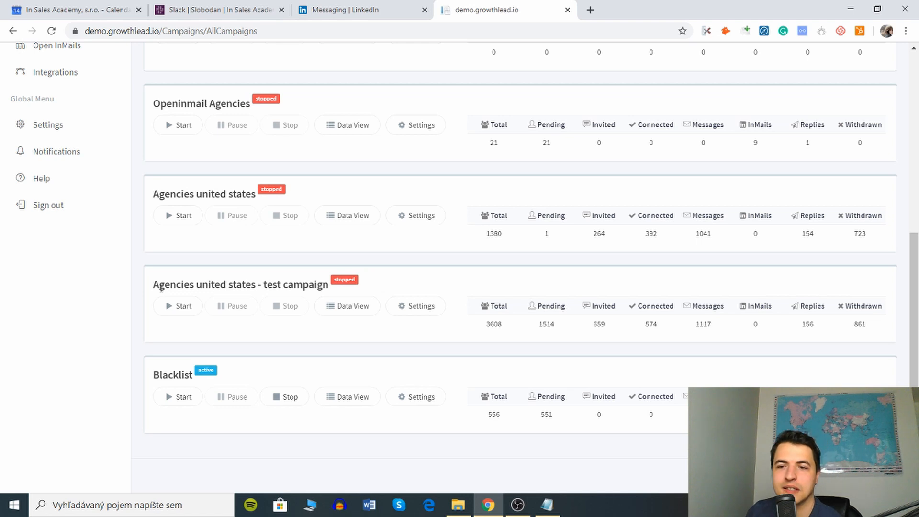
pyautogui.moveTo(209, 351)
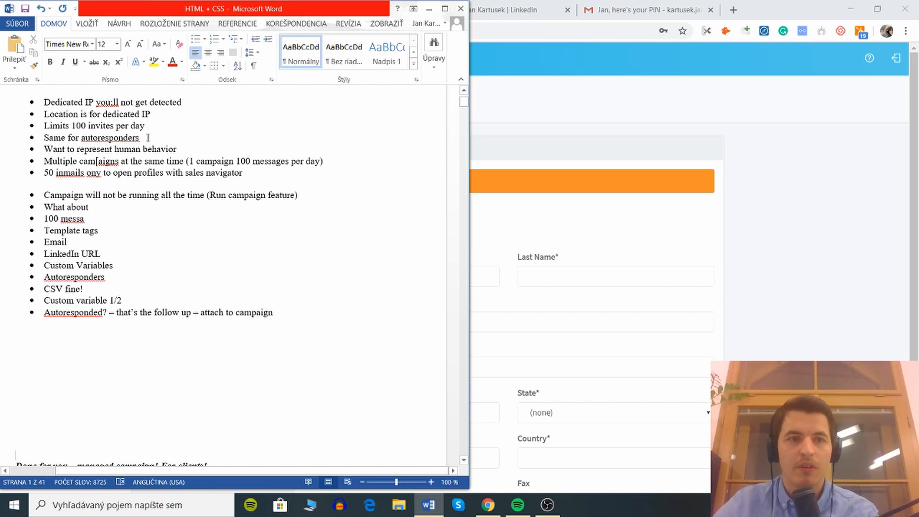
# Go through the Word outreach notes on multiple campaigns down to the 'Done for you' managed-campaign section.
pyautogui.moveTo(44, 102); pyautogui.dragTo(133, 103)
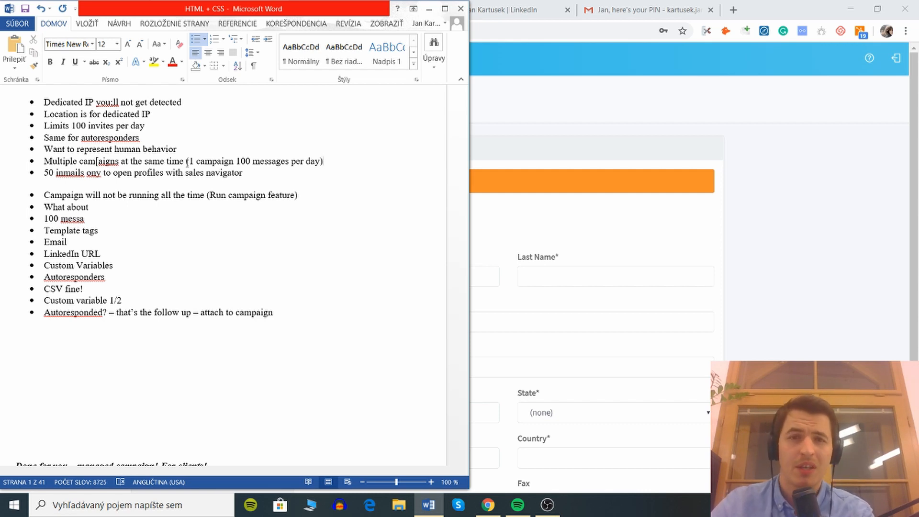
pyautogui.click(321, 161)
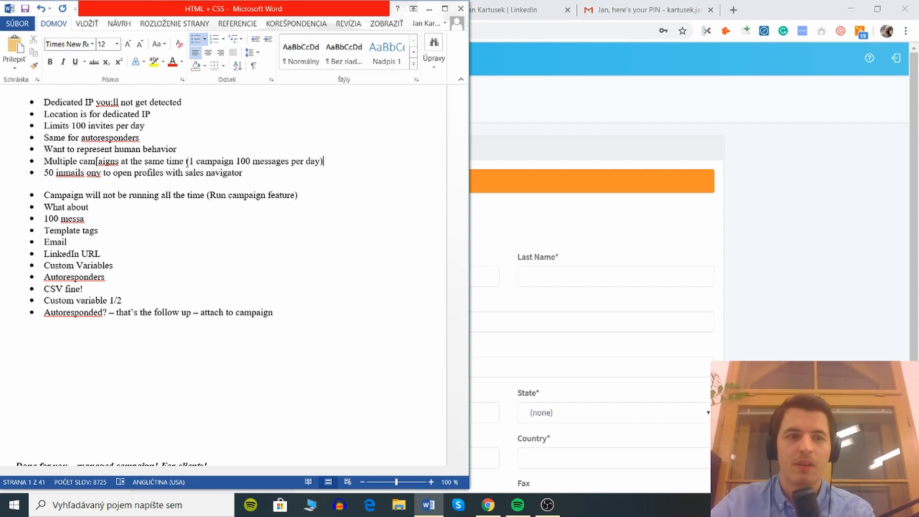
pyautogui.scroll(-3)
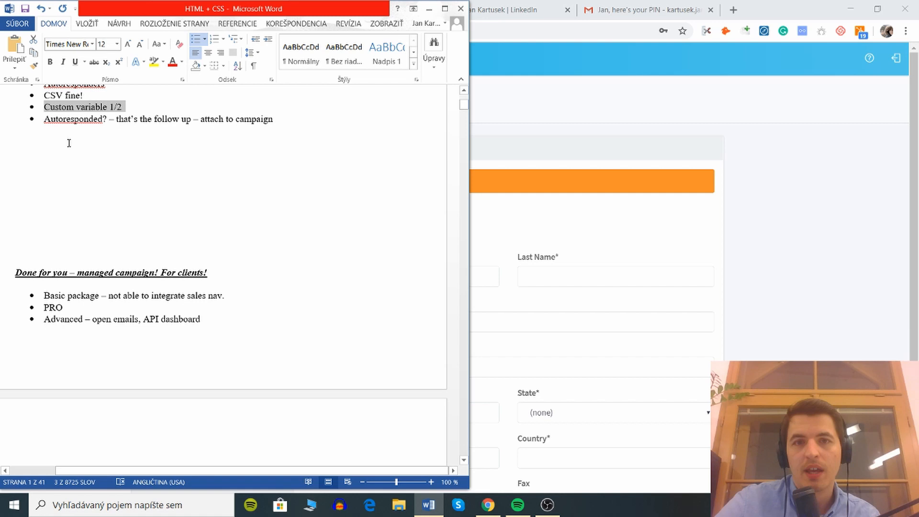
pyautogui.scroll(-3)
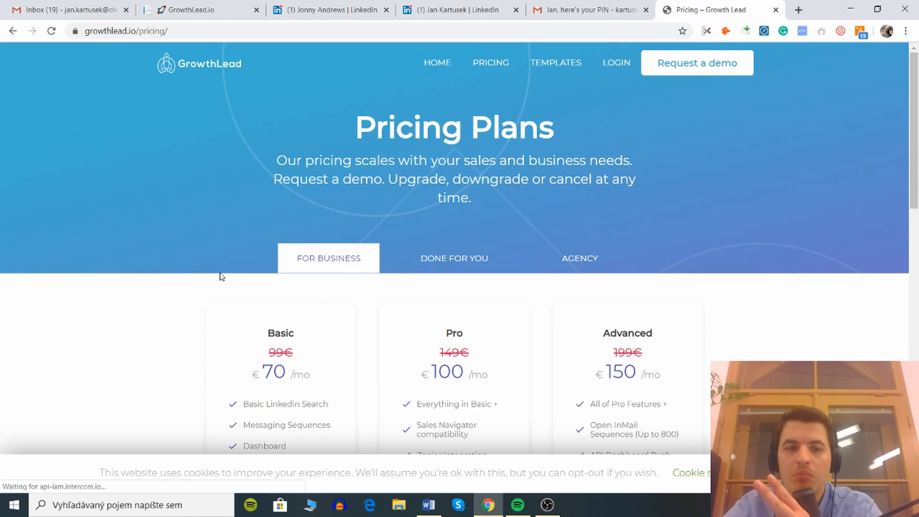
# Reveal the Basic, Pro and Advanced plans and highlight the Basic plan's feature list.
pyautogui.scroll(-3)
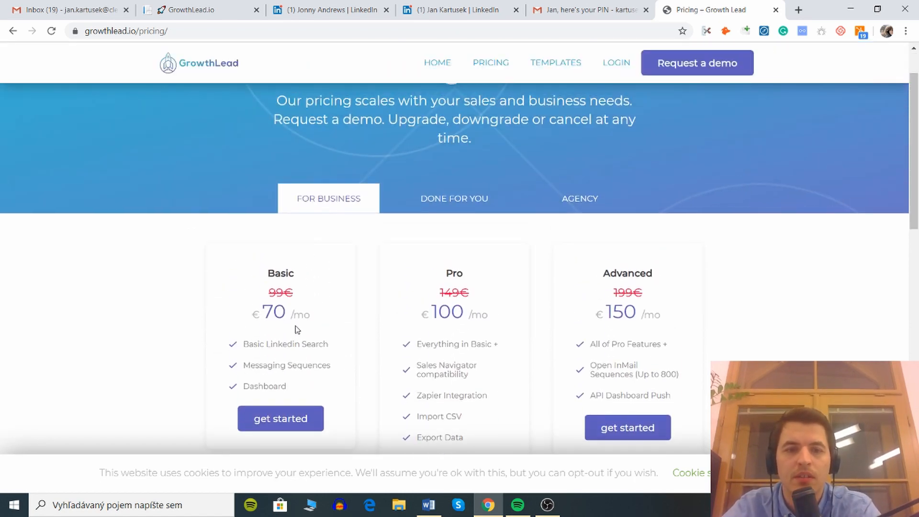
pyautogui.scroll(-3)
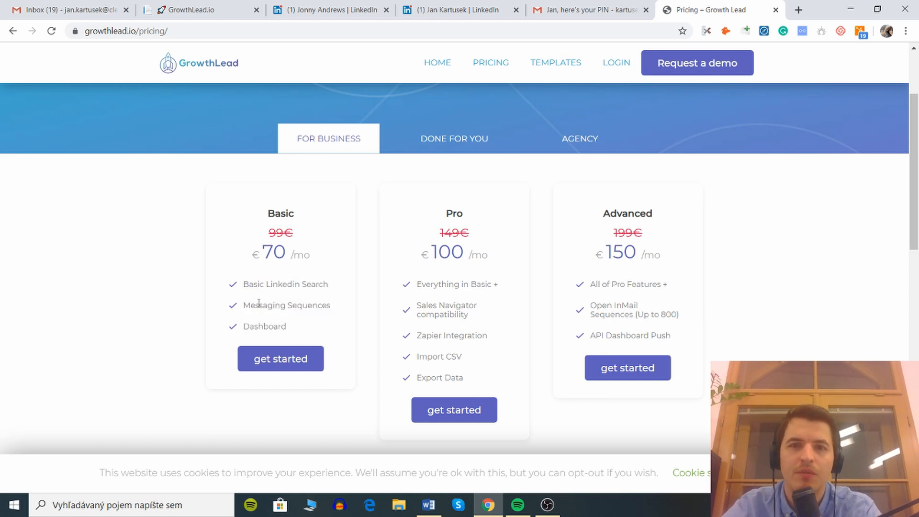
pyautogui.moveTo(242, 284); pyautogui.dragTo(270, 326)
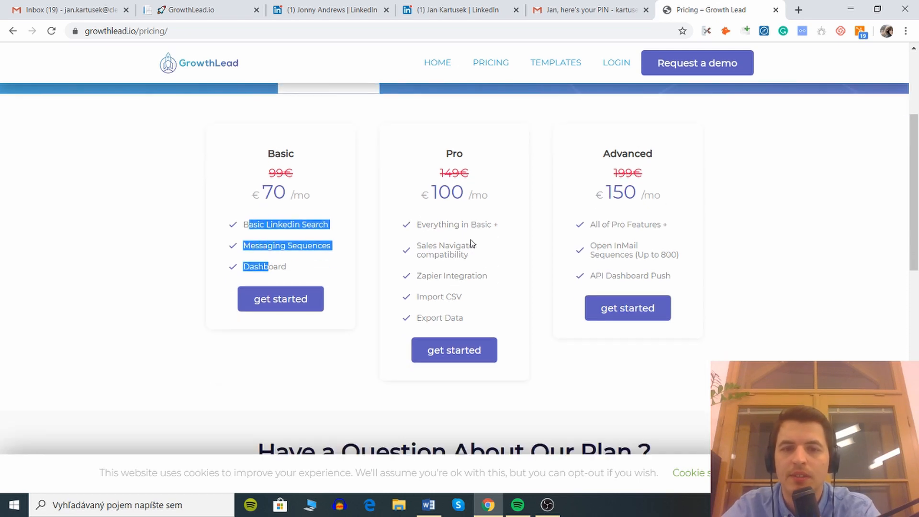
pyautogui.moveTo(437, 242)
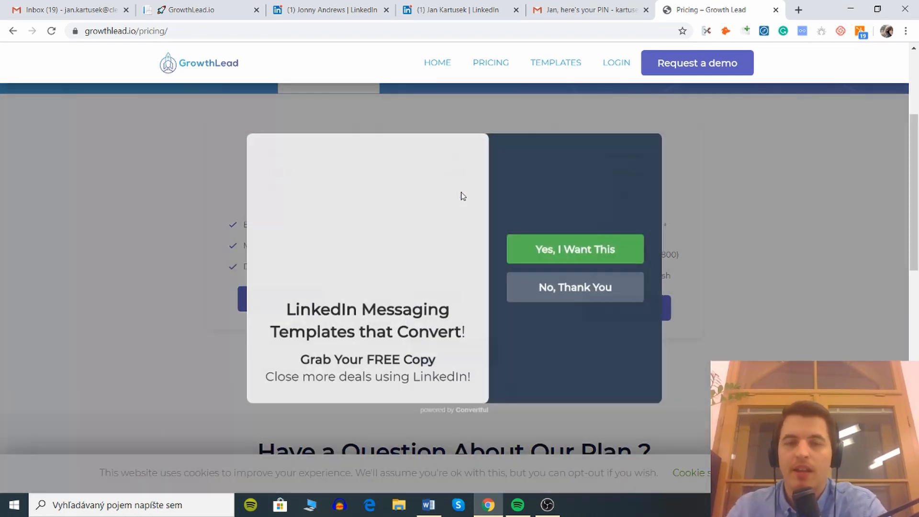
# Decline the free LinkedIn messaging templates offer with 'No, Thank You'.
pyautogui.click(574, 287)
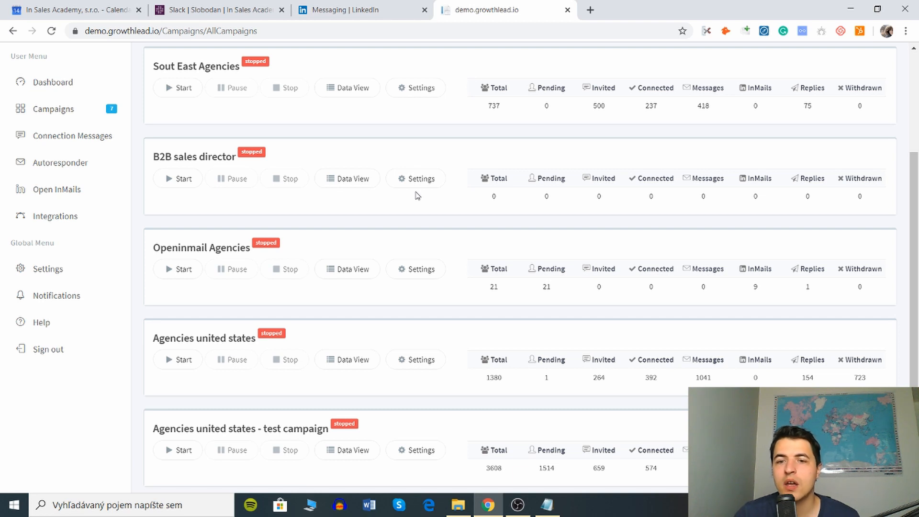
pyautogui.moveTo(396, 223)
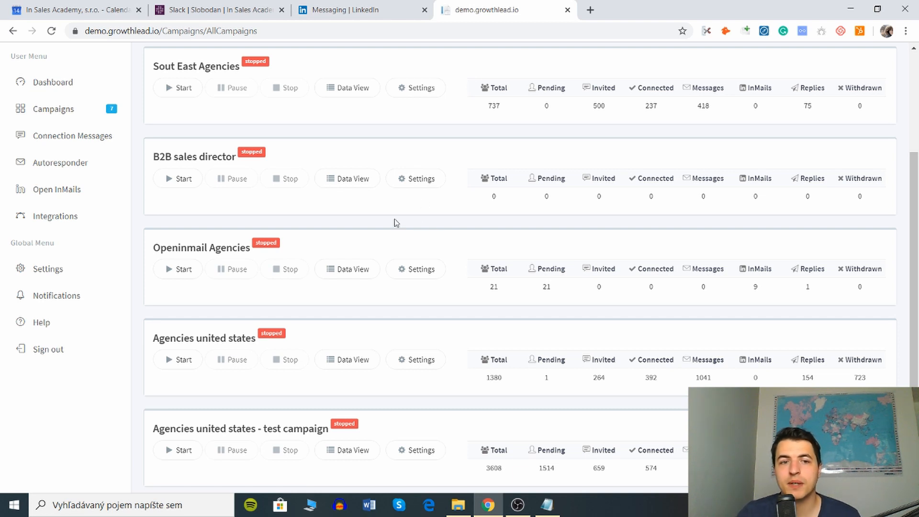
pyautogui.moveTo(384, 247)
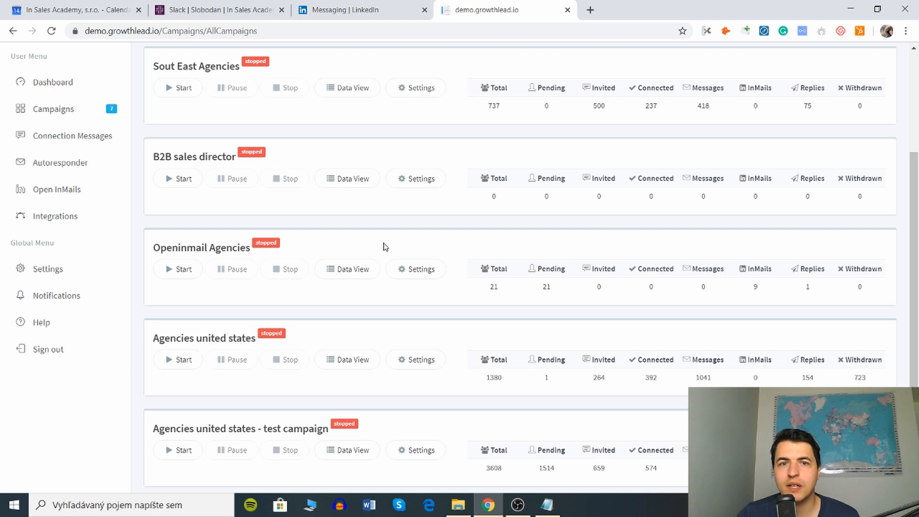
pyautogui.moveTo(393, 253)
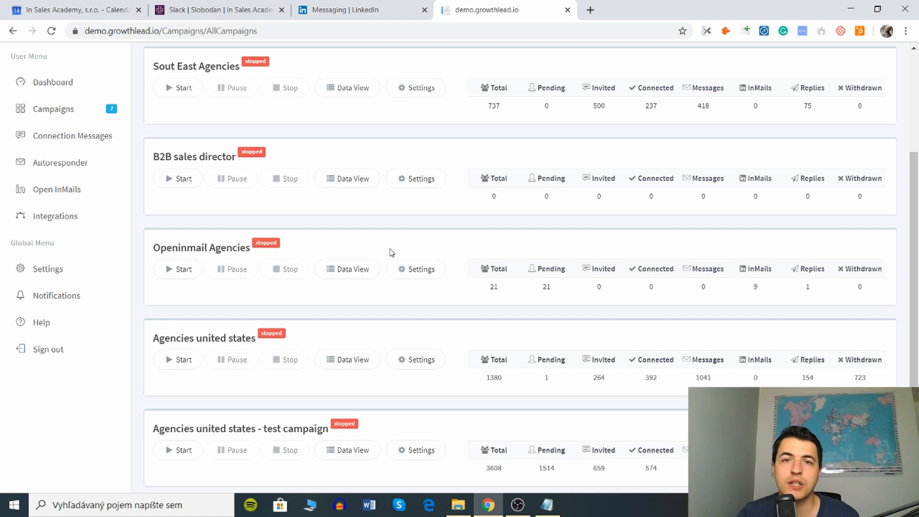
pyautogui.moveTo(502, 471)
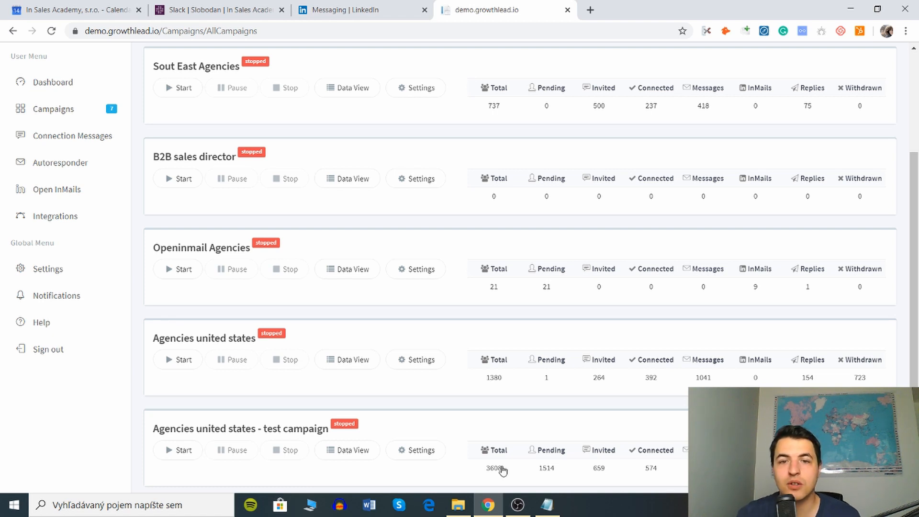